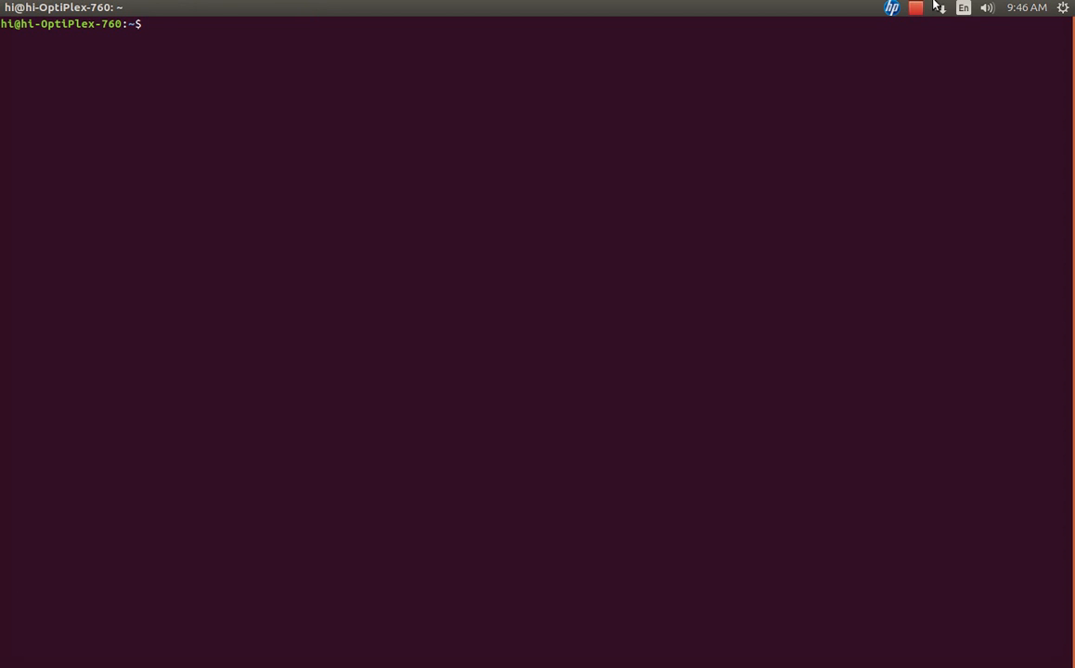
pyautogui.moveTo(992, 68)
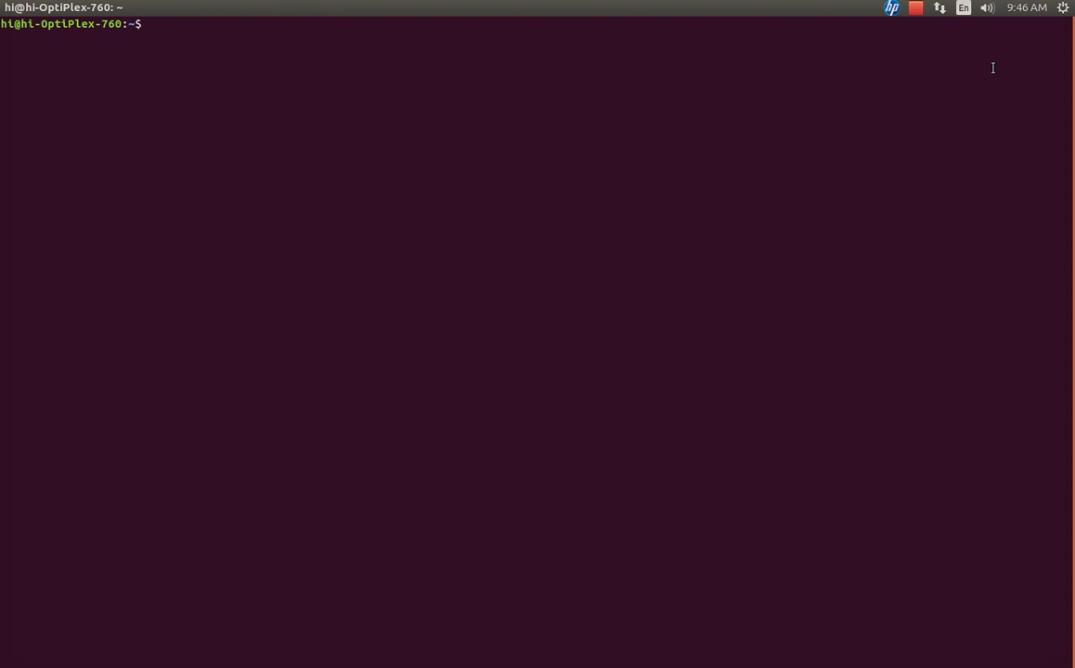
# Enter 'sudo apt-get install ngspice' in the terminal, then launch MyPaint
pyautogui.click(915, 7)
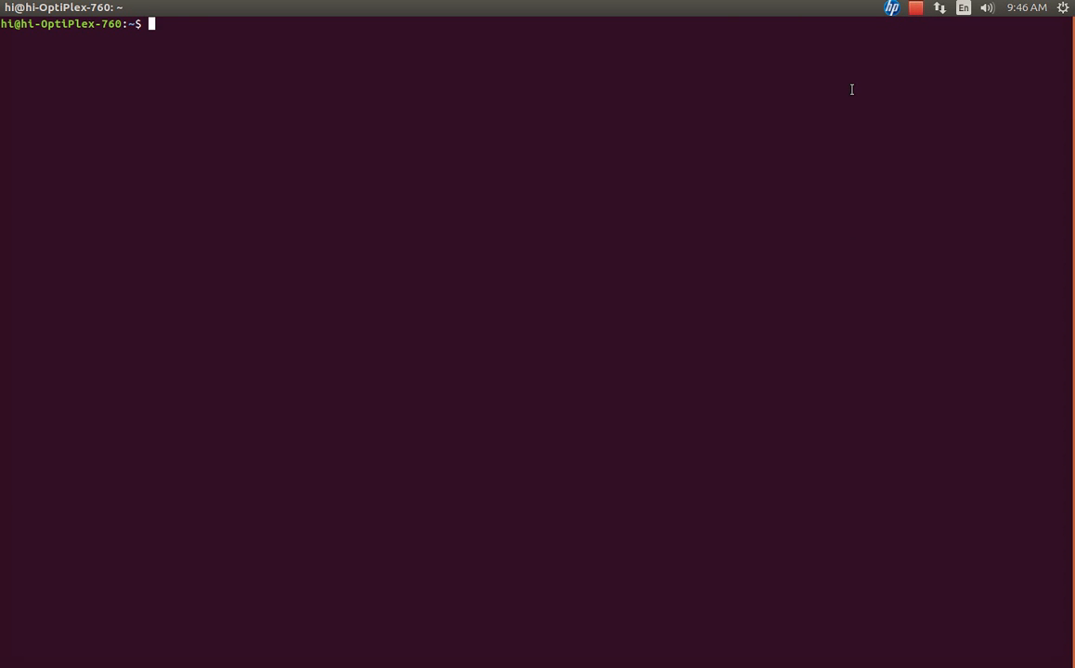
pyautogui.write('sudo apt')
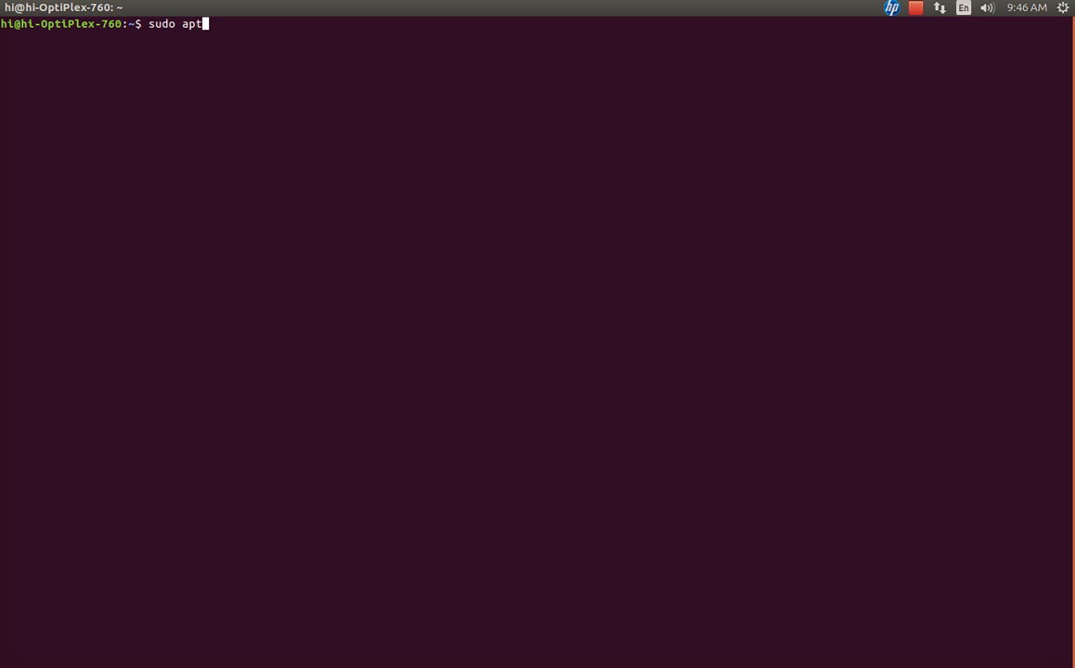
pyautogui.write('-get')
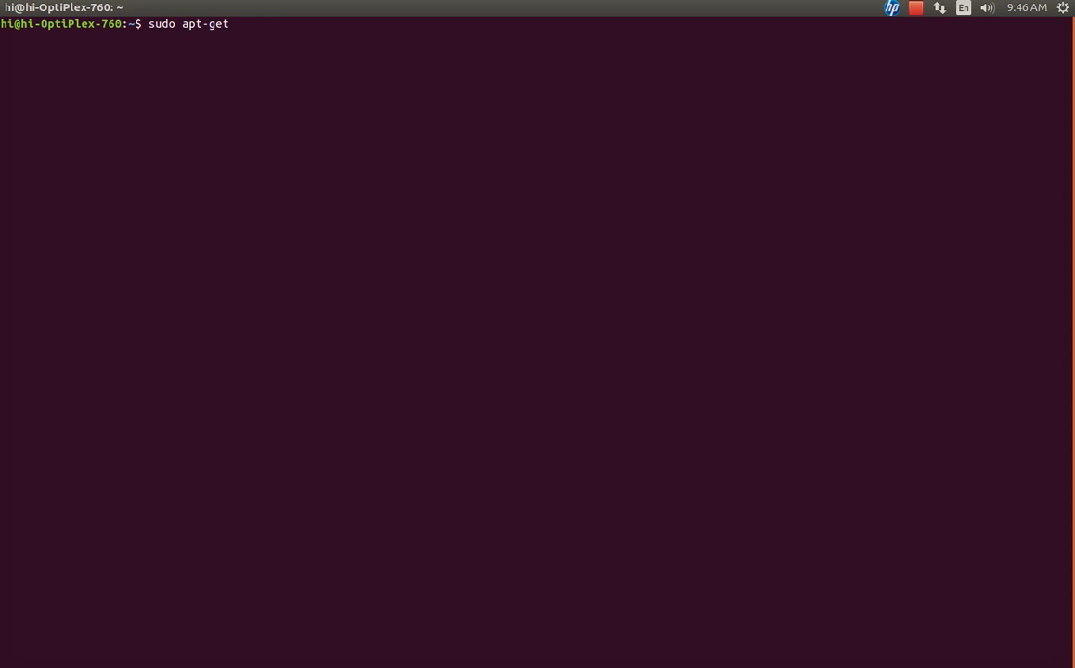
pyautogui.write('install n')
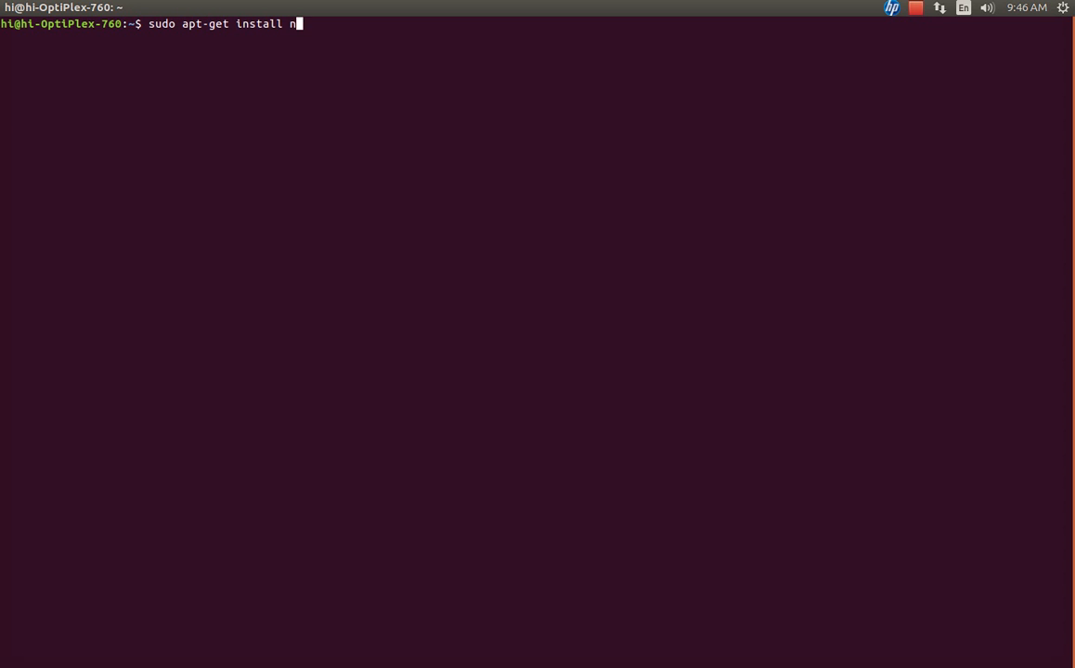
pyautogui.write('gspice')
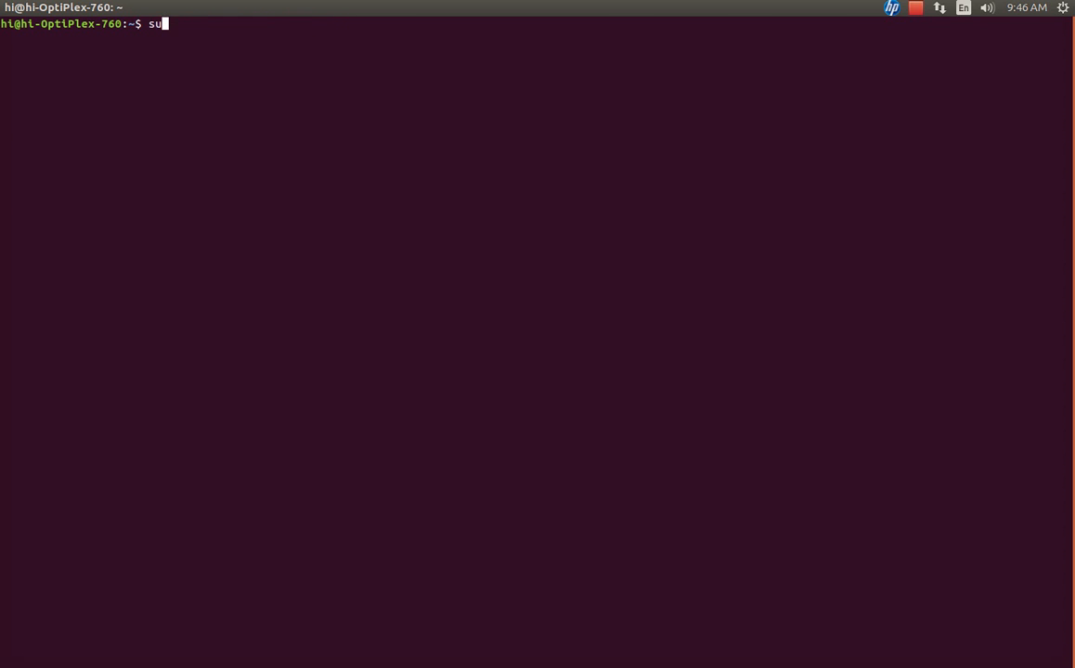
pyautogui.press('super')
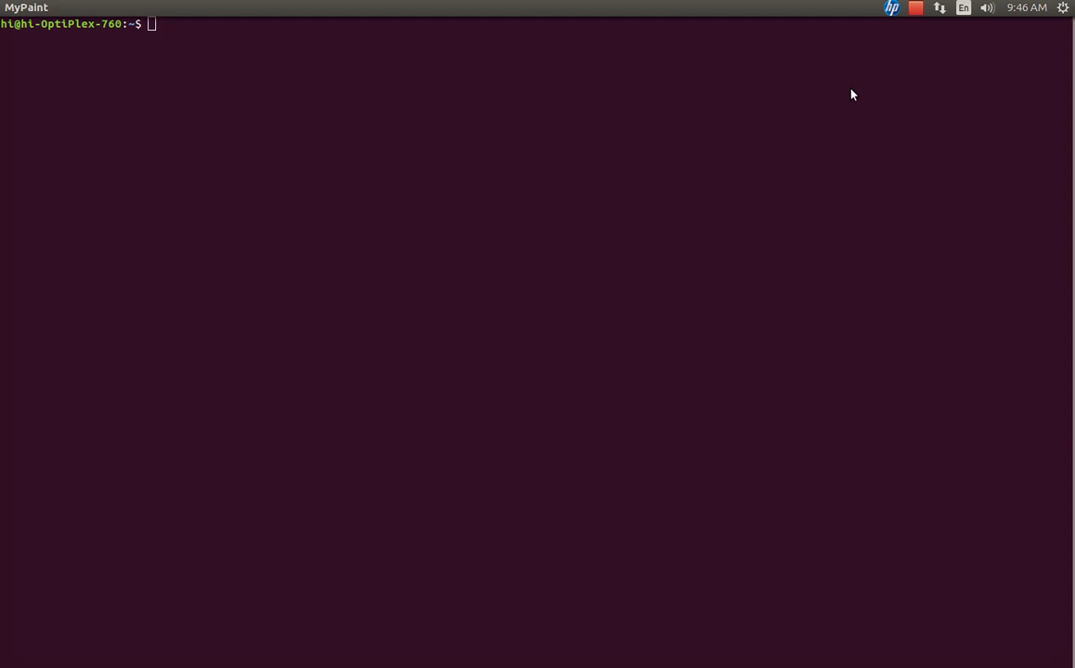
pyautogui.click(26, 7)
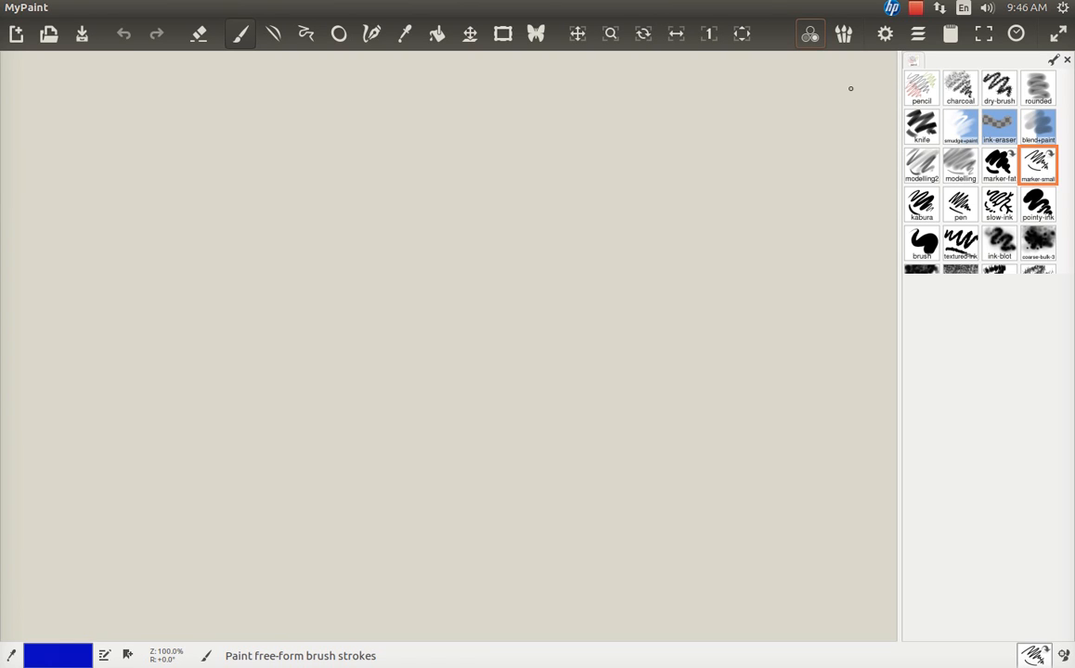
pyautogui.moveTo(187, 350)
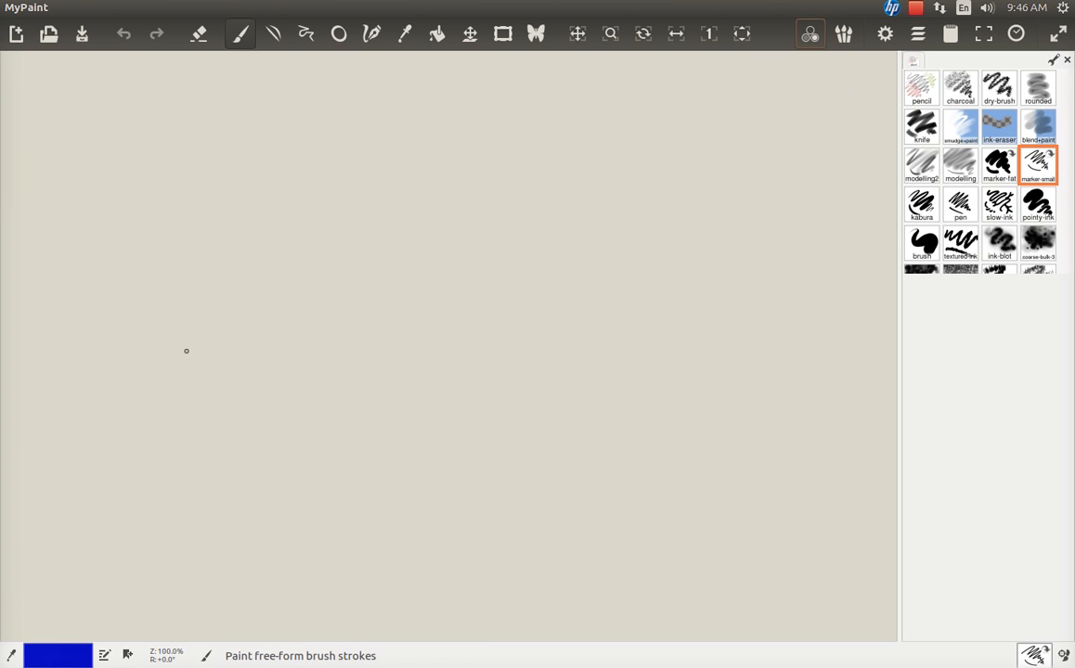
pyautogui.moveTo(224, 327)
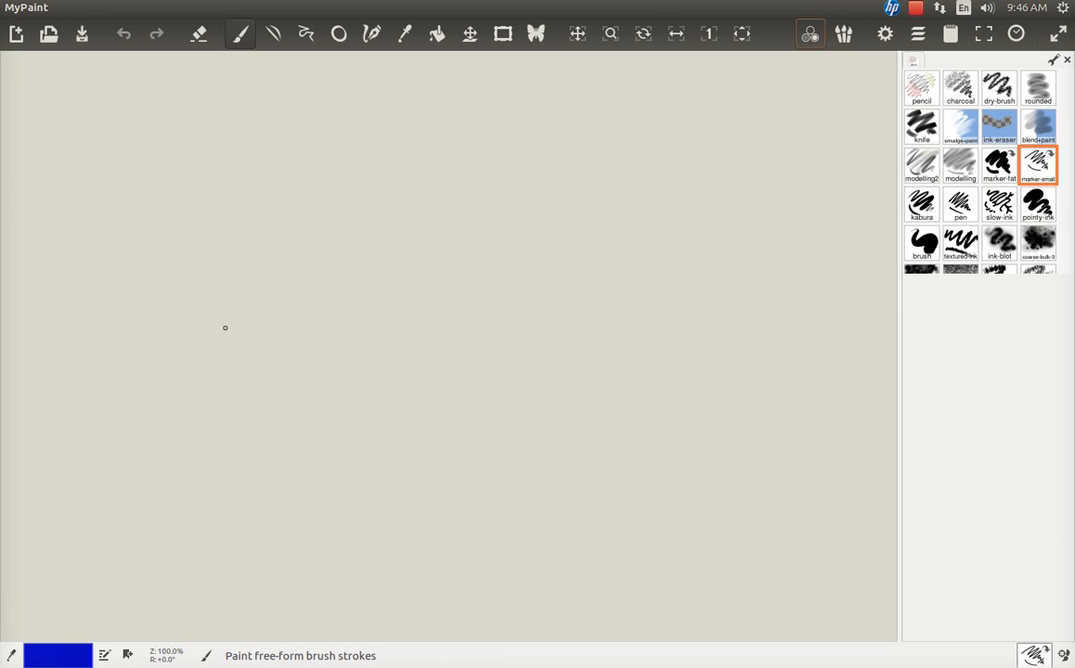
pyautogui.moveTo(259, 287)
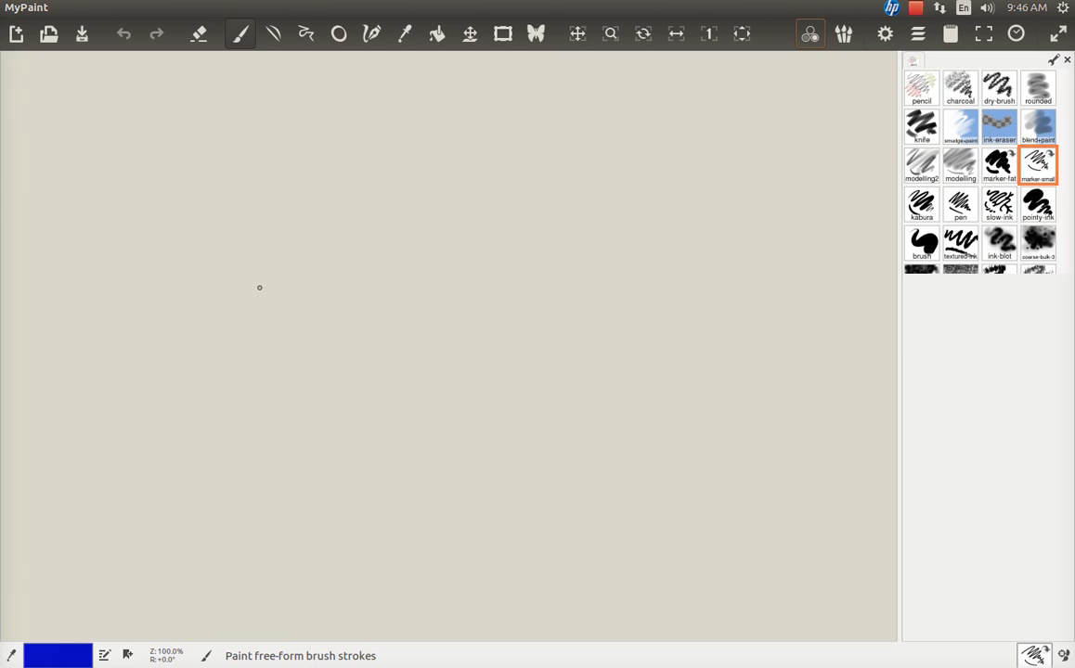
pyautogui.moveTo(255, 304)
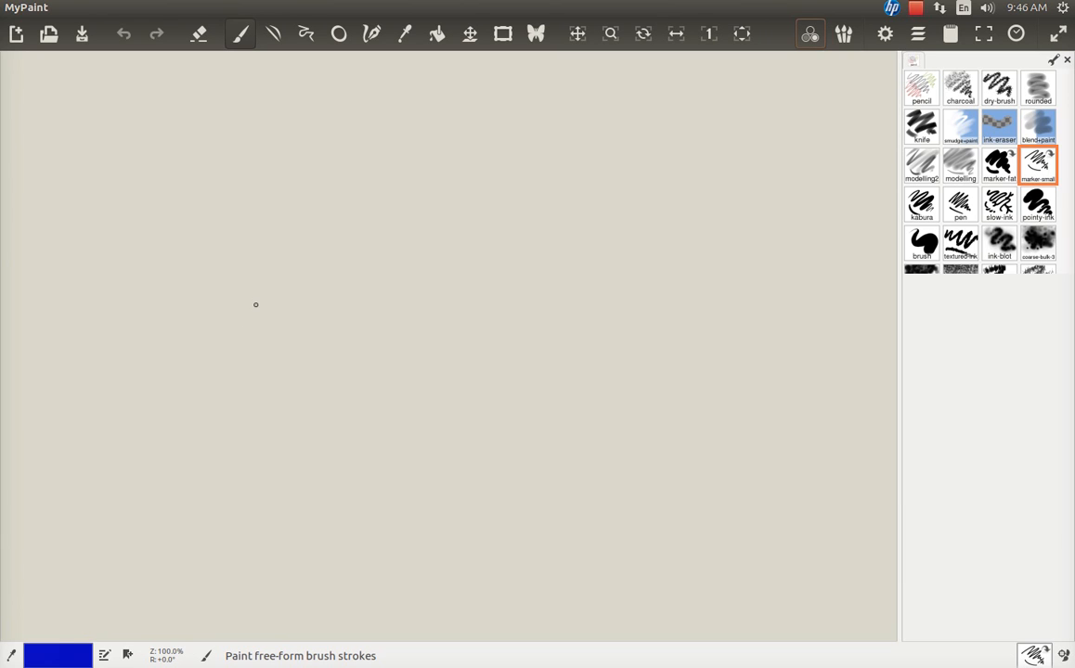
pyautogui.moveTo(226, 301)
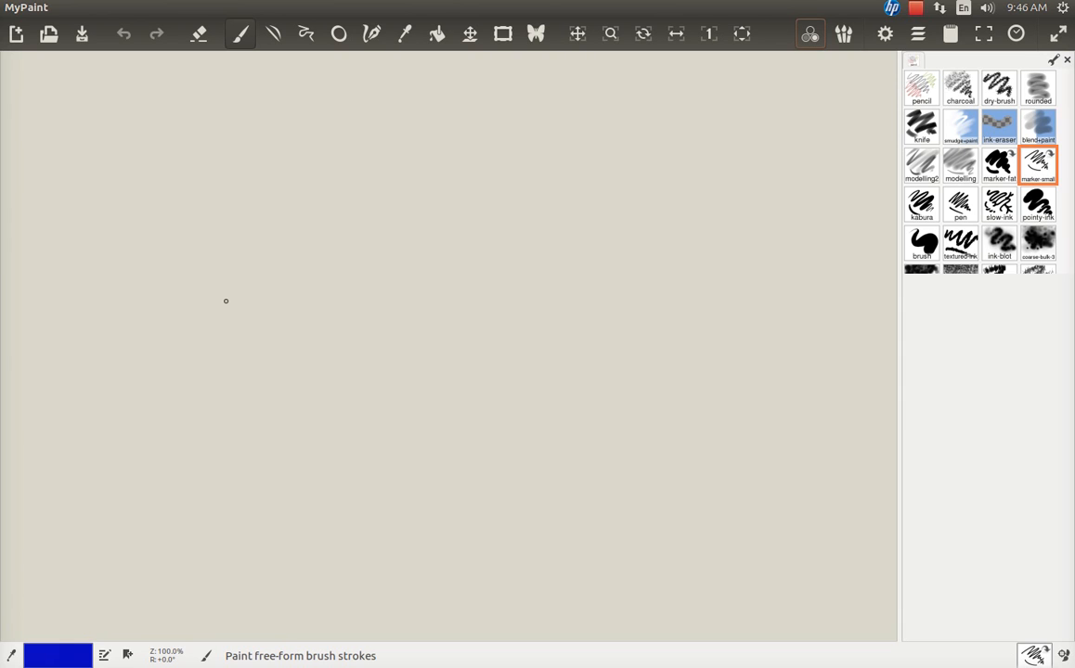
# Draw the voltage source with its ground symbol and the Vs label
pyautogui.moveTo(226, 302); pyautogui.dragTo(226, 390)
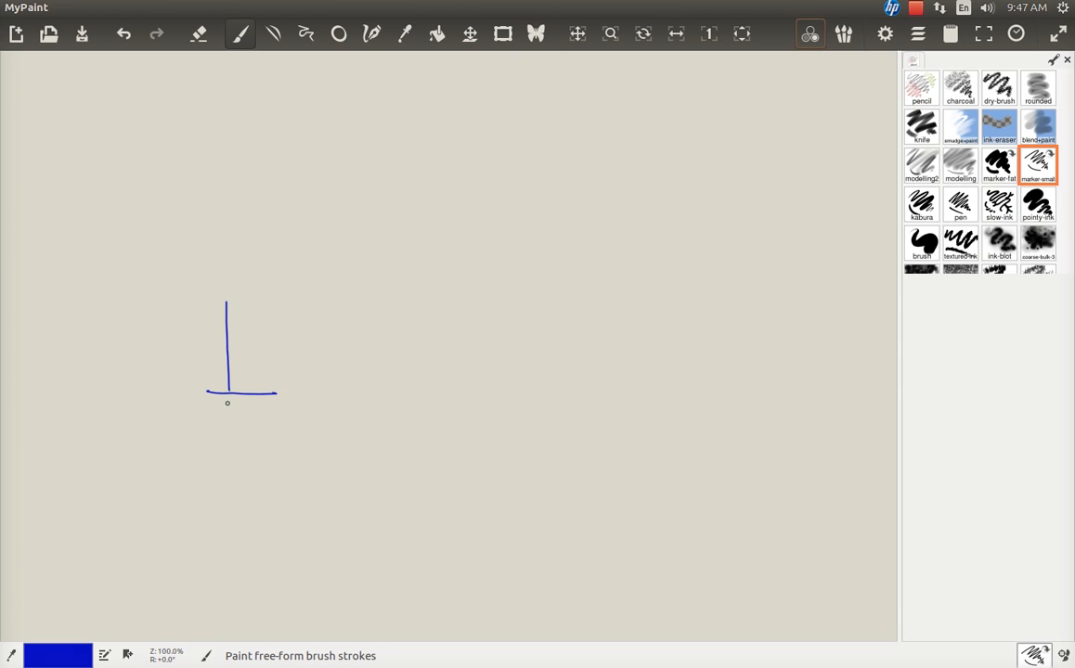
pyautogui.moveTo(236, 406); pyautogui.dragTo(232, 444)
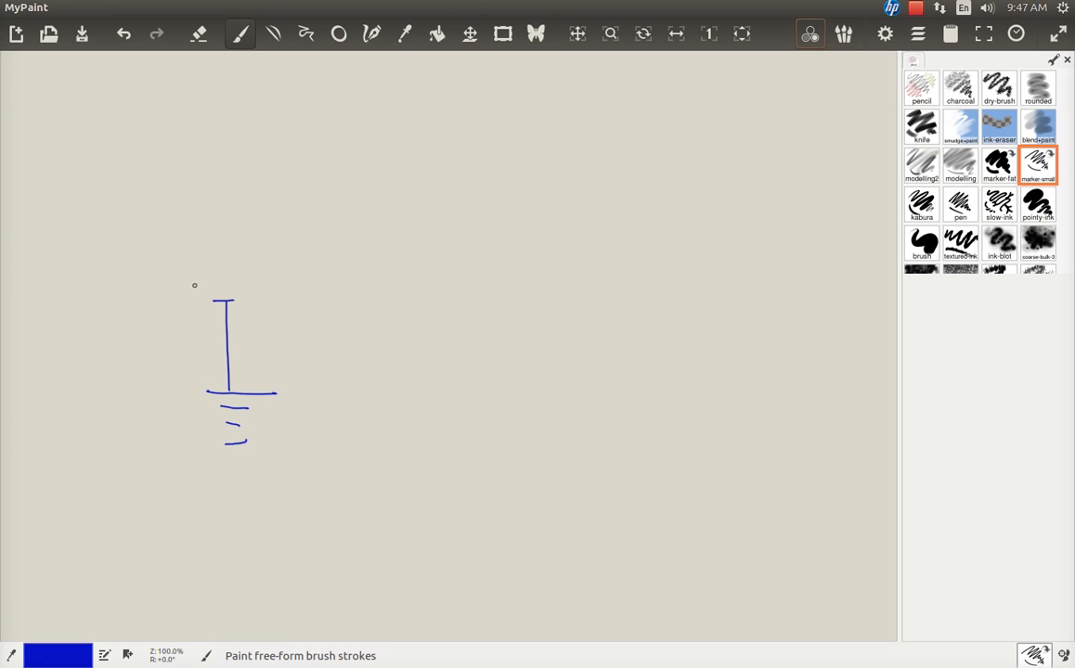
pyautogui.moveTo(220, 216); pyautogui.dragTo(265, 281)
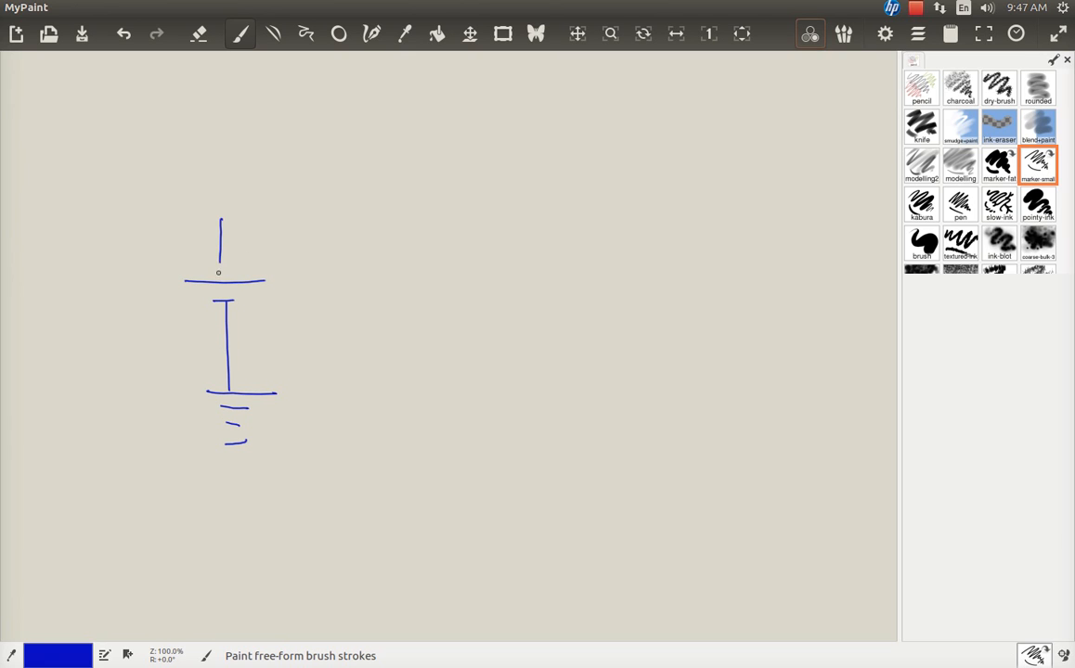
pyautogui.moveTo(139, 297); pyautogui.dragTo(157, 329)
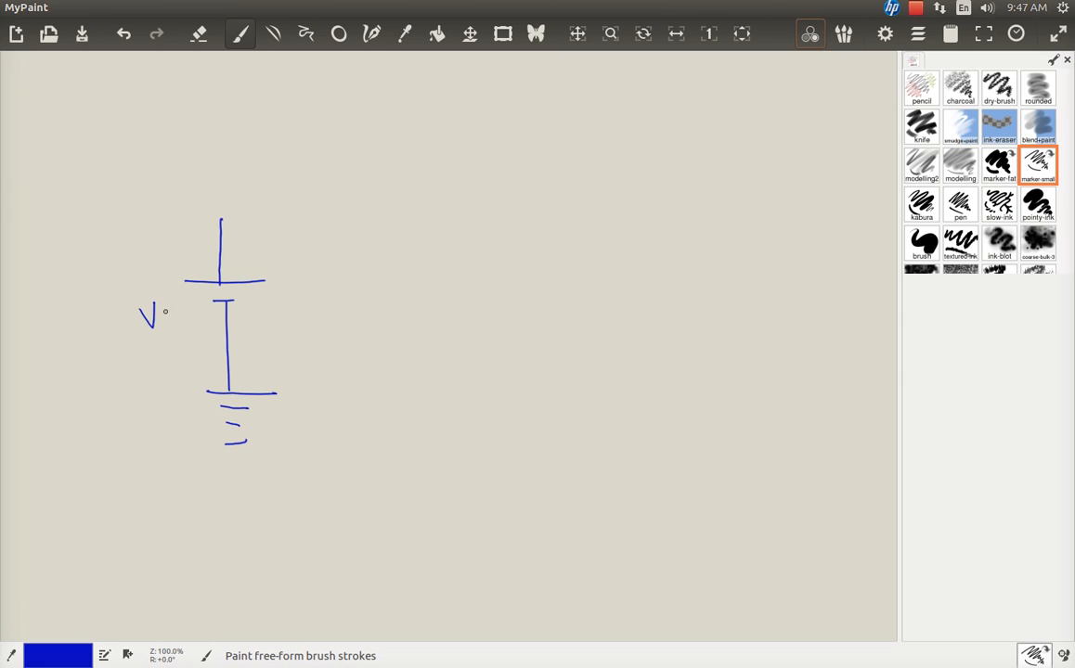
pyautogui.moveTo(165, 316); pyautogui.dragTo(172, 325)
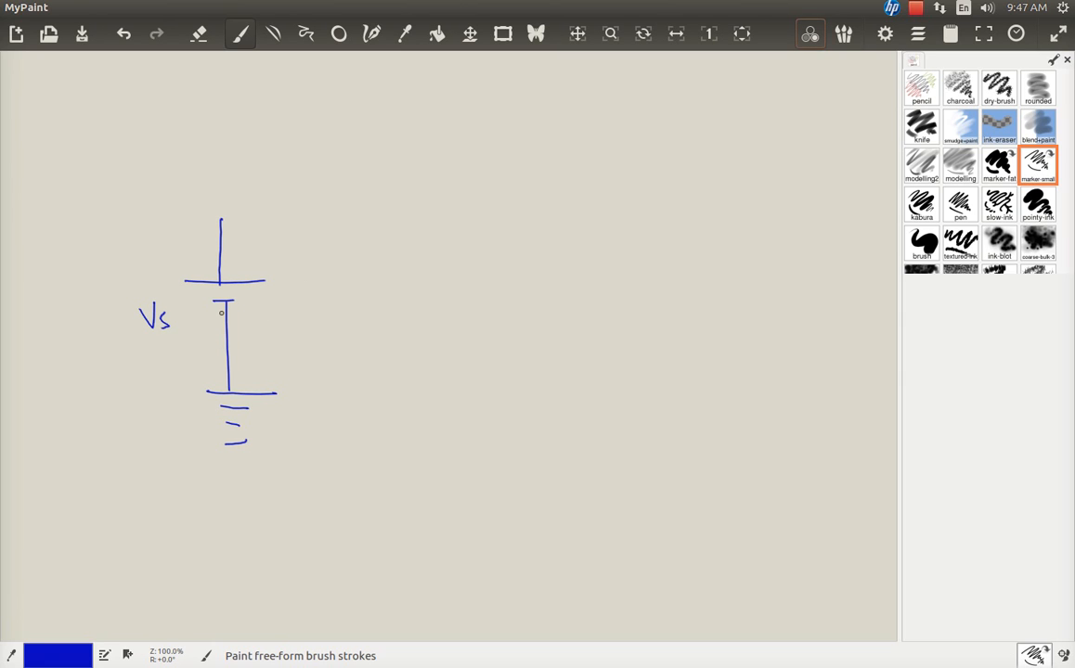
pyautogui.moveTo(271, 261)
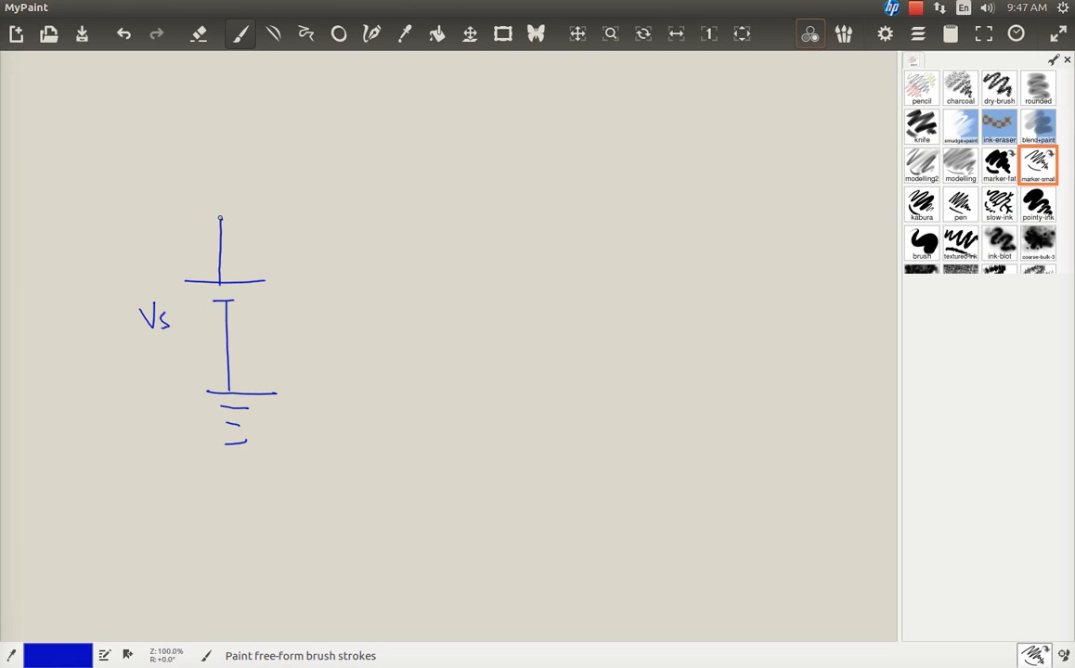
# Draw the top wire with resistor zigzag, close the loop, and label it 10K
pyautogui.moveTo(220, 218); pyautogui.dragTo(400, 216)
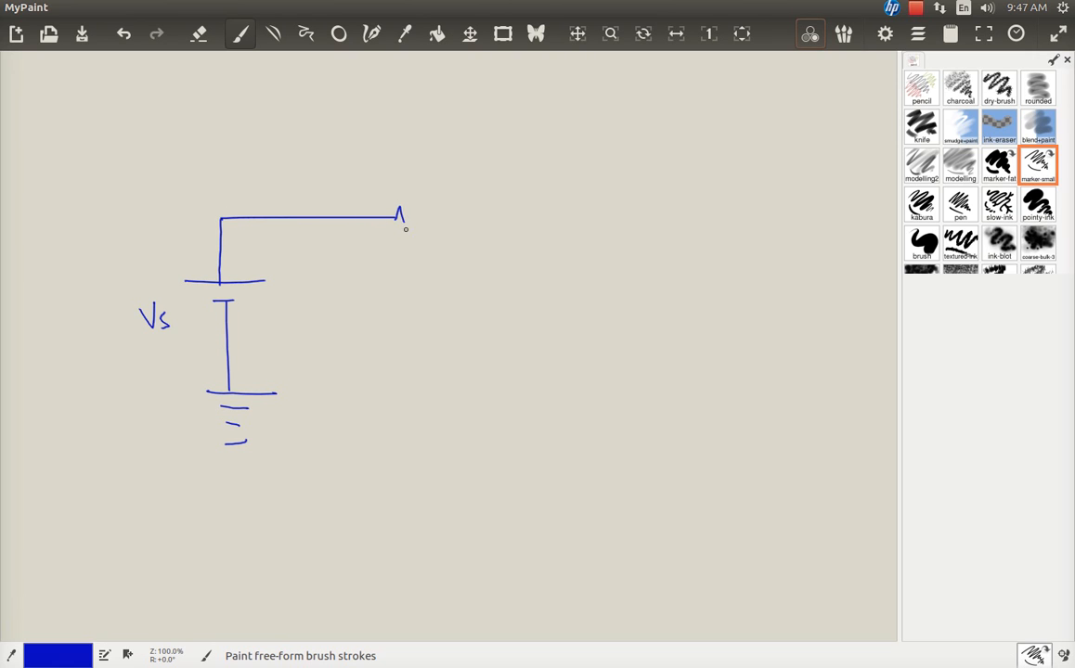
pyautogui.moveTo(399, 223); pyautogui.dragTo(455, 218)
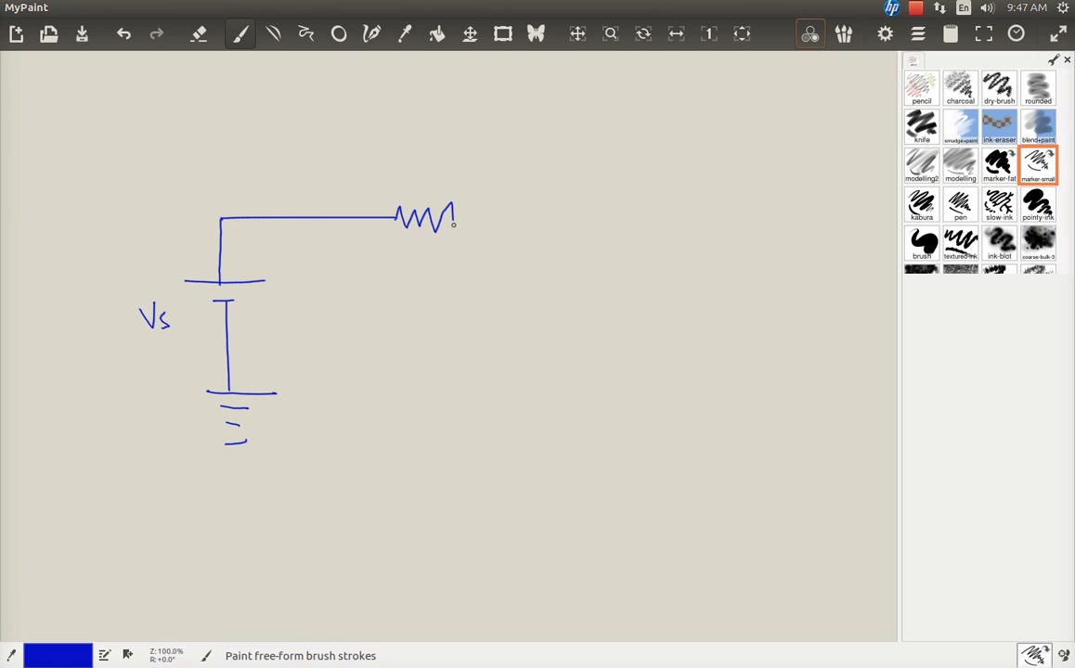
pyautogui.moveTo(455, 220); pyautogui.dragTo(557, 366)
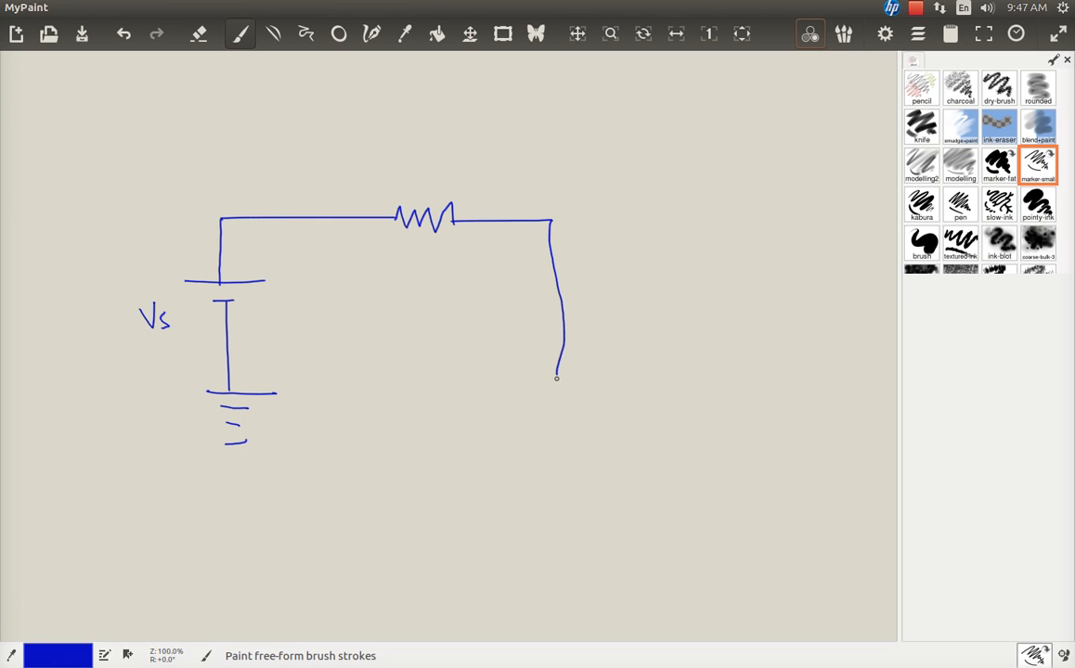
pyautogui.moveTo(557, 380); pyautogui.dragTo(262, 393)
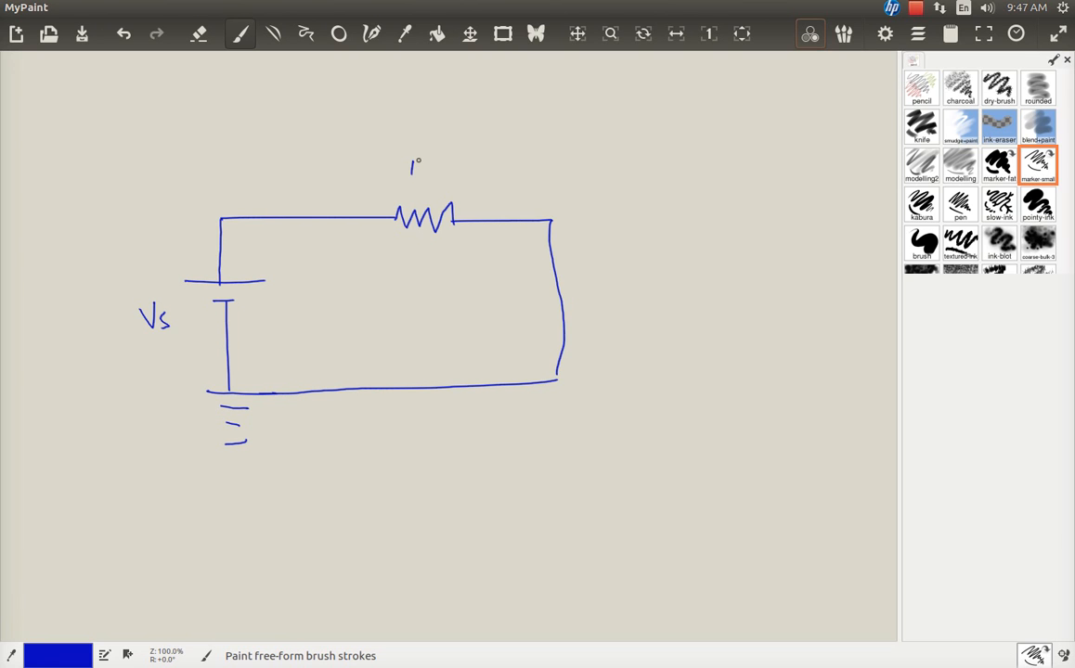
pyautogui.moveTo(422, 172); pyautogui.dragTo(450, 162)
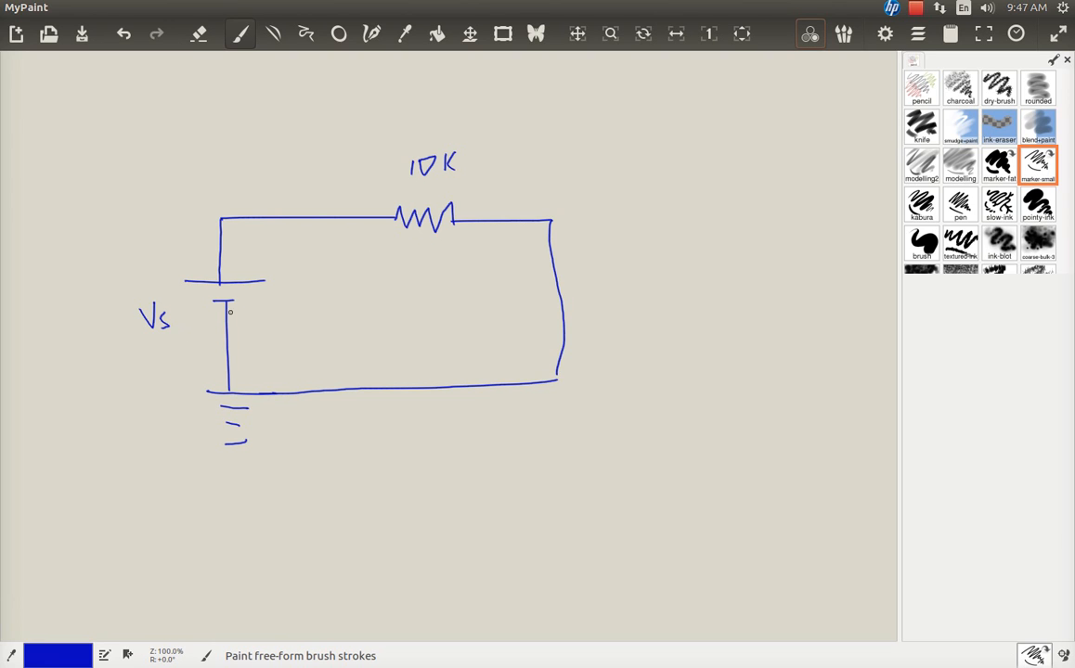
pyautogui.moveTo(327, 304)
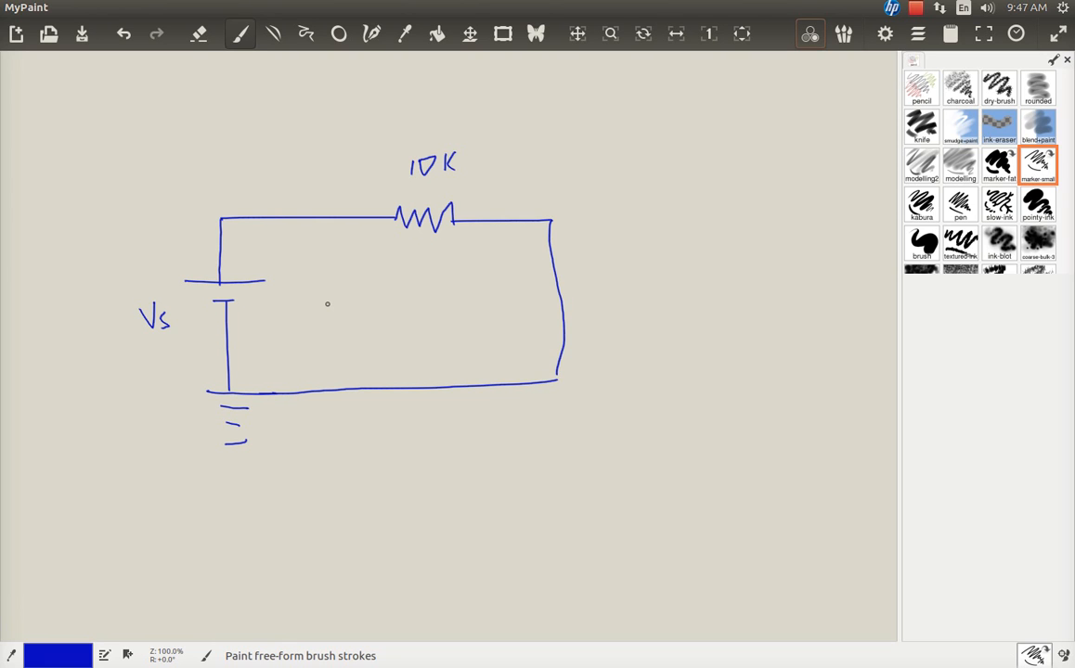
pyautogui.moveTo(325, 520)
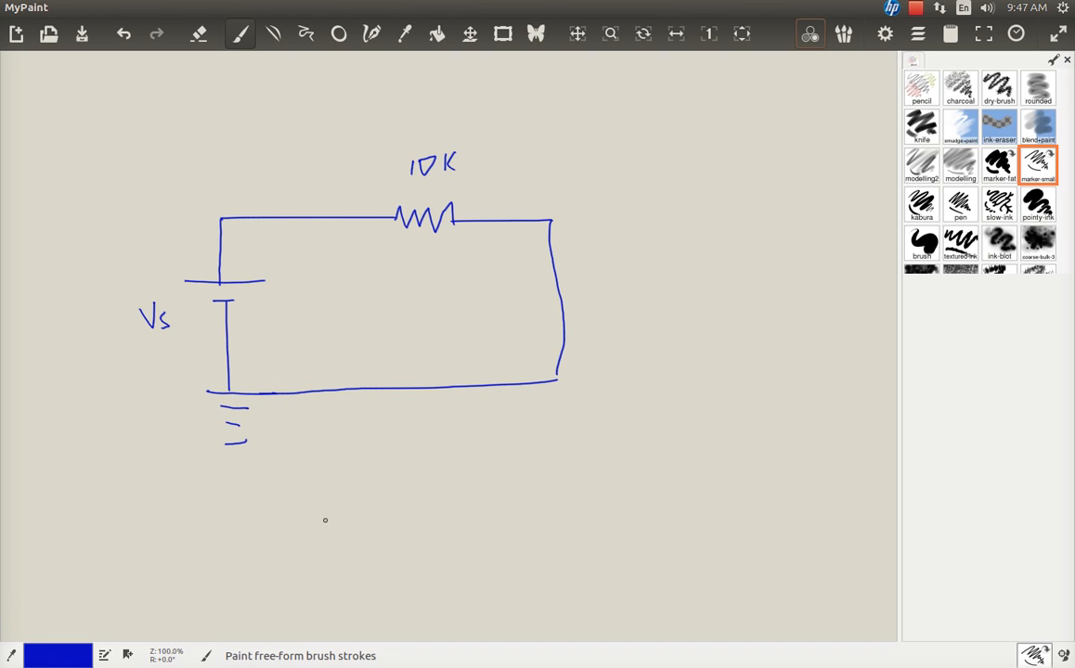
# Handwrite 0, 9 and 1.5V below the circuit and underline them
pyautogui.moveTo(306, 494); pyautogui.dragTo(325, 515)
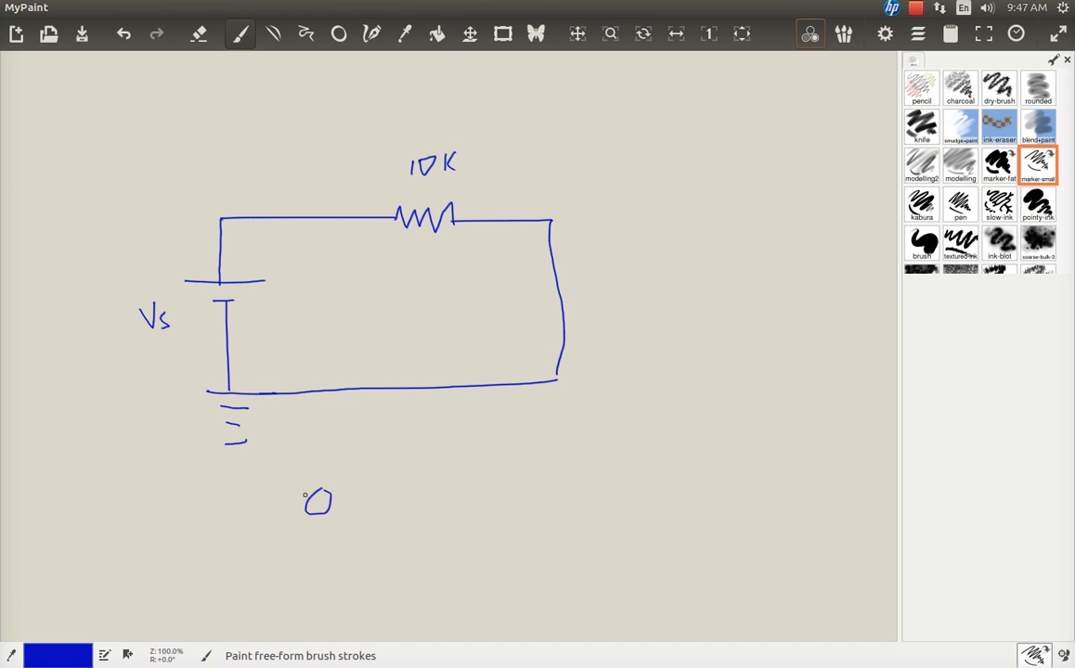
pyautogui.moveTo(445, 473); pyautogui.dragTo(438, 488)
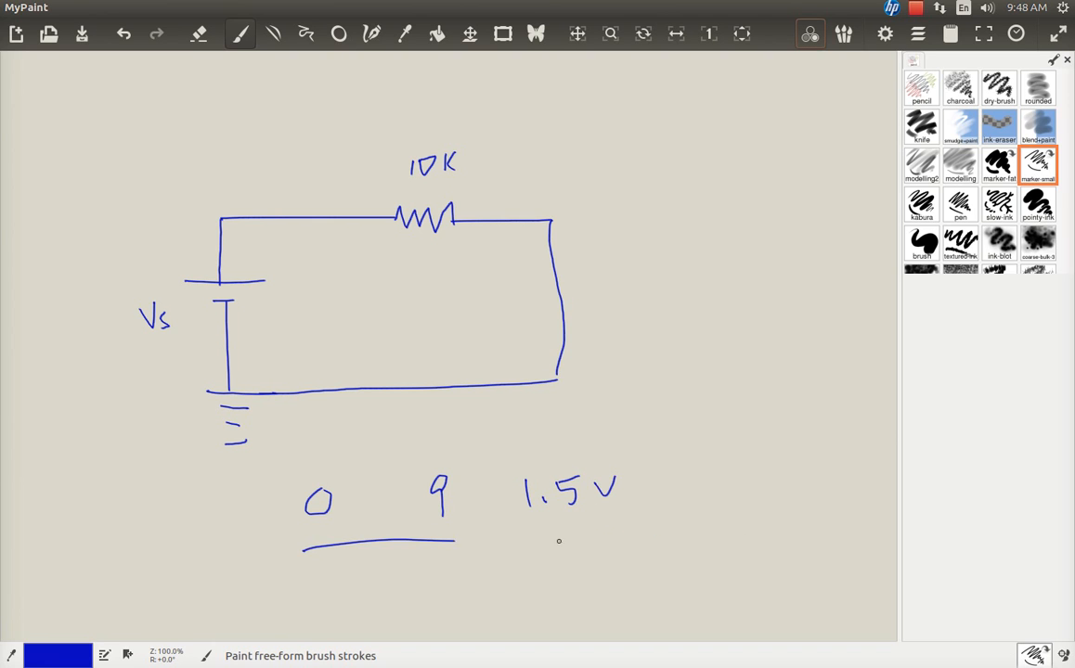
pyautogui.moveTo(455, 541); pyautogui.dragTo(780, 532)
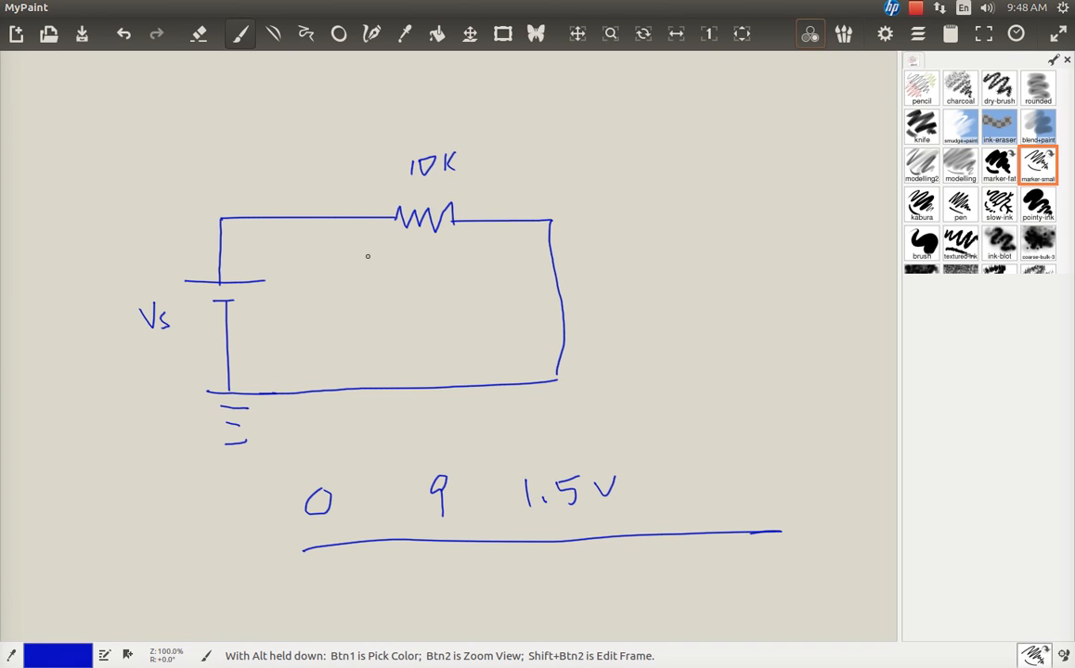
pyautogui.moveTo(272, 333)
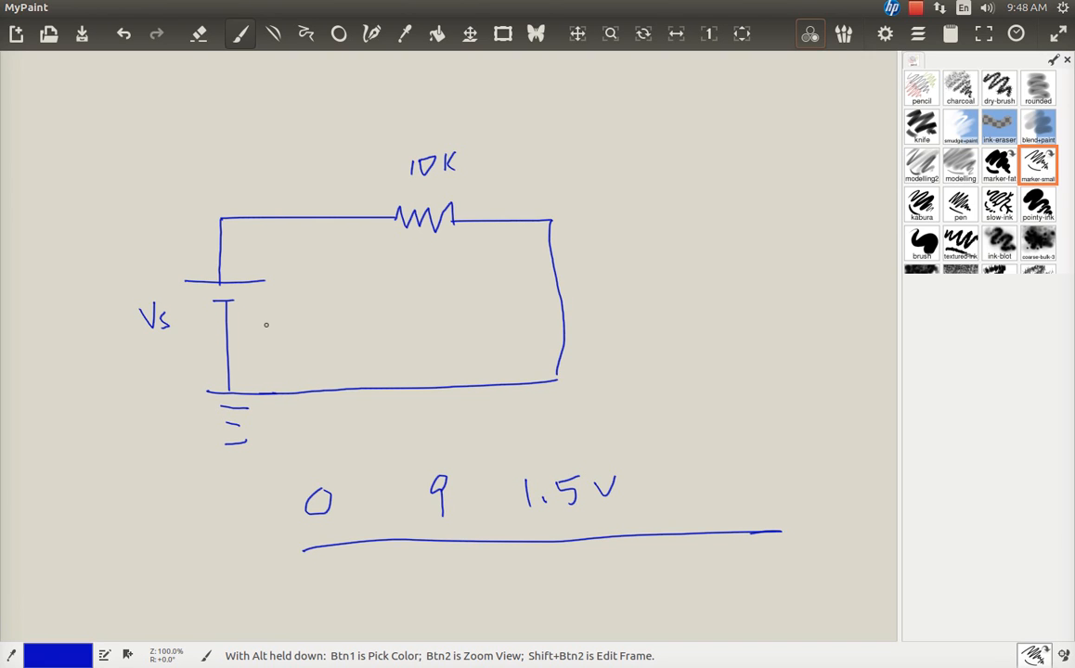
pyautogui.moveTo(272, 335)
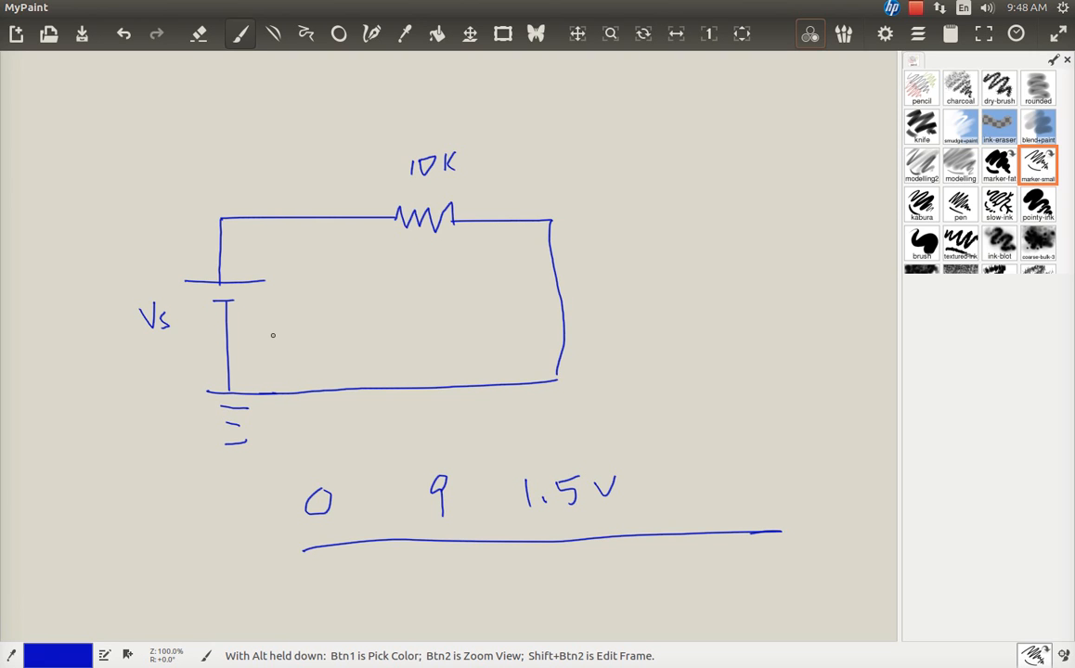
pyautogui.moveTo(350, 293)
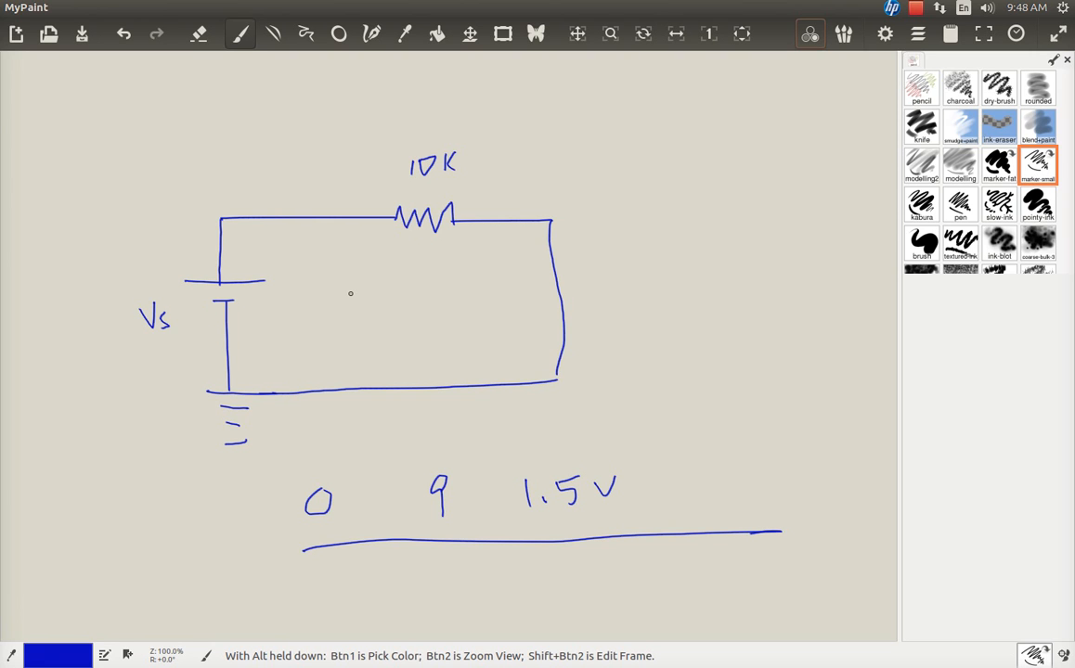
pyautogui.moveTo(343, 299)
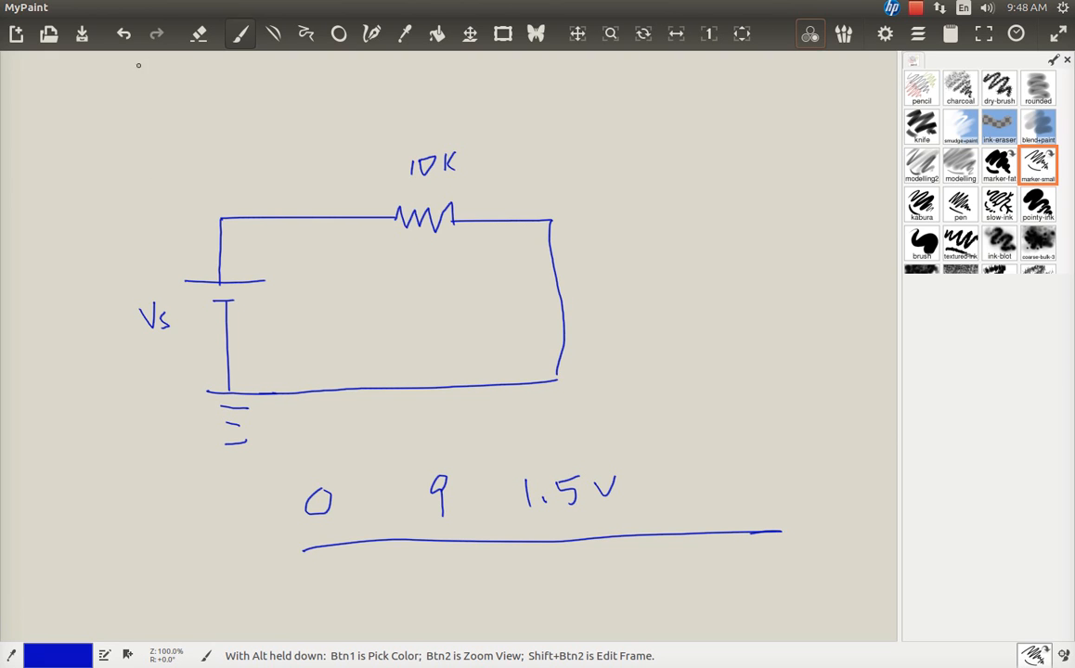
# Begin handwriting the element line's first letter above the circuit
pyautogui.moveTo(119, 93); pyautogui.dragTo(149, 139)
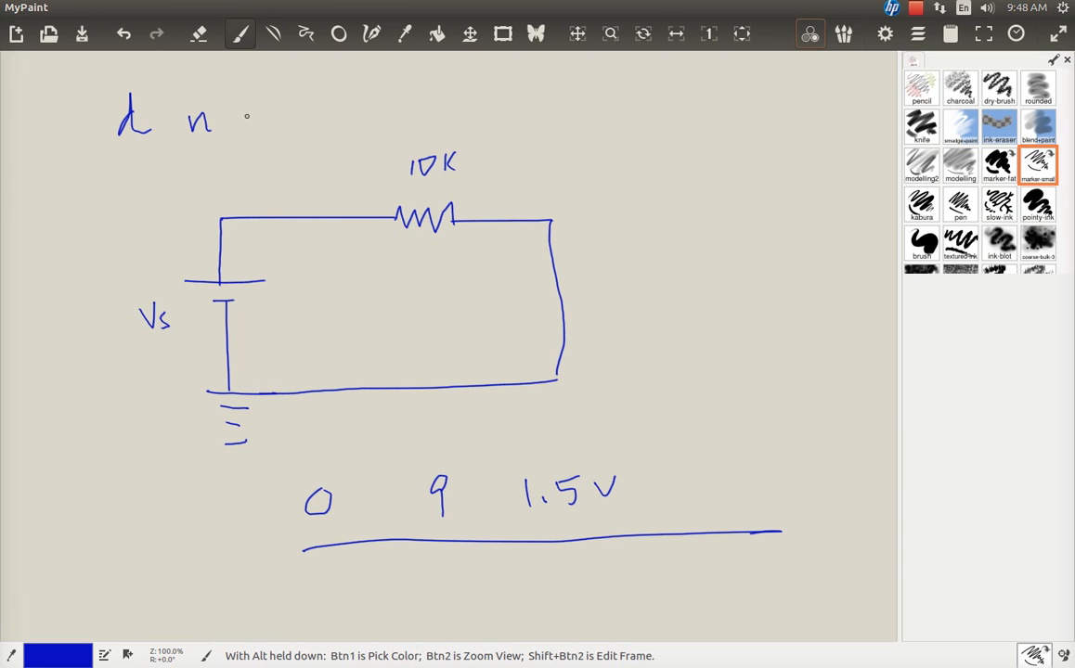
# Write 'n1 n2 val' in the element line and enclose it in a box
pyautogui.moveTo(243, 130); pyautogui.dragTo(267, 112)
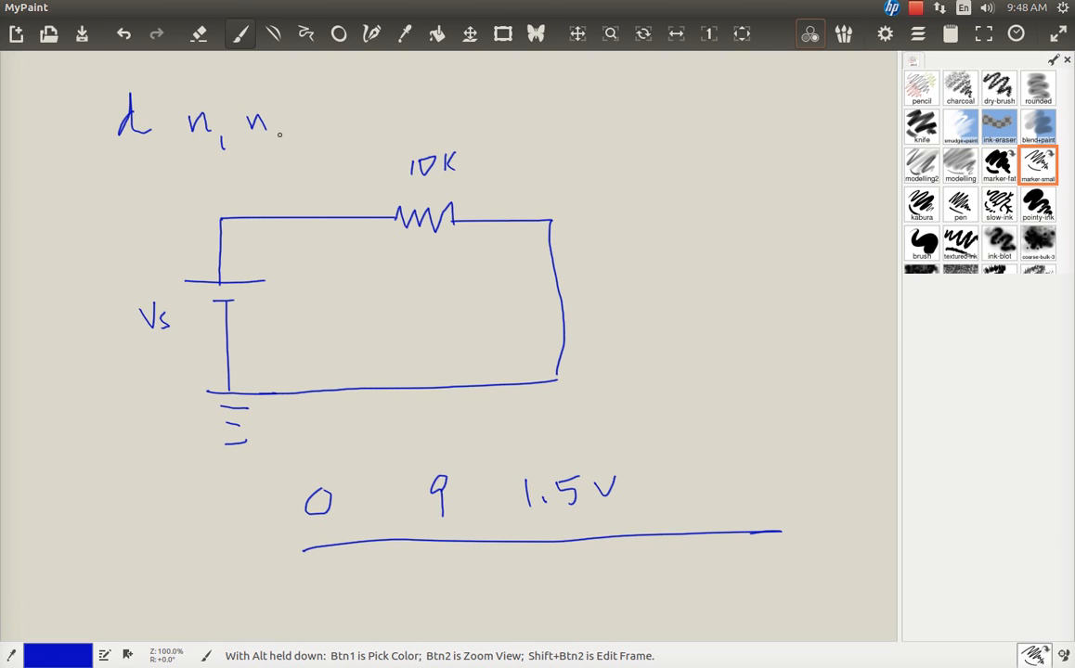
pyautogui.moveTo(278, 139); pyautogui.dragTo(334, 116)
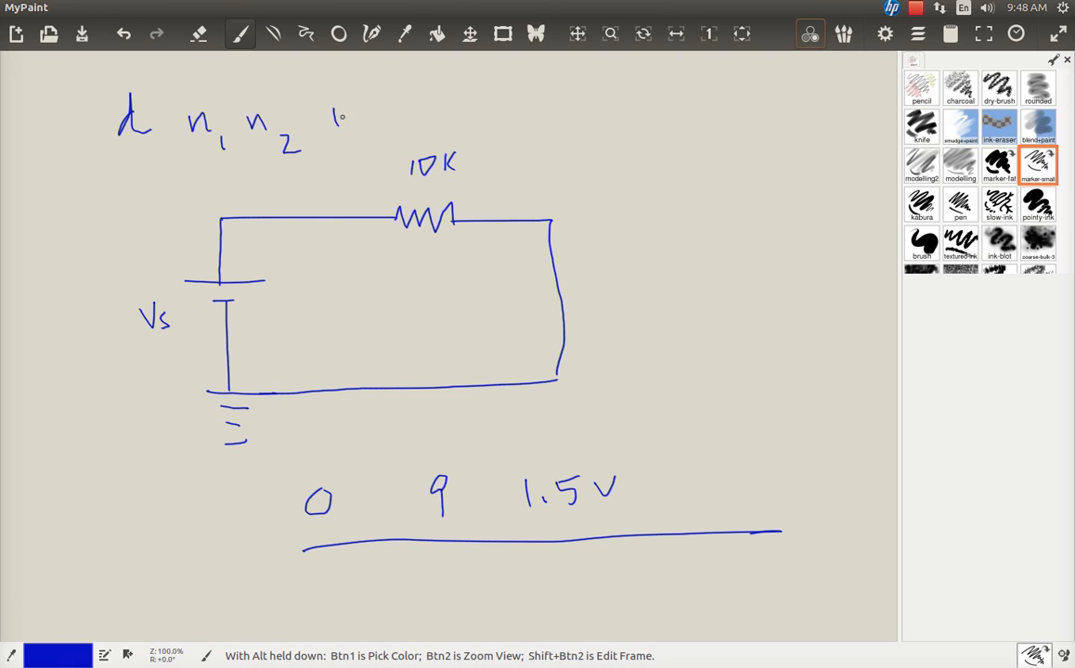
pyautogui.moveTo(334, 111); pyautogui.dragTo(413, 125)
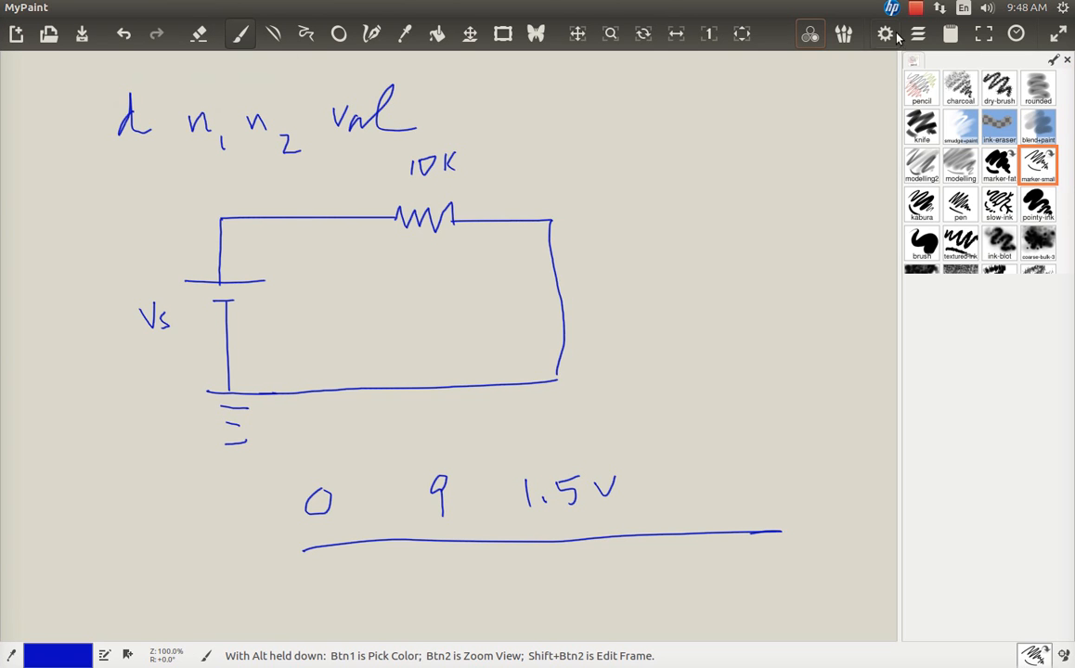
pyautogui.moveTo(70, 78); pyautogui.dragTo(441, 79)
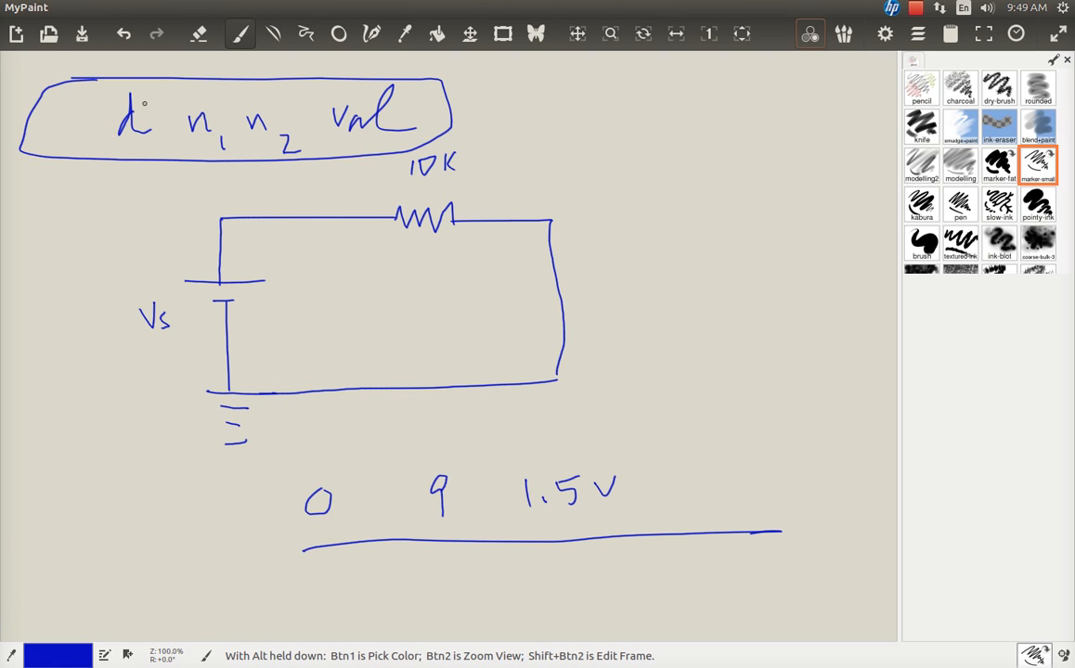
# Circle the element letter, n1 and n2 in the boxed line
pyautogui.moveTo(111, 98); pyautogui.dragTo(134, 134)
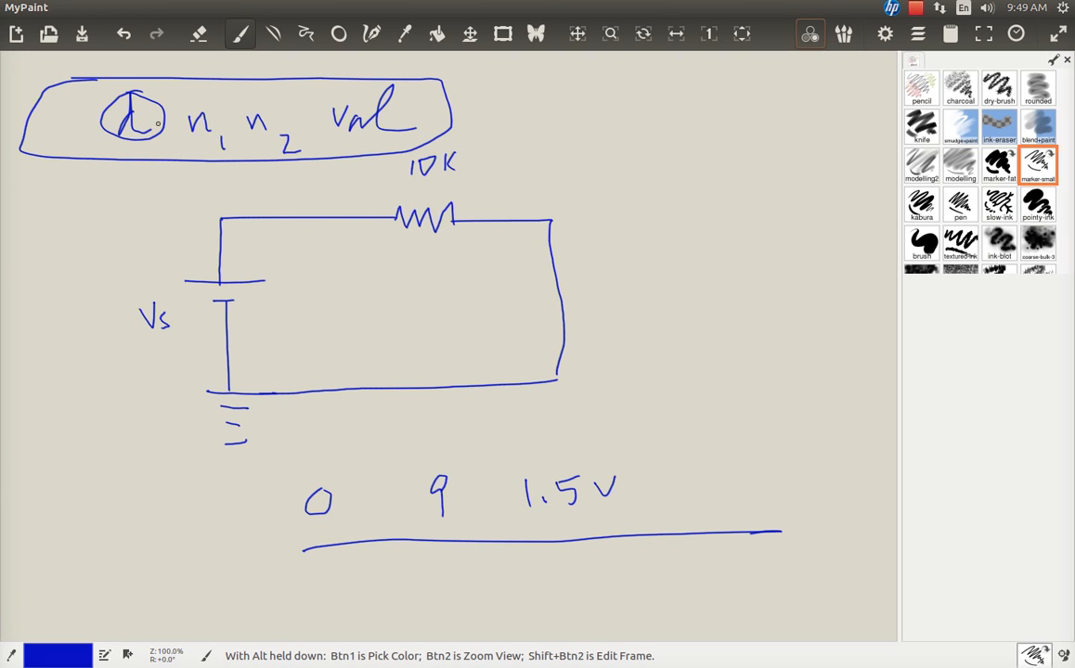
pyautogui.moveTo(155, 149)
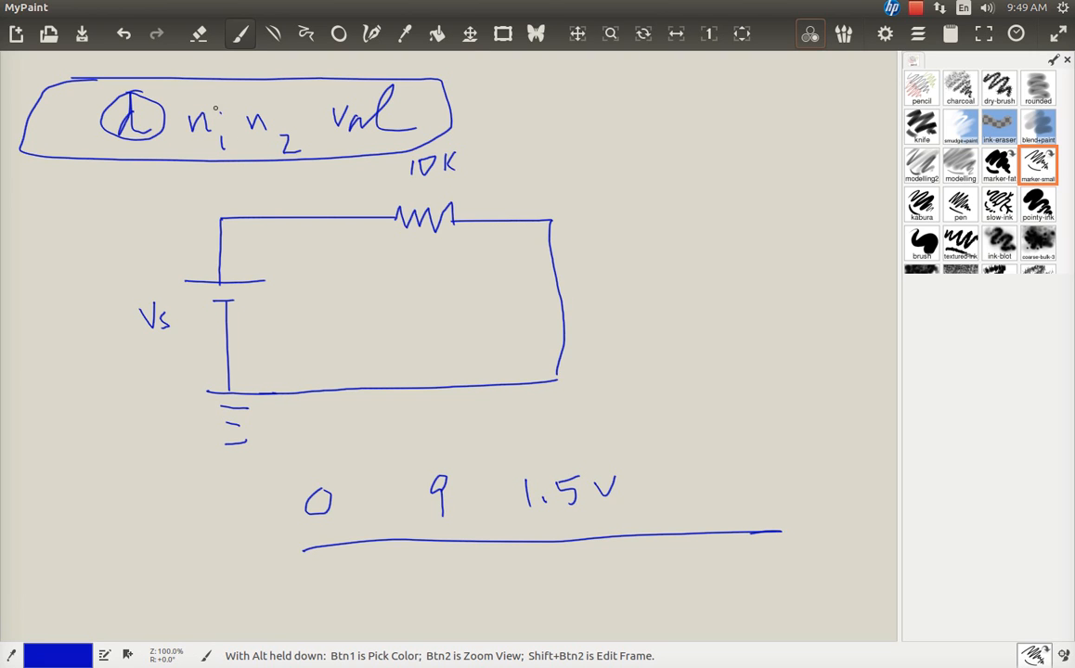
pyautogui.moveTo(172, 120); pyautogui.dragTo(223, 125)
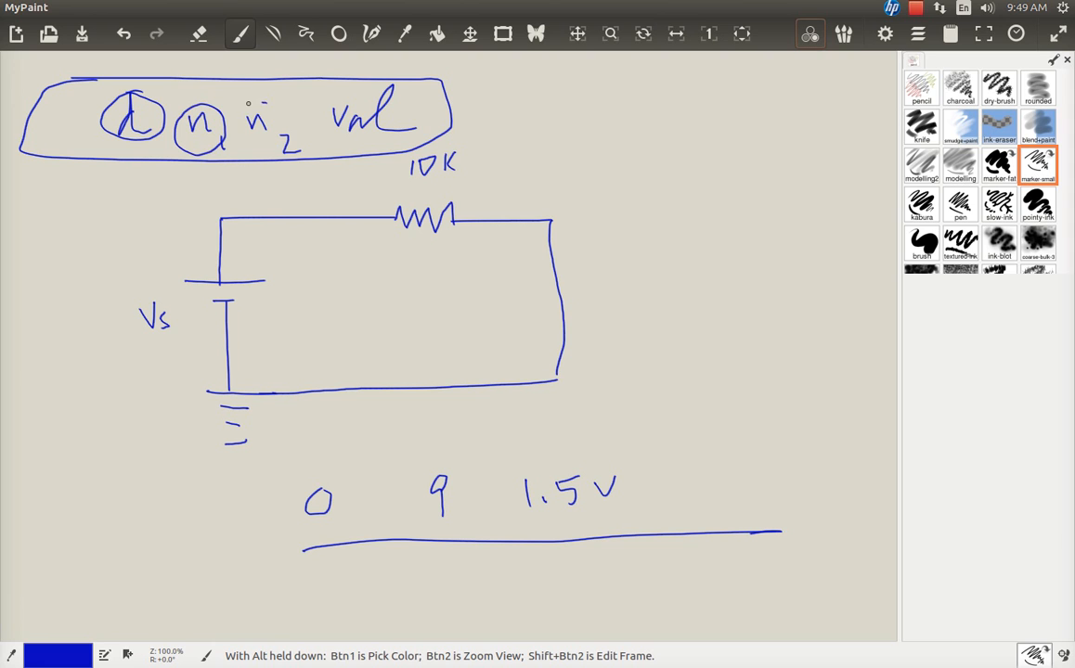
pyautogui.moveTo(237, 102); pyautogui.dragTo(265, 153)
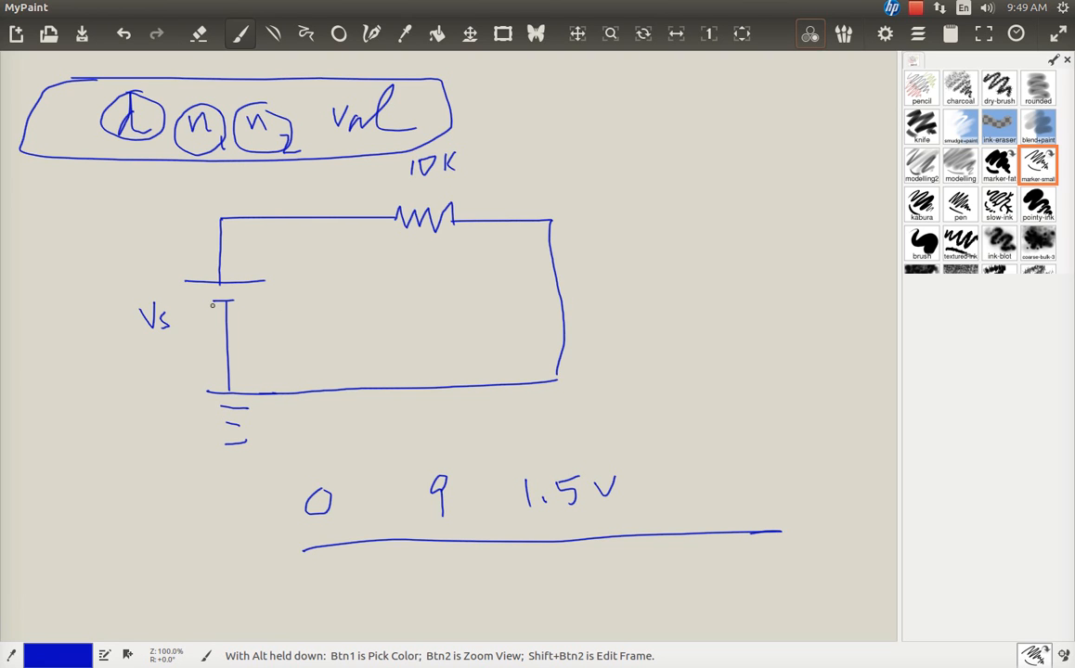
pyautogui.moveTo(178, 297)
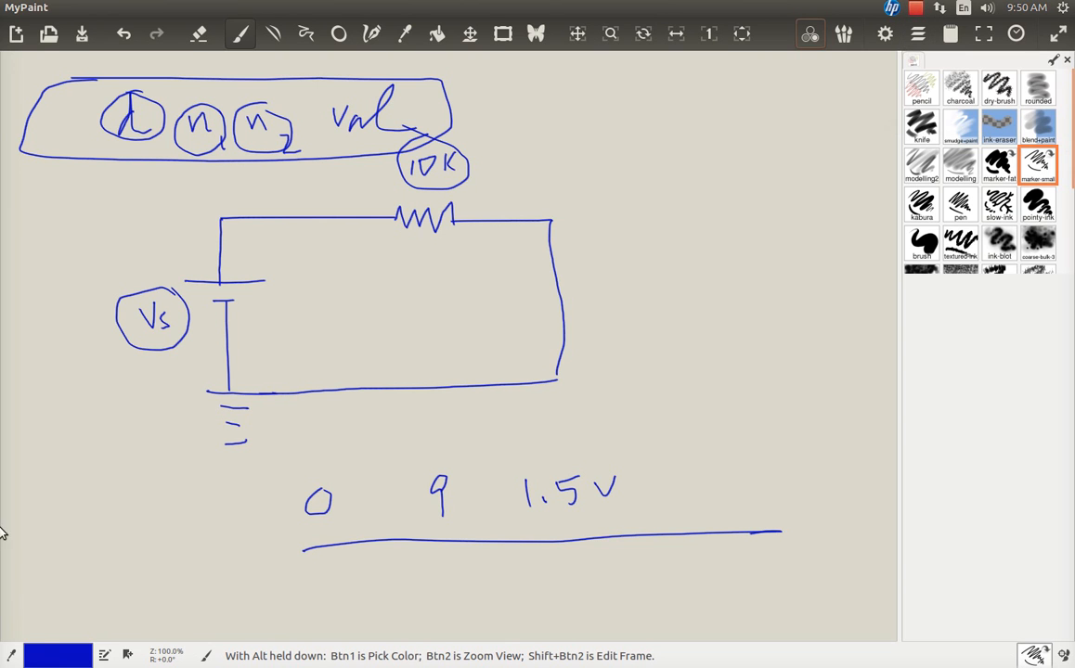
pyautogui.moveTo(415, 265)
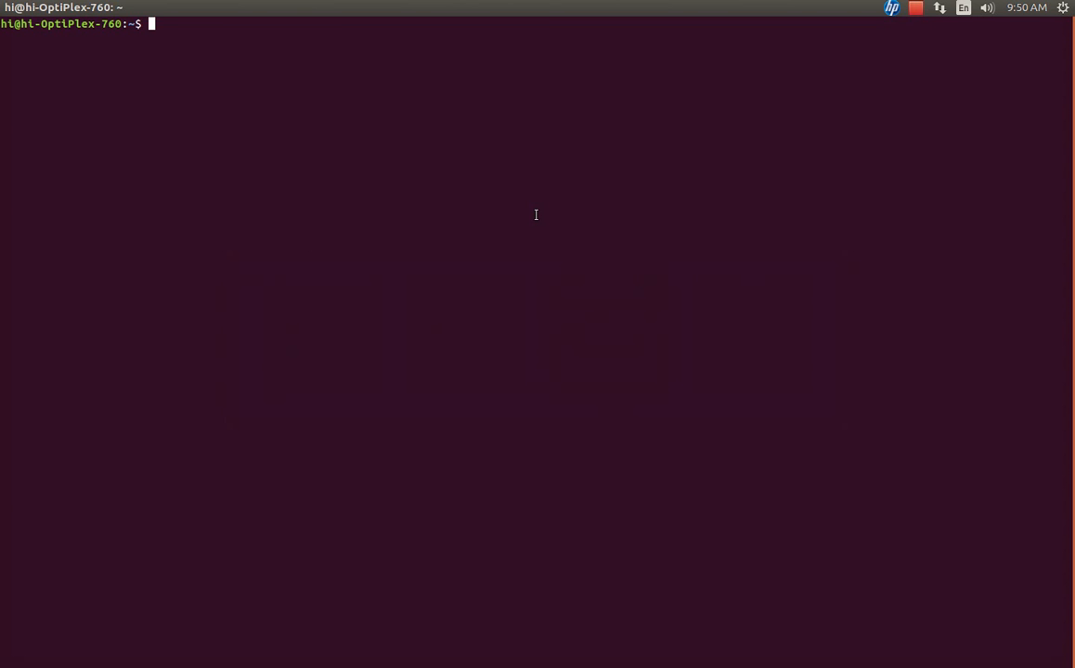
# Run 'sudo gedit test.cir' from the terminal
pyautogui.click(915, 7)
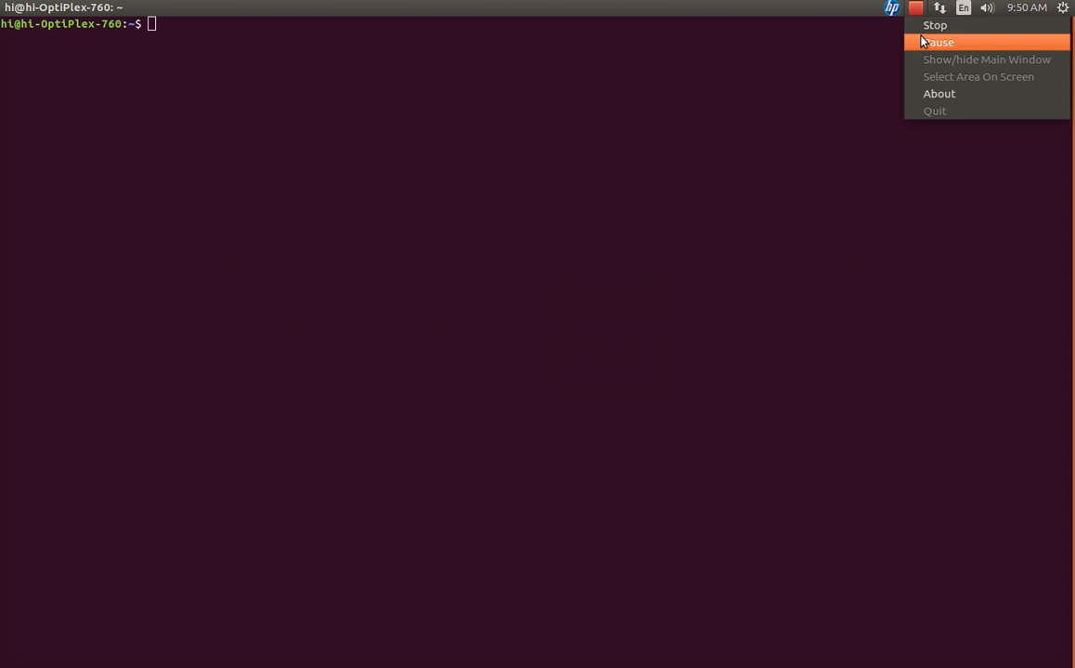
pyautogui.click(827, 111)
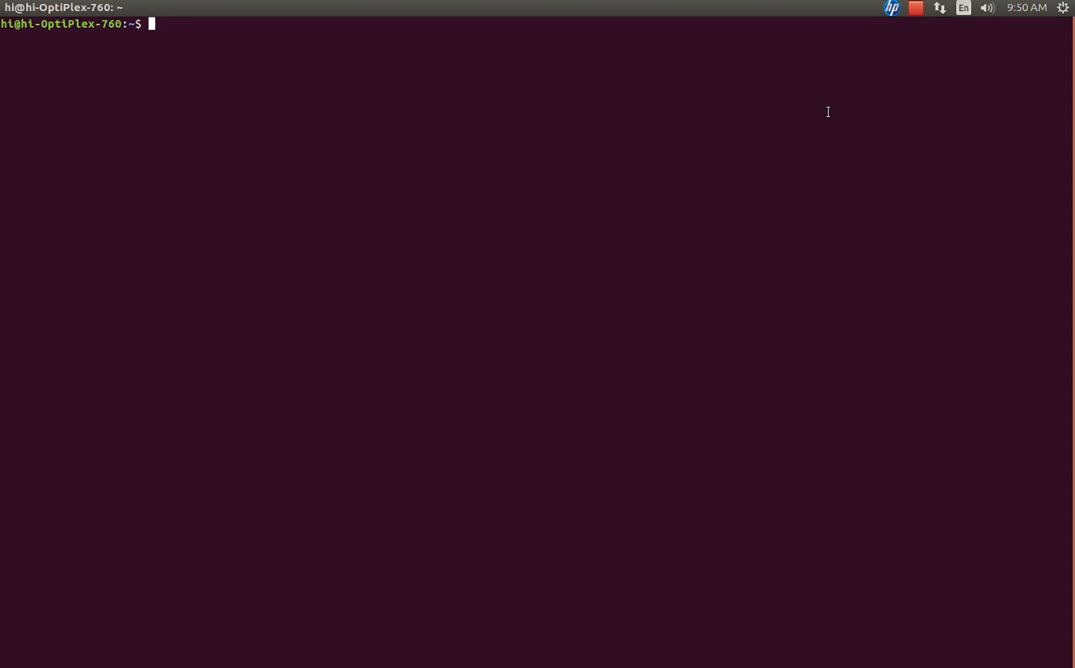
pyautogui.write('d')
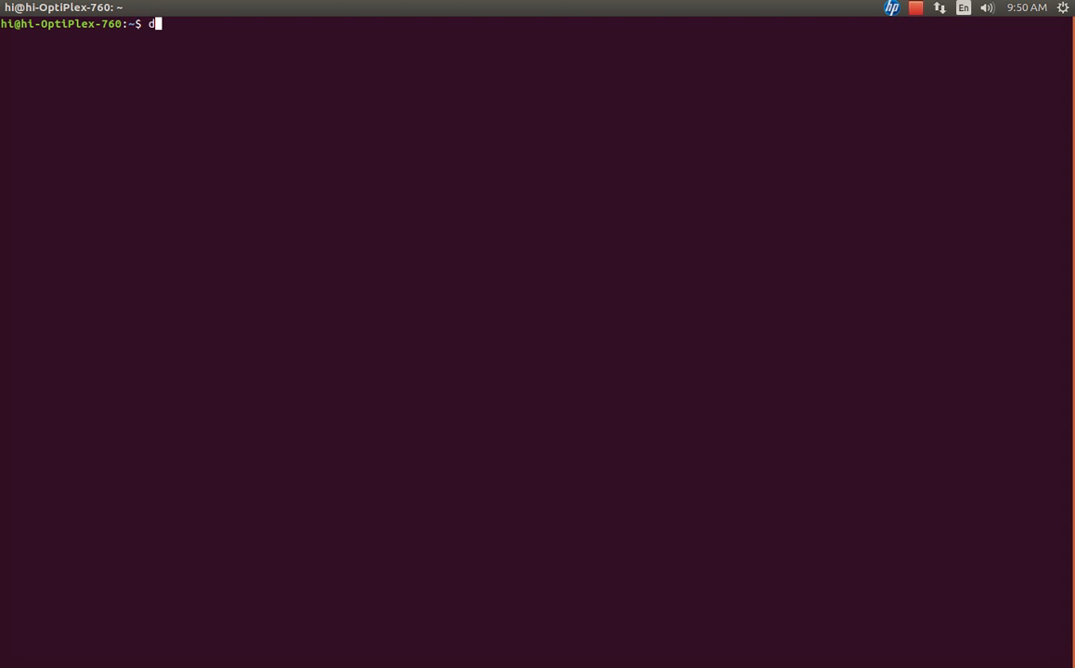
pyautogui.press('BackSpace')
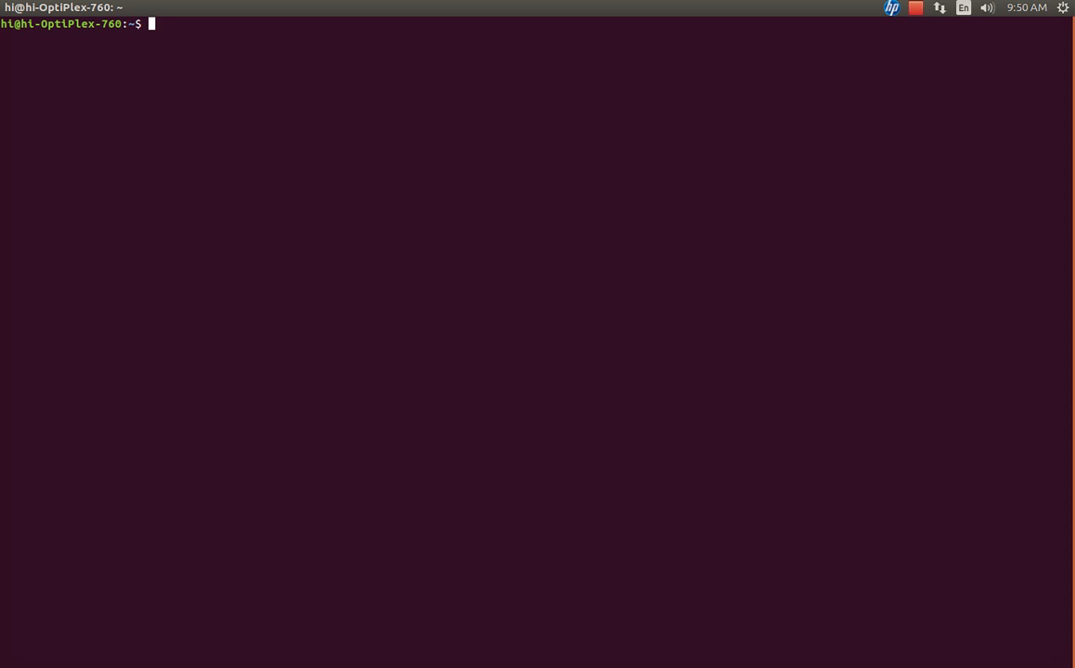
pyautogui.write('sudo')
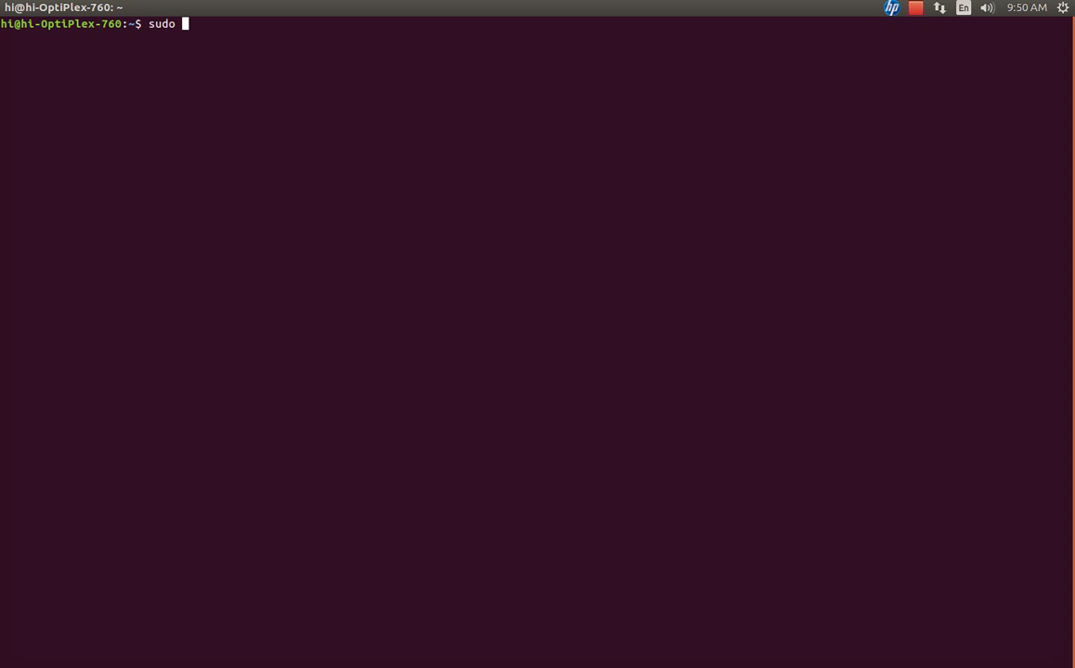
pyautogui.write('ged')
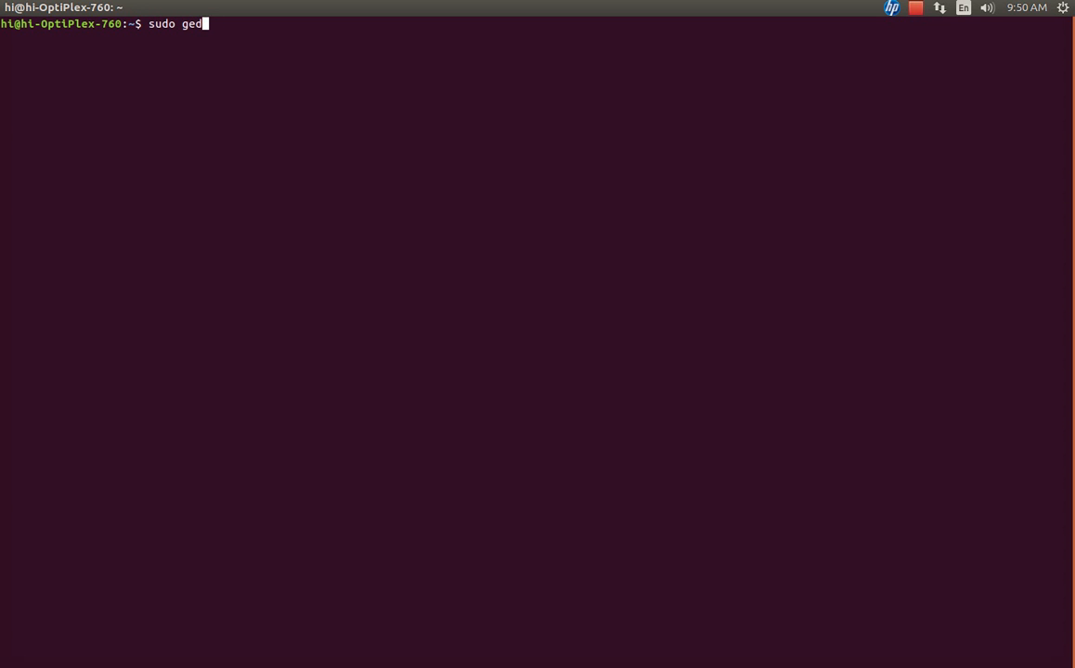
pyautogui.write('it')
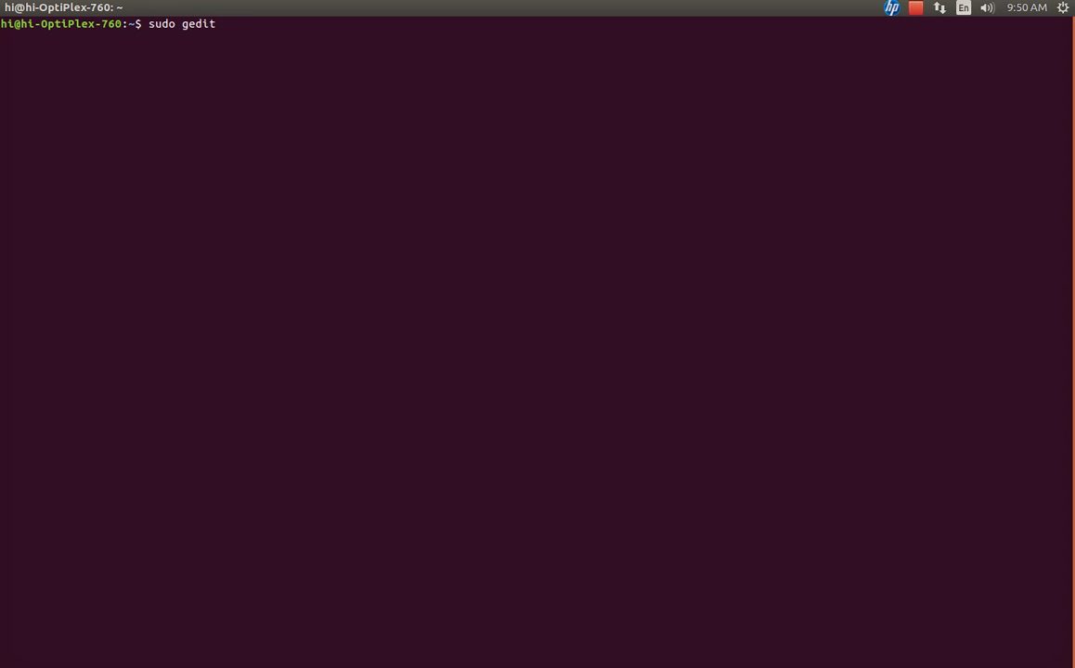
pyautogui.write('test')
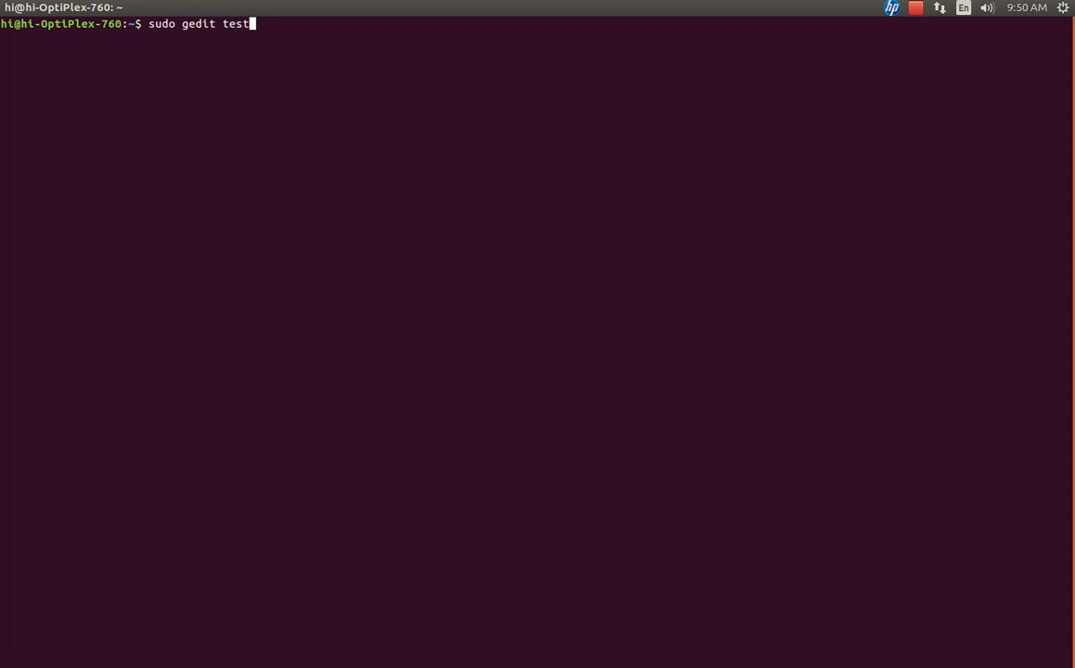
pyautogui.write('.')
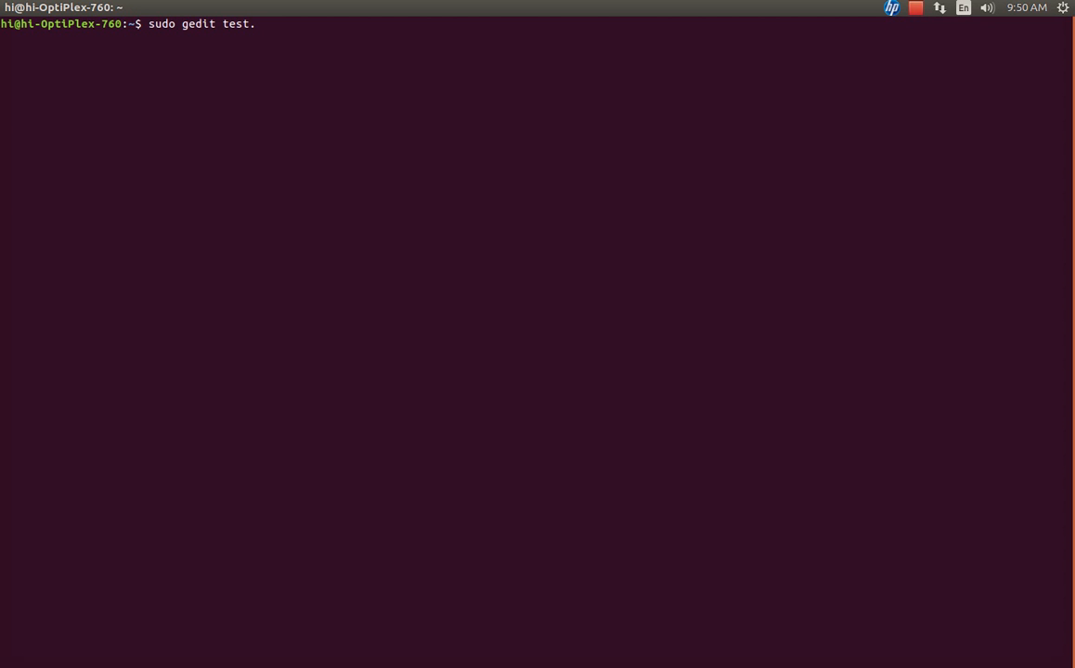
pyautogui.write('cir')
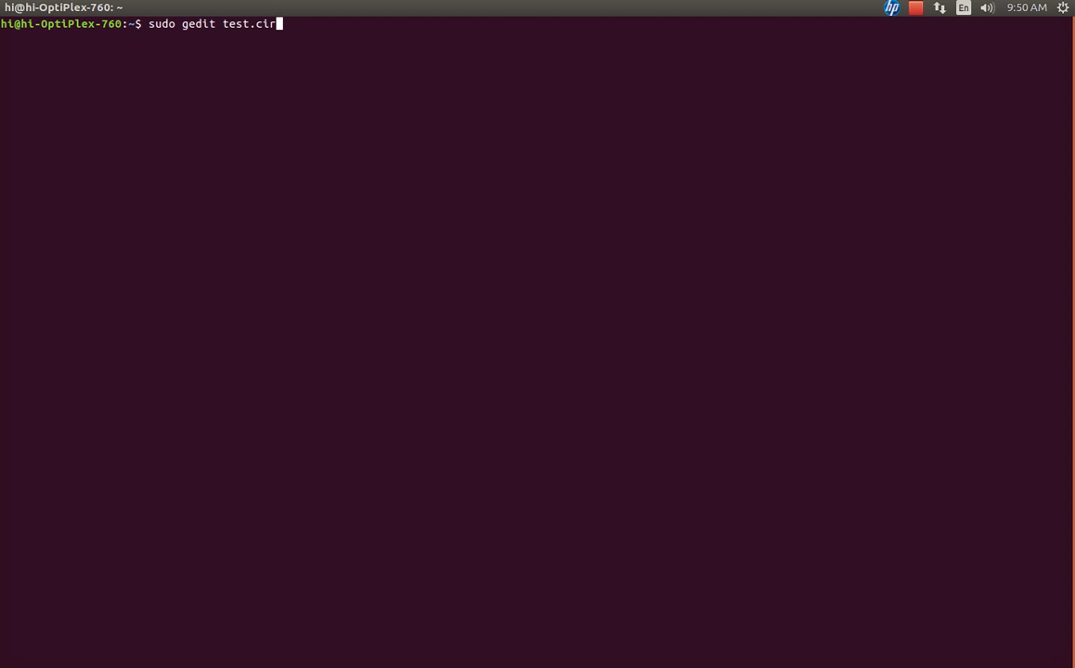
pyautogui.press('Return')
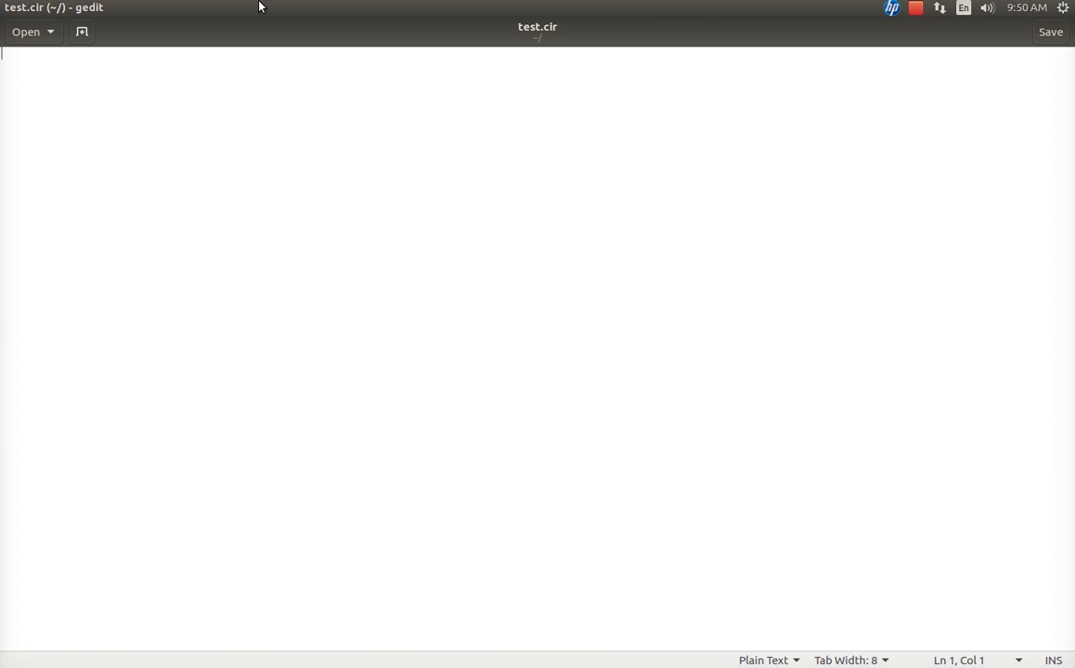
pyautogui.moveTo(608, 84)
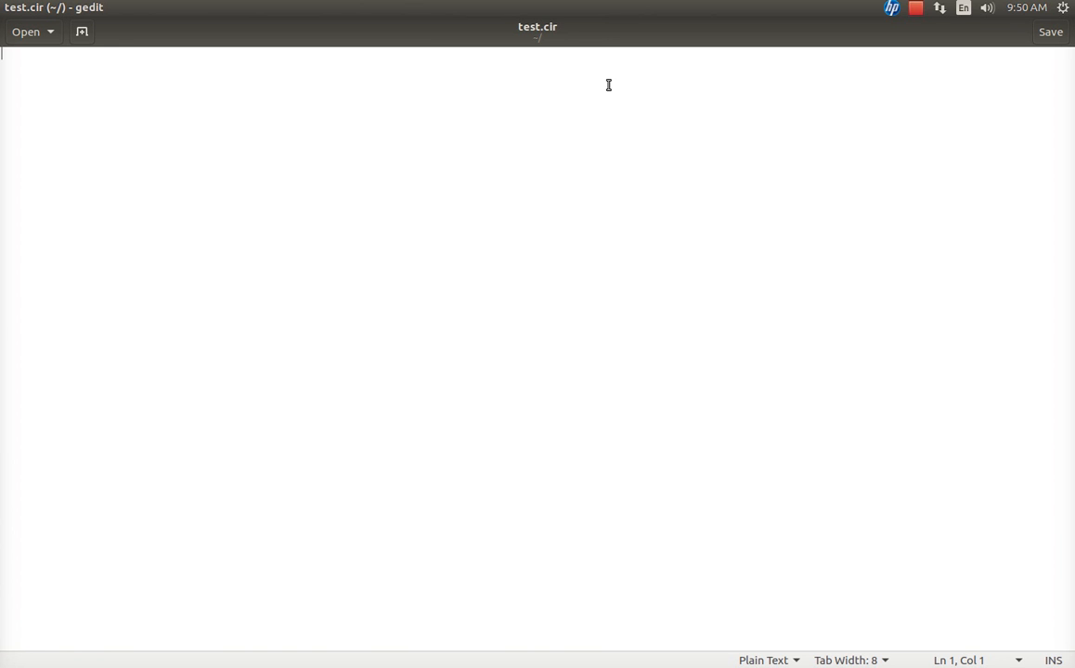
# Type 'this is a sample one resister circuit' as the first line of test.cir
pyautogui.write('th')
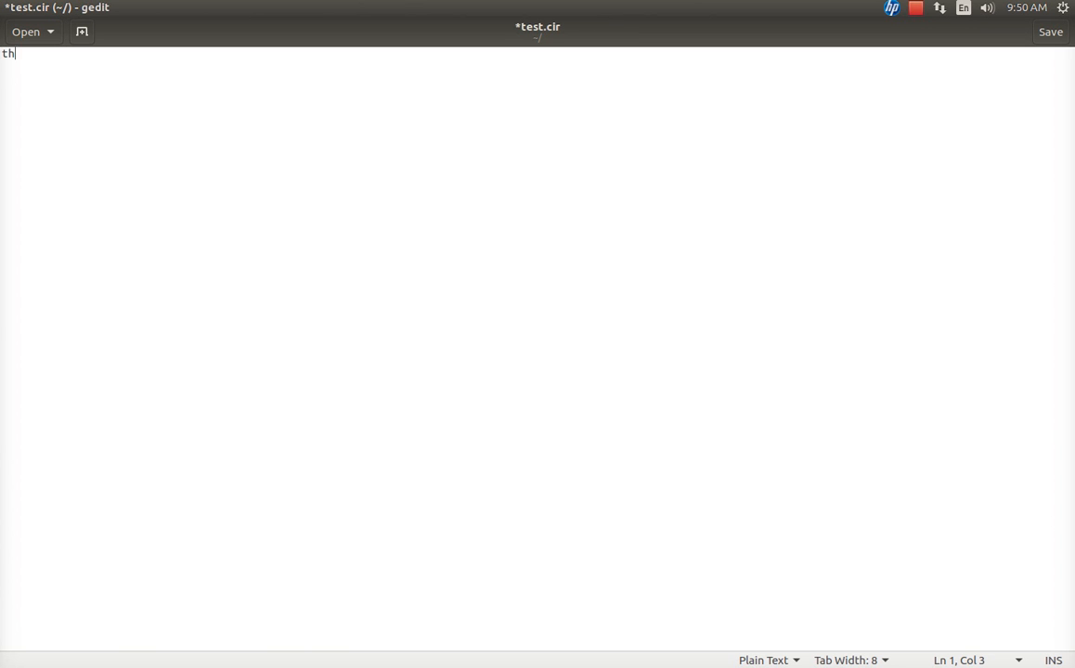
pyautogui.write('is is a')
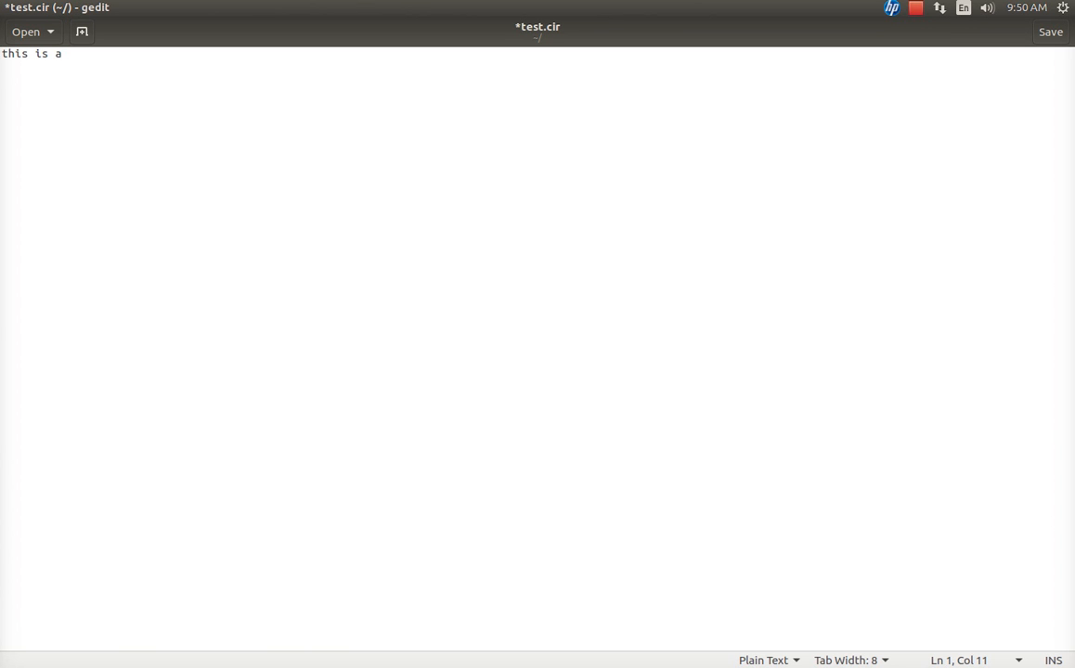
pyautogui.write('sample o')
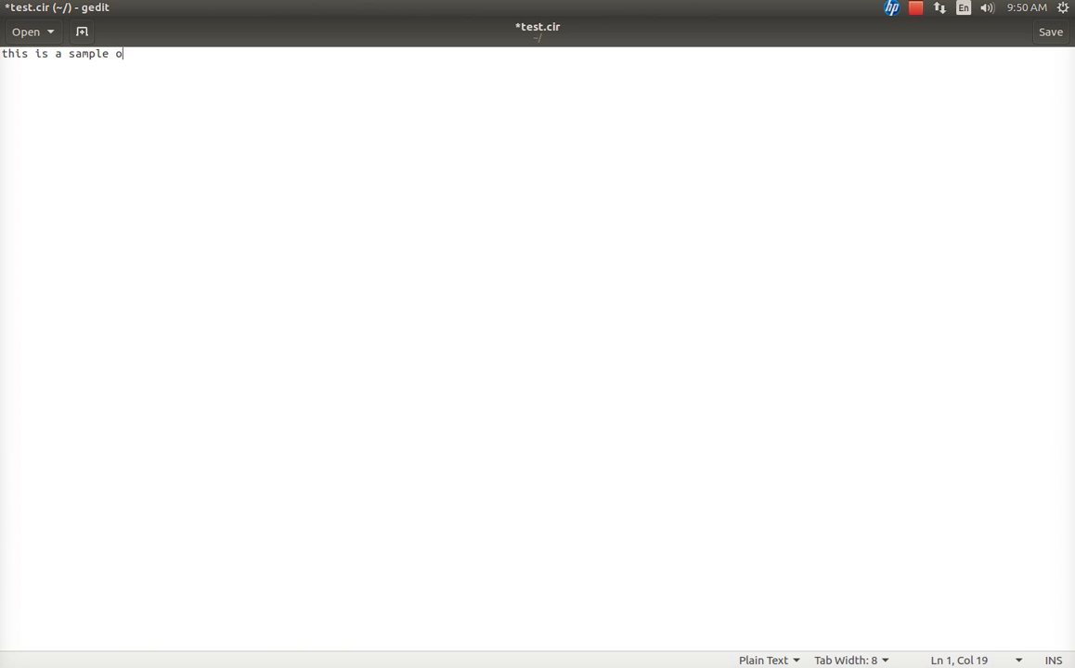
pyautogui.write('ne resister c')
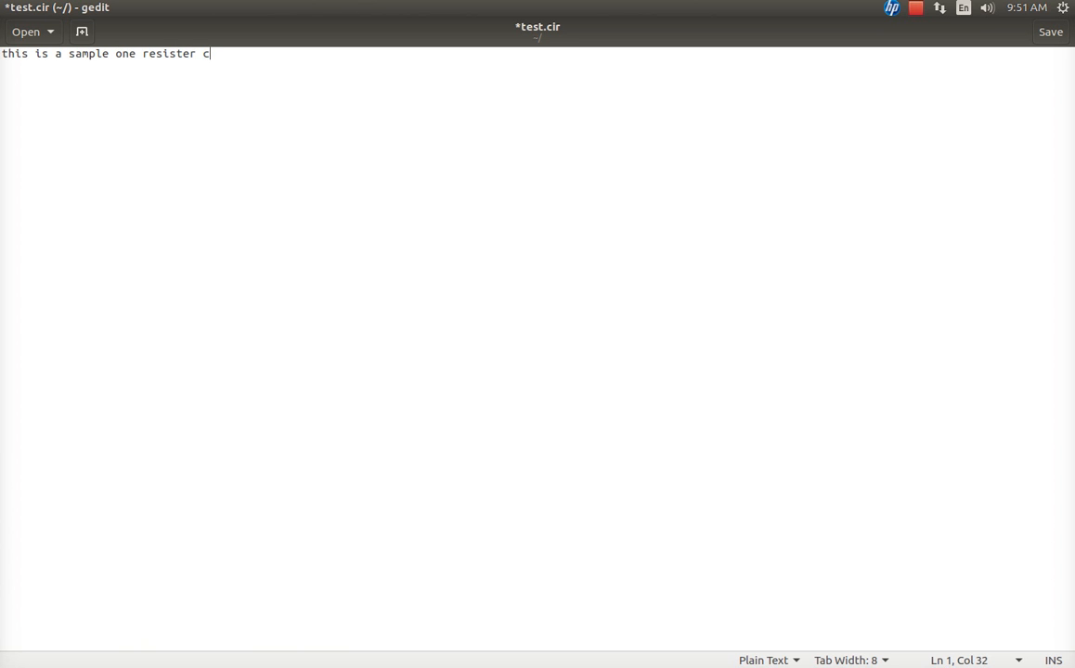
pyautogui.write('ircuit')
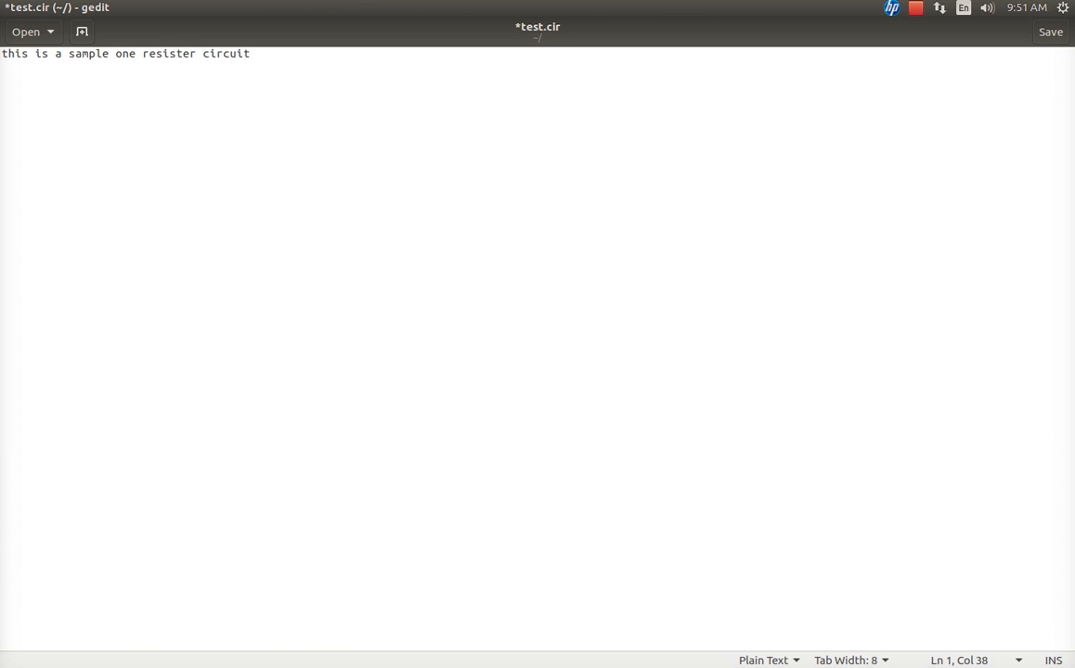
pyautogui.press('Return')
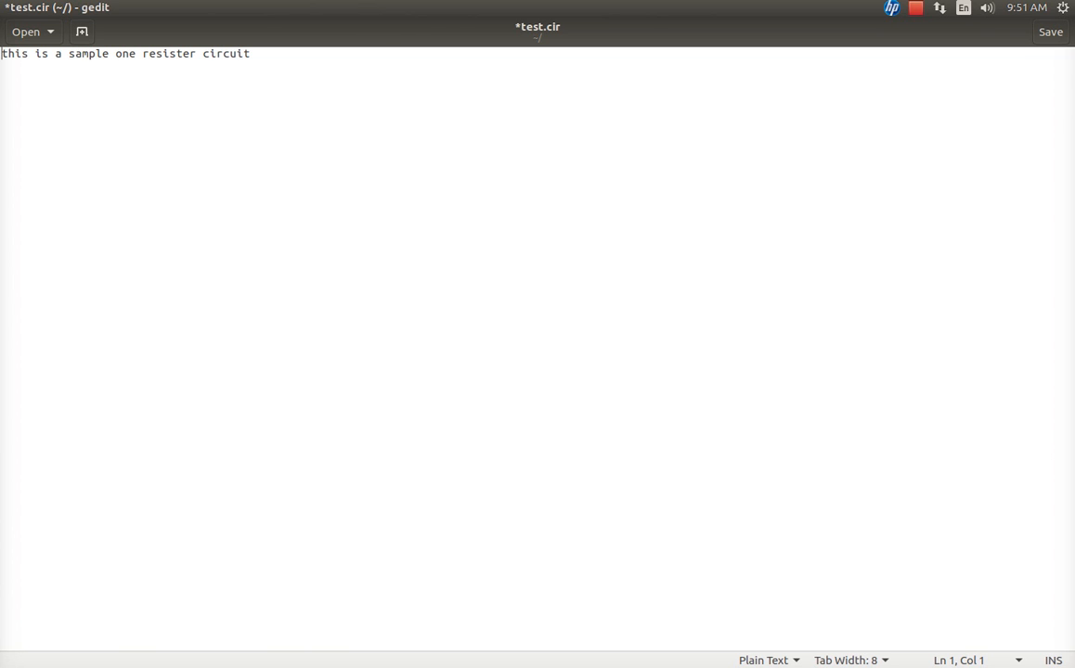
# Add the voltage source line 'v1 1 0' below the title
pyautogui.press('Return')
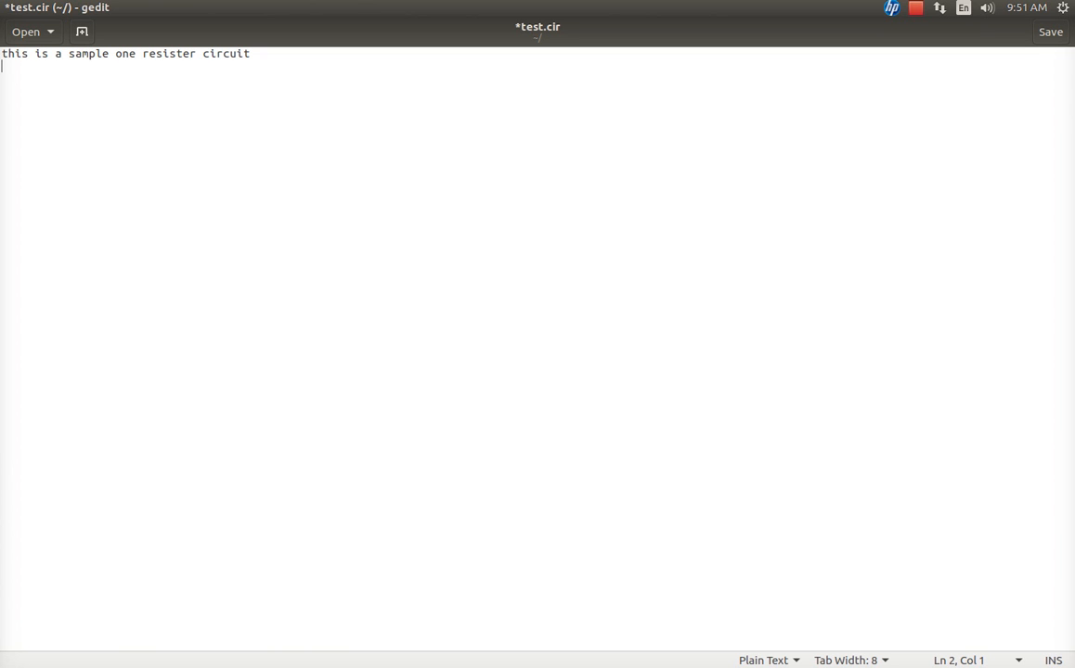
pyautogui.write('v')
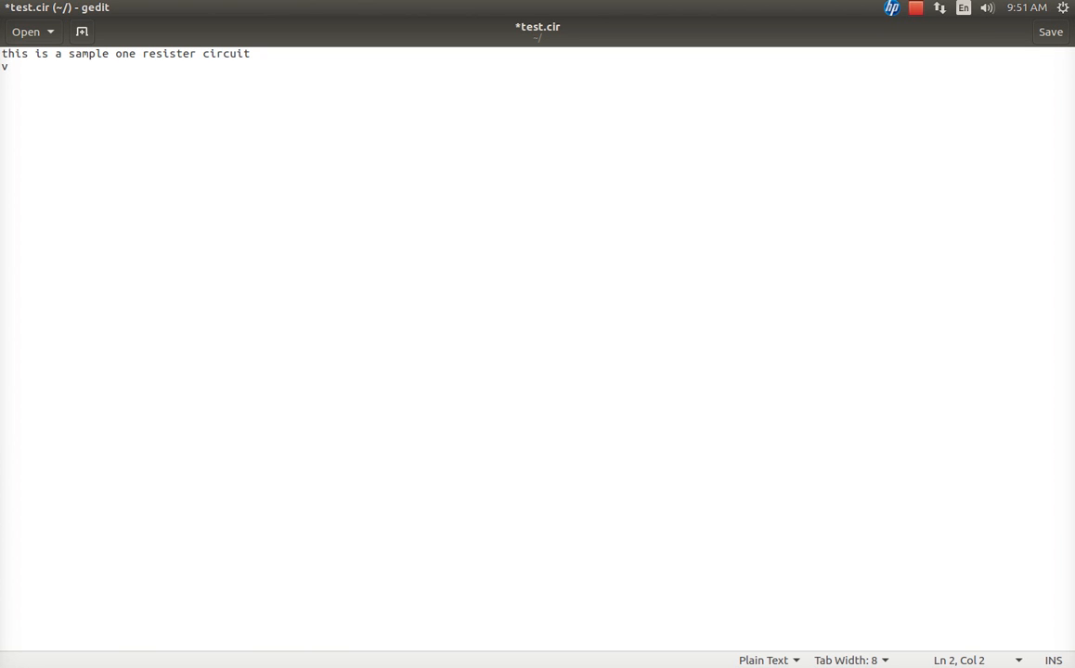
pyautogui.write('1')
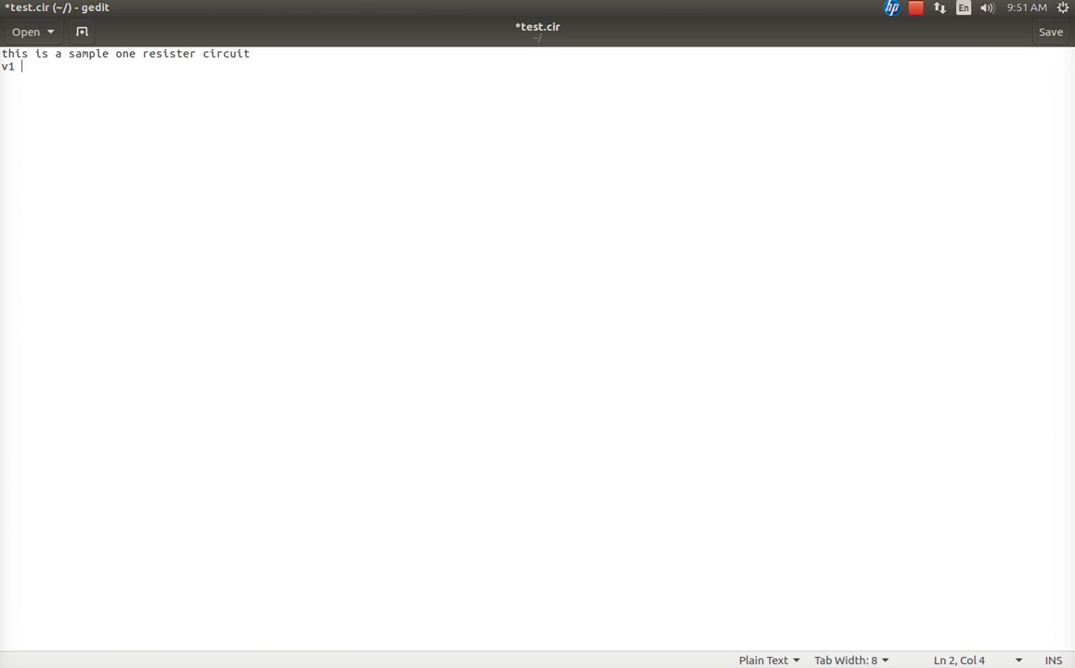
pyautogui.write('1')
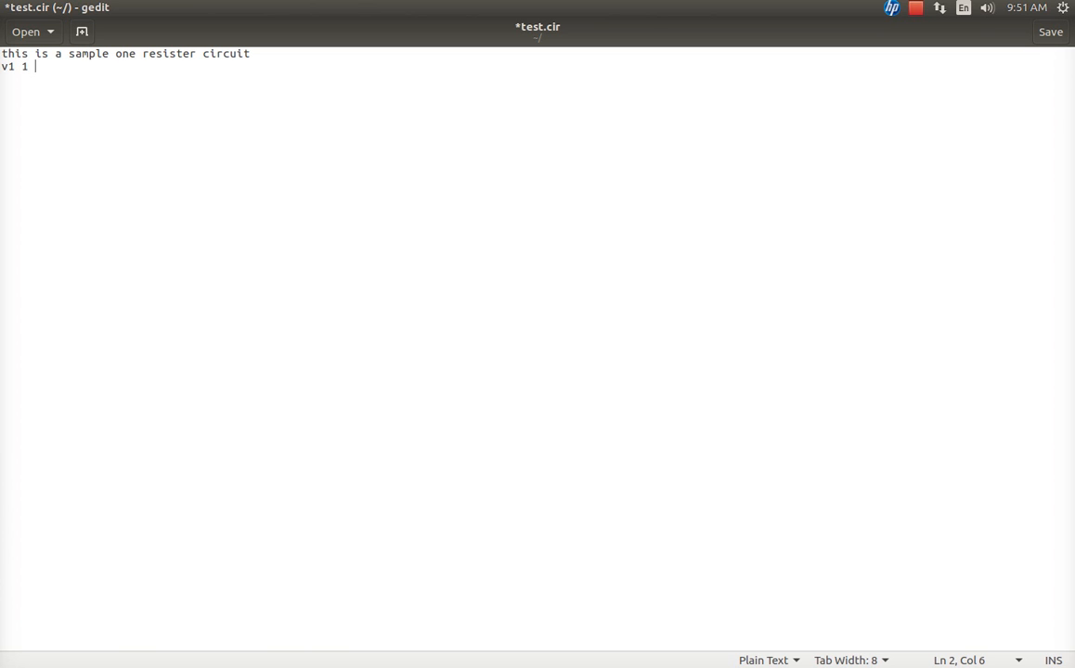
pyautogui.write('0')
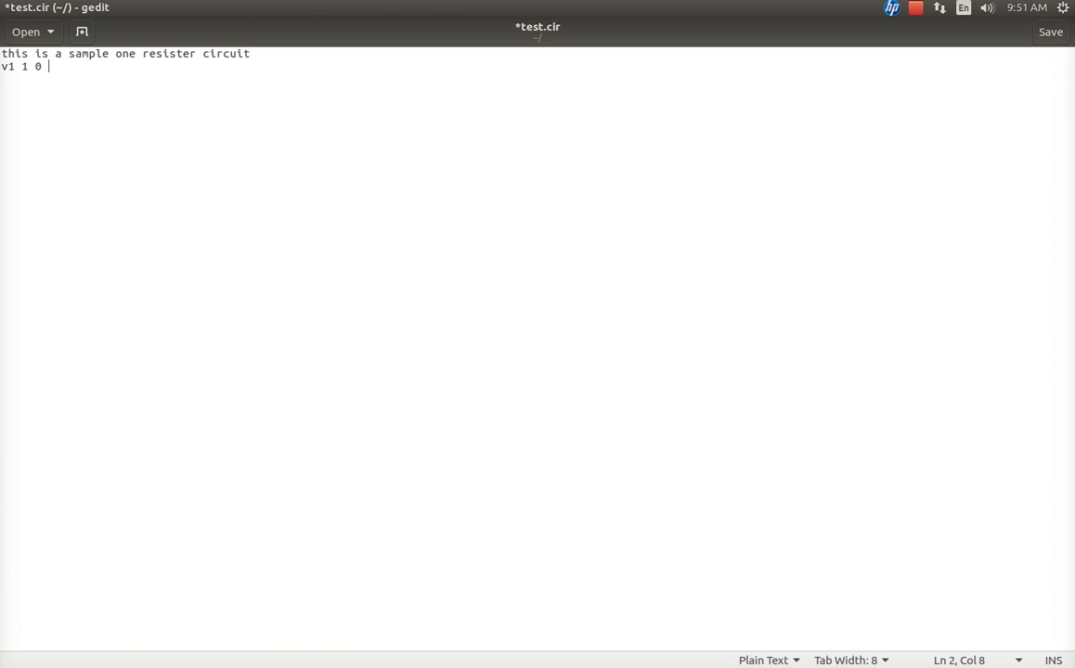
# Add the resistor line 'r1 1 0 10k' and start a new line
pyautogui.write('r')
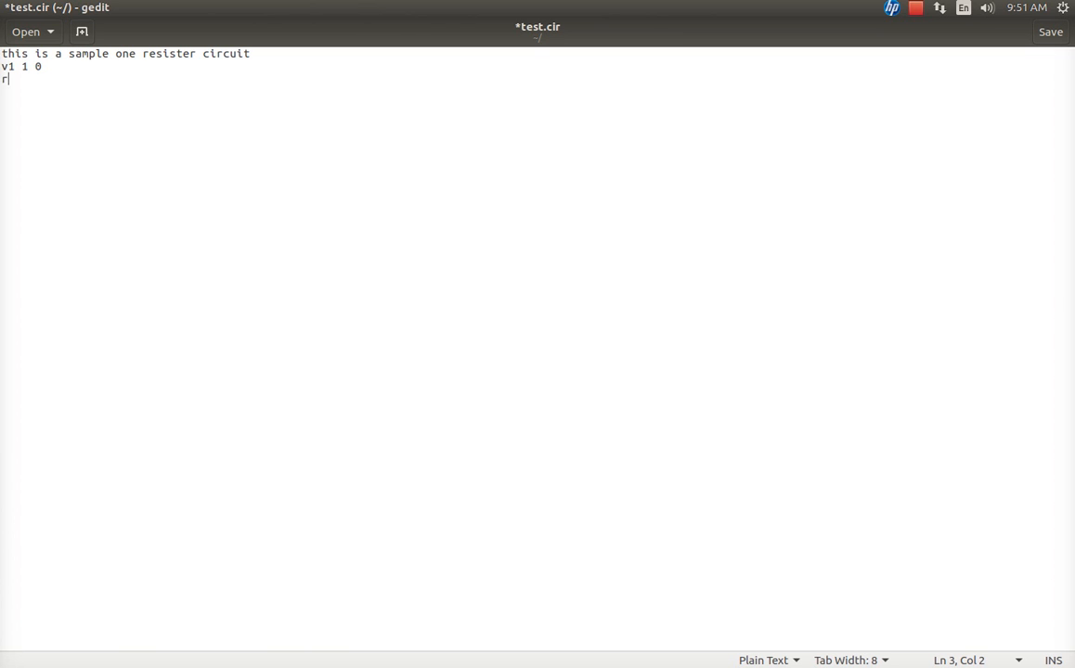
pyautogui.write('1')
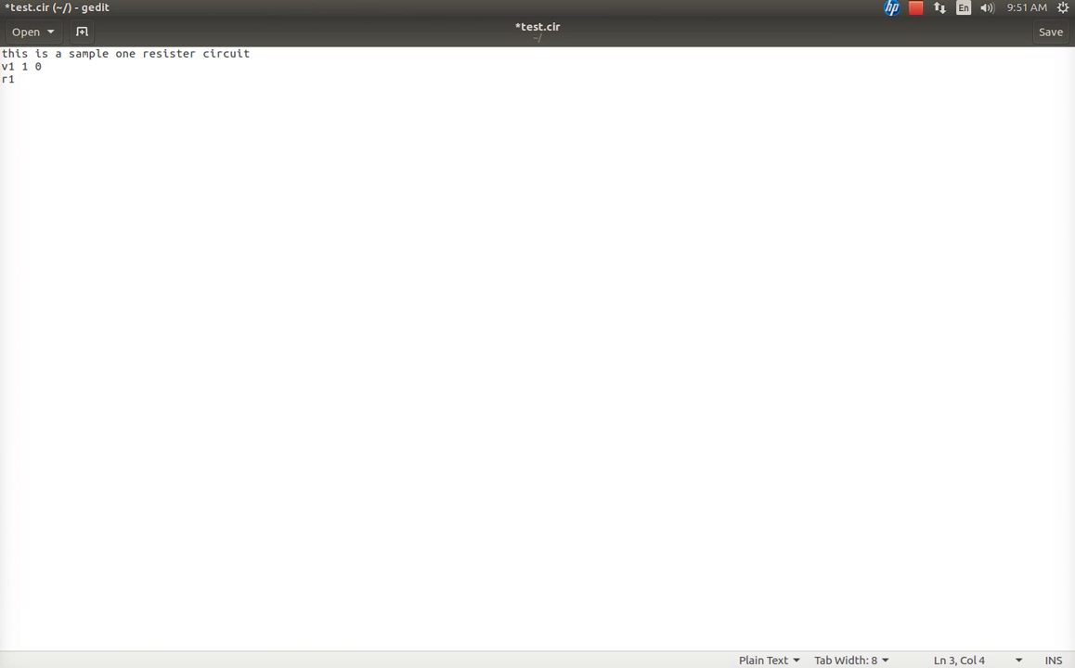
pyautogui.write('1 0')
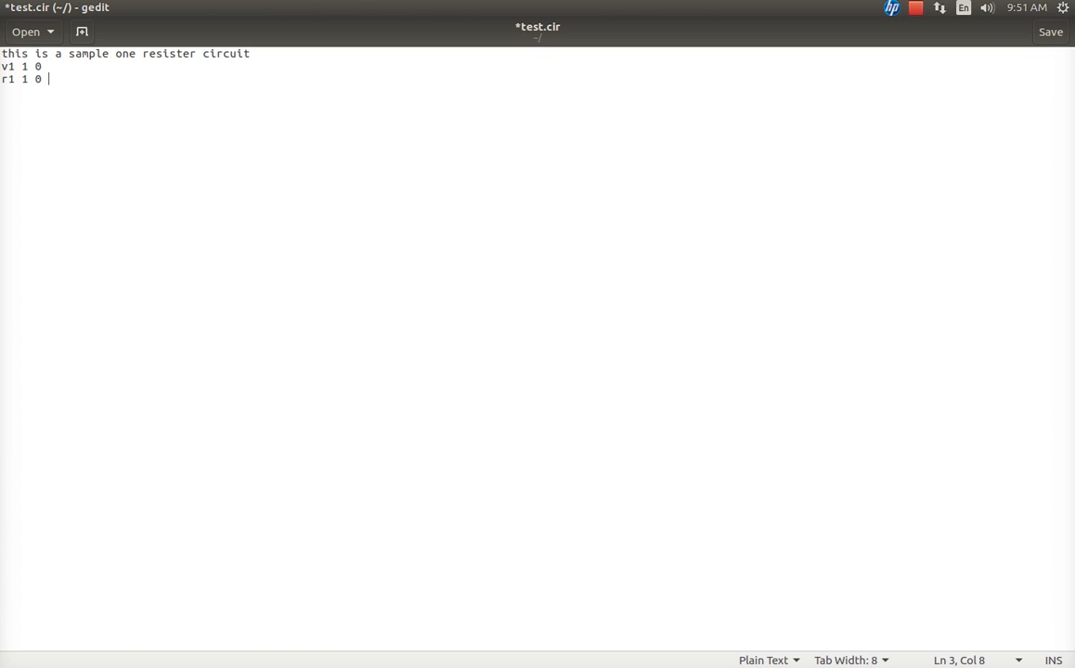
pyautogui.write('10k')
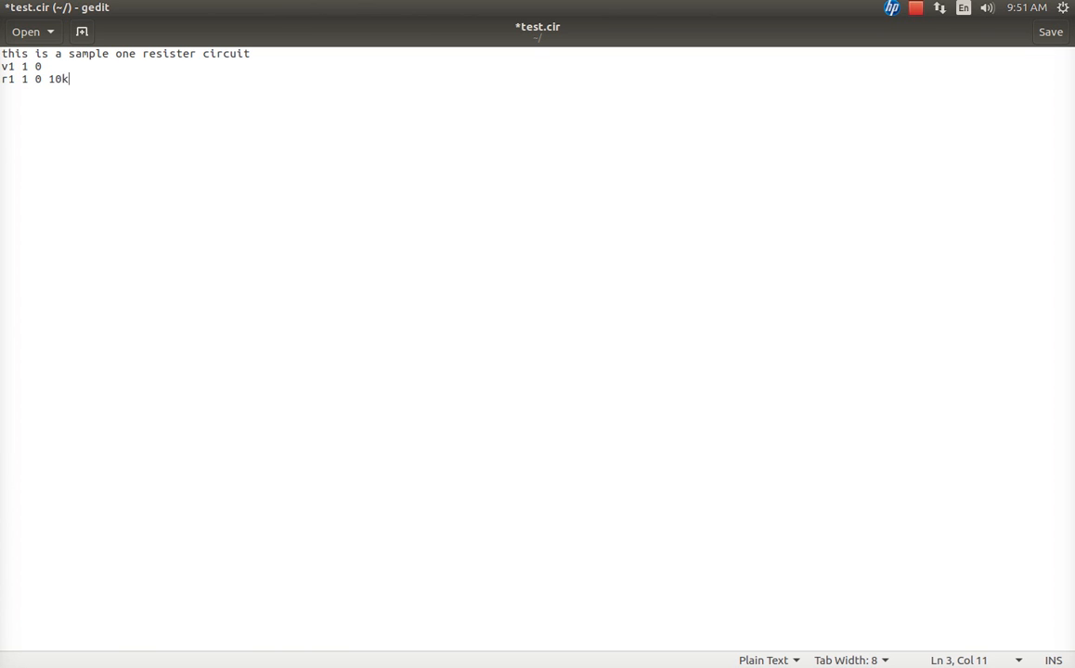
pyautogui.press('Return')
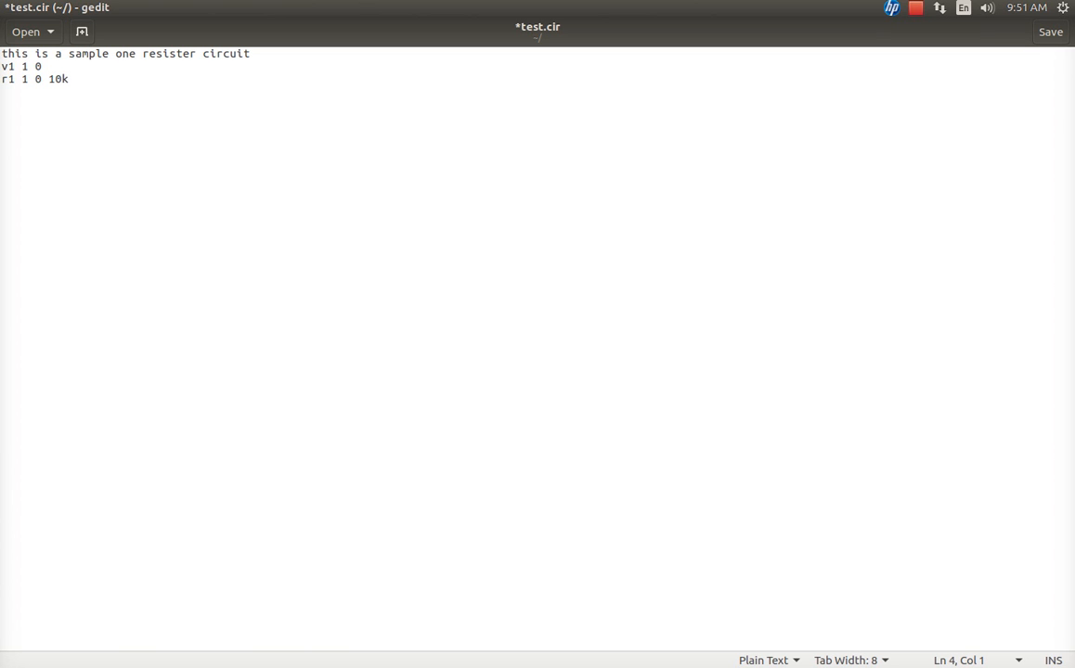
# Type the line '.dc v1 0 9 1.5' and begin the next dot-led line
pyautogui.write('.dc')
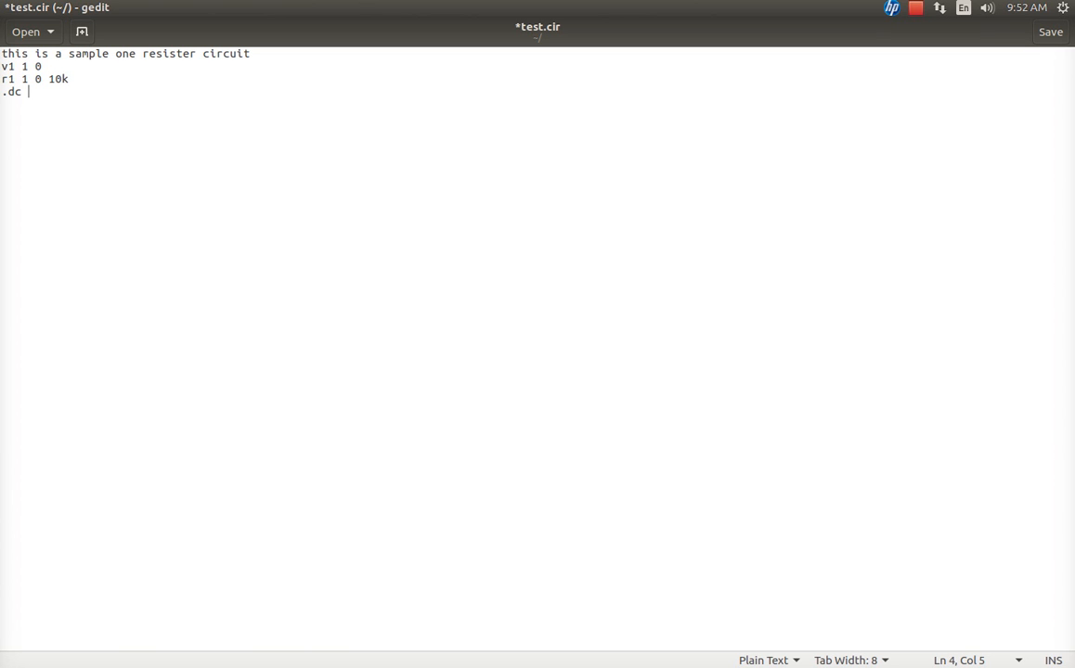
pyautogui.write('v')
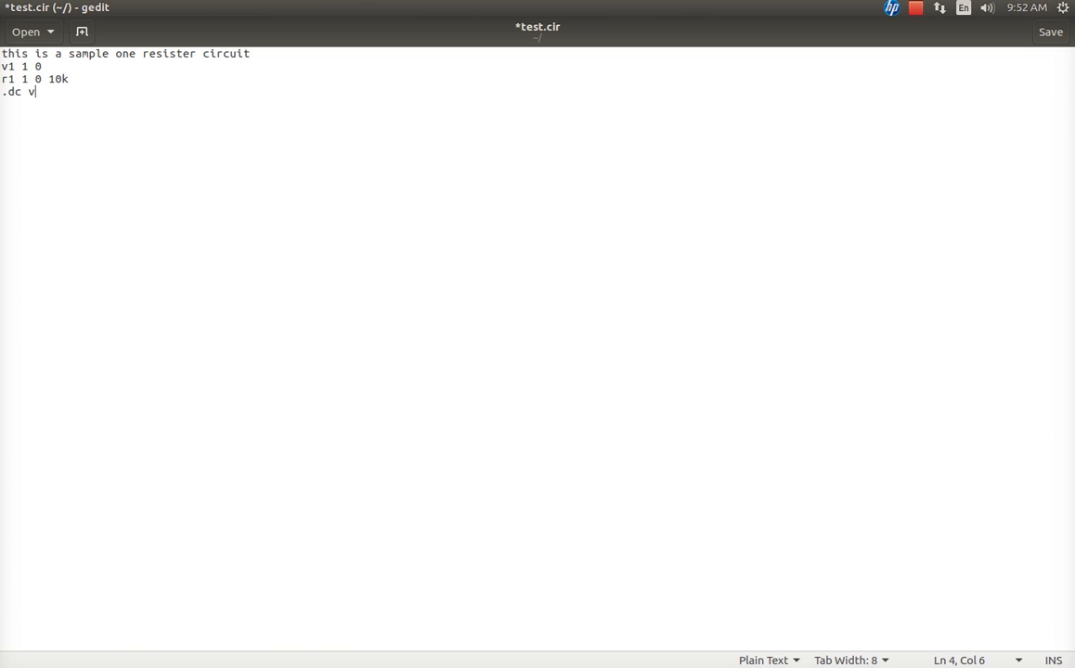
pyautogui.write('1')
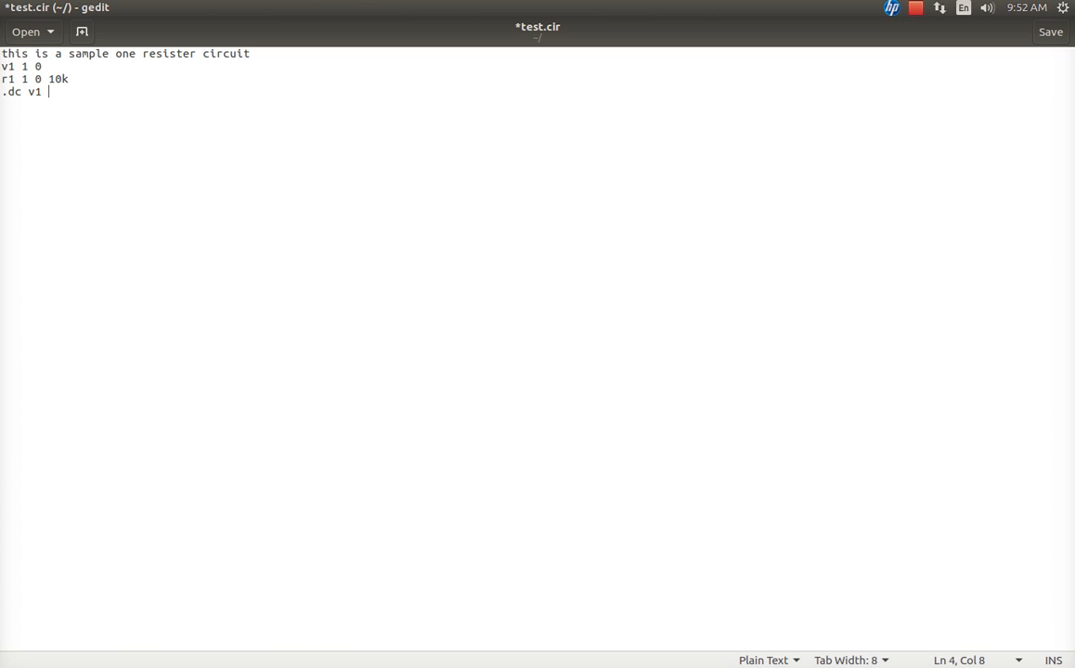
pyautogui.write('0')
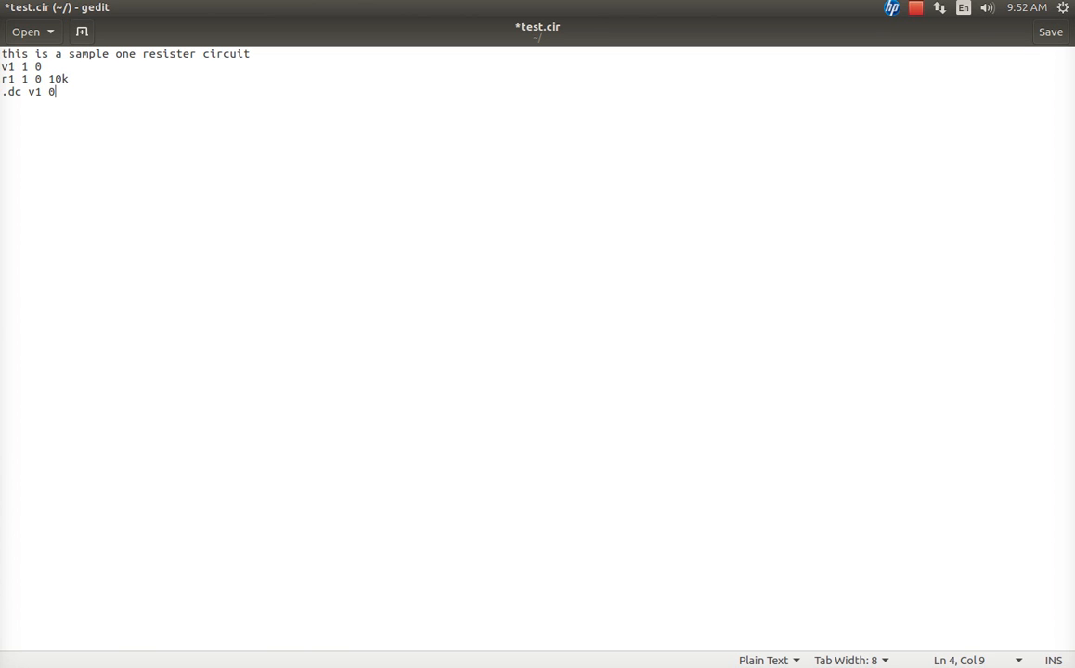
pyautogui.write('9 1.5')
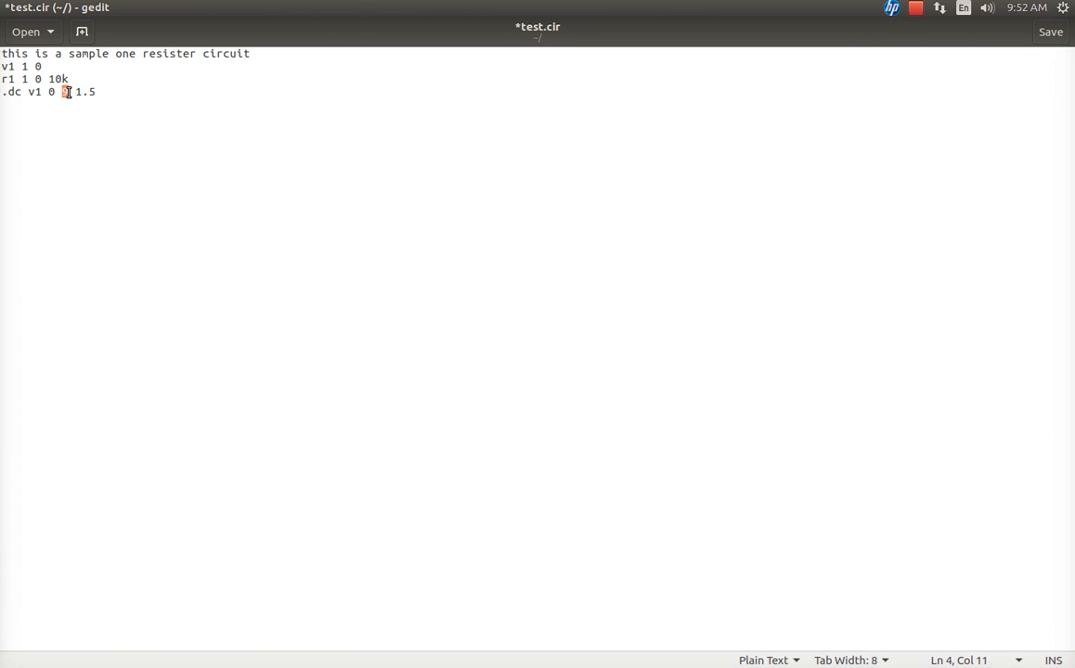
pyautogui.write('9')
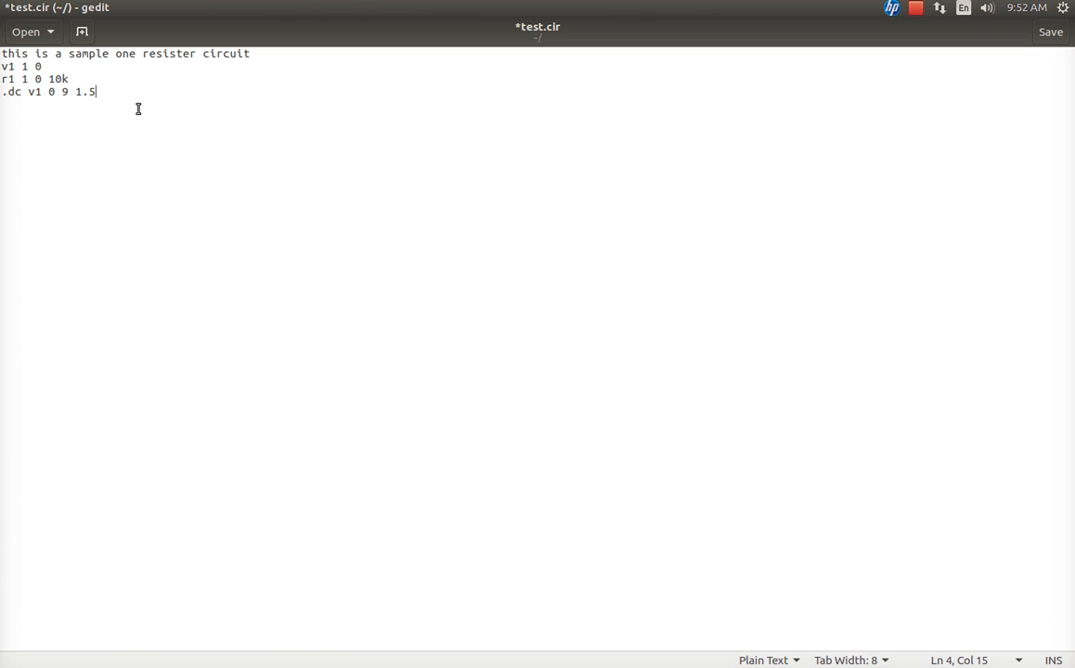
pyautogui.write('.')
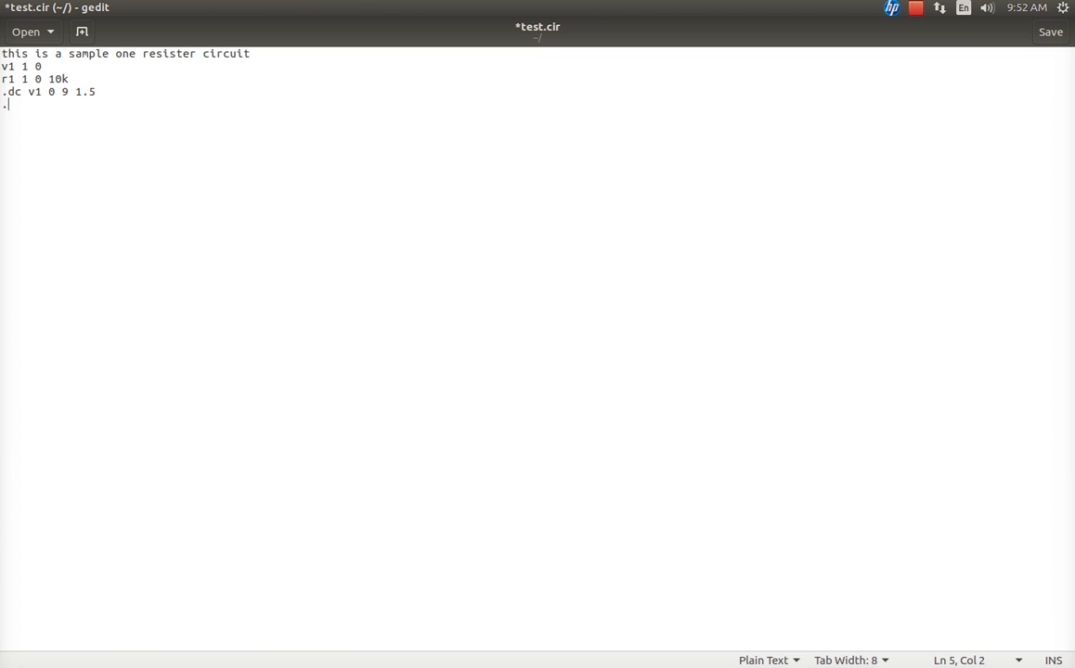
# Add the line '.print dc v(1,0)', removing the stray extra term
pyautogui.write('print')
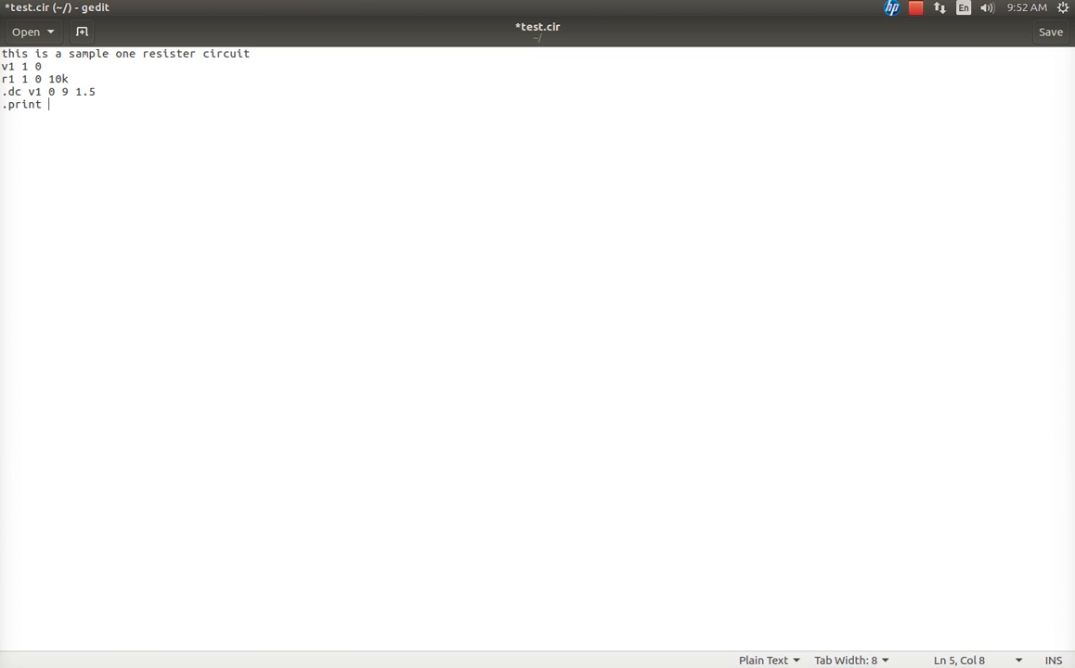
pyautogui.write('dc')
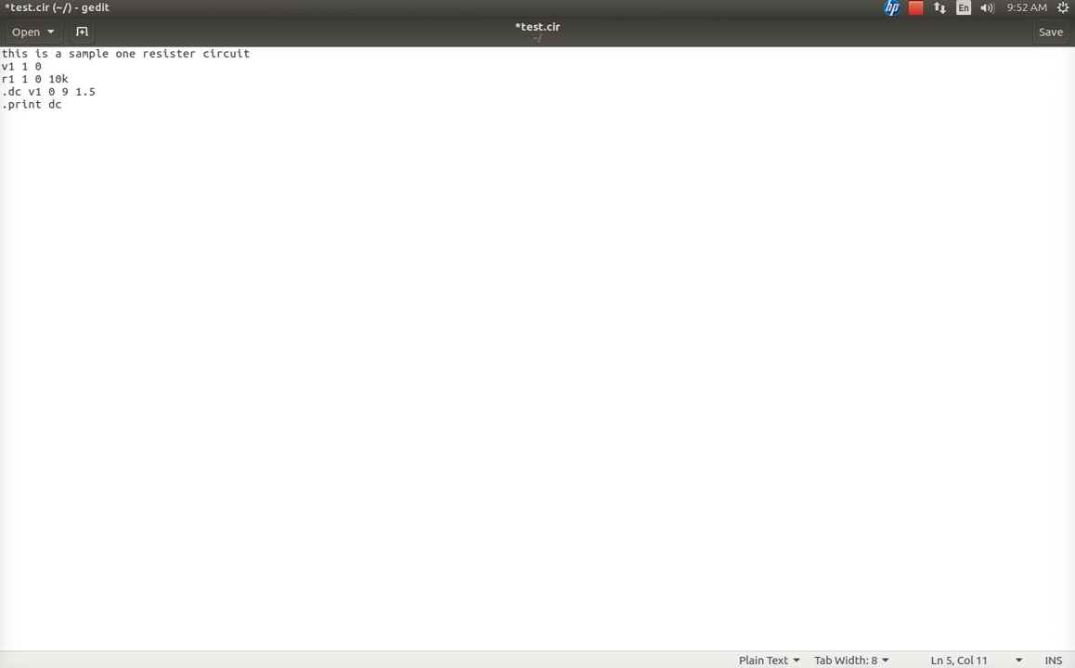
pyautogui.write('v(')
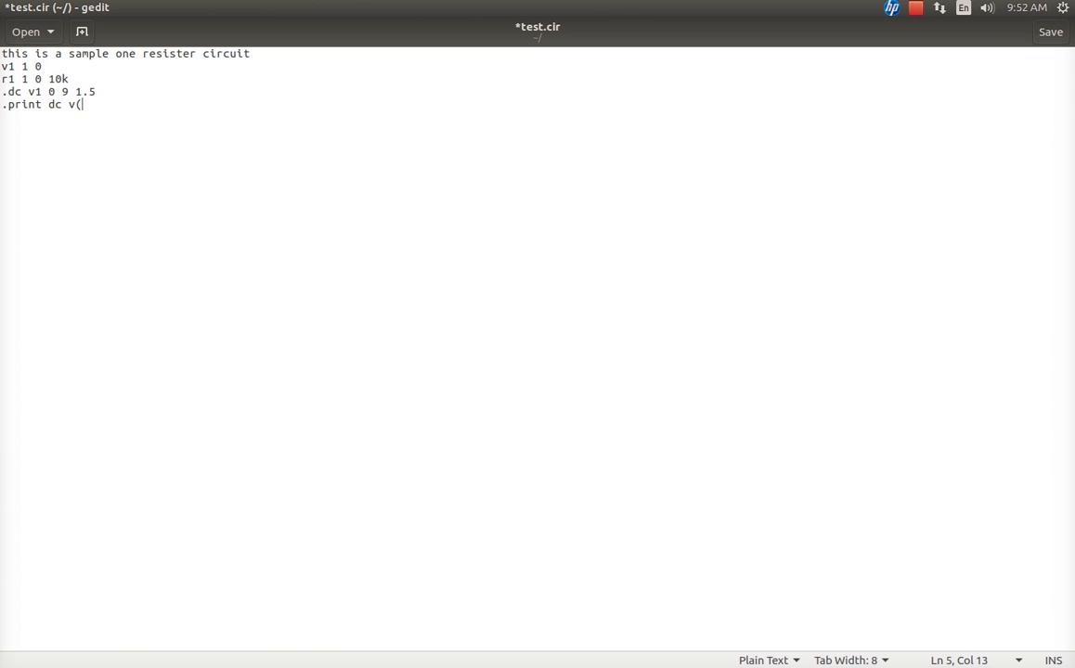
pyautogui.write('1,')
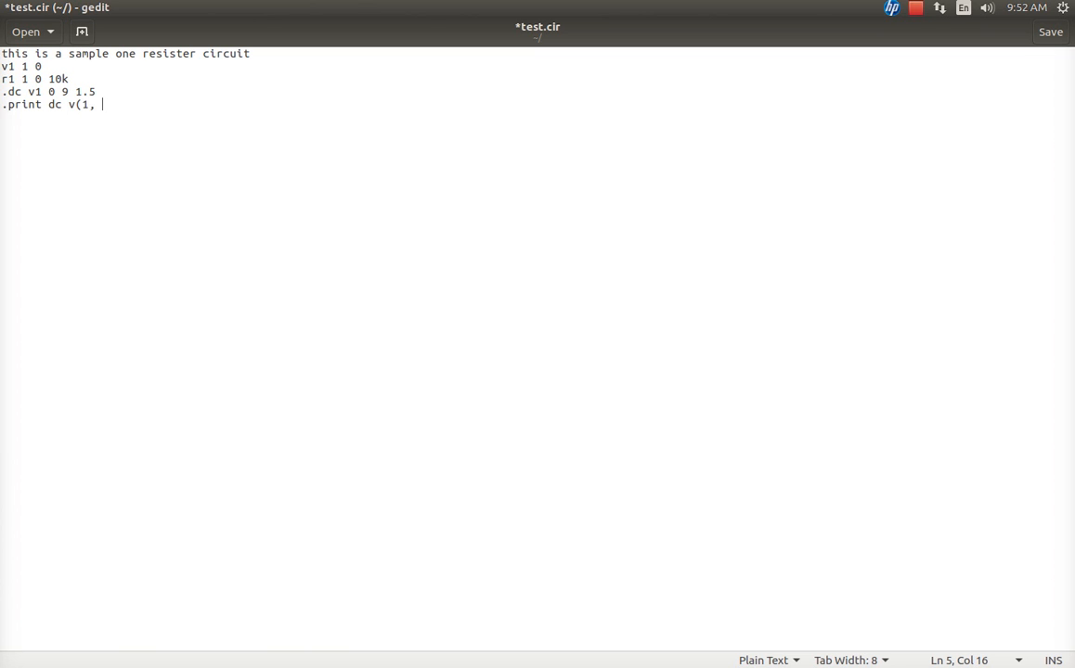
pyautogui.write('0)')
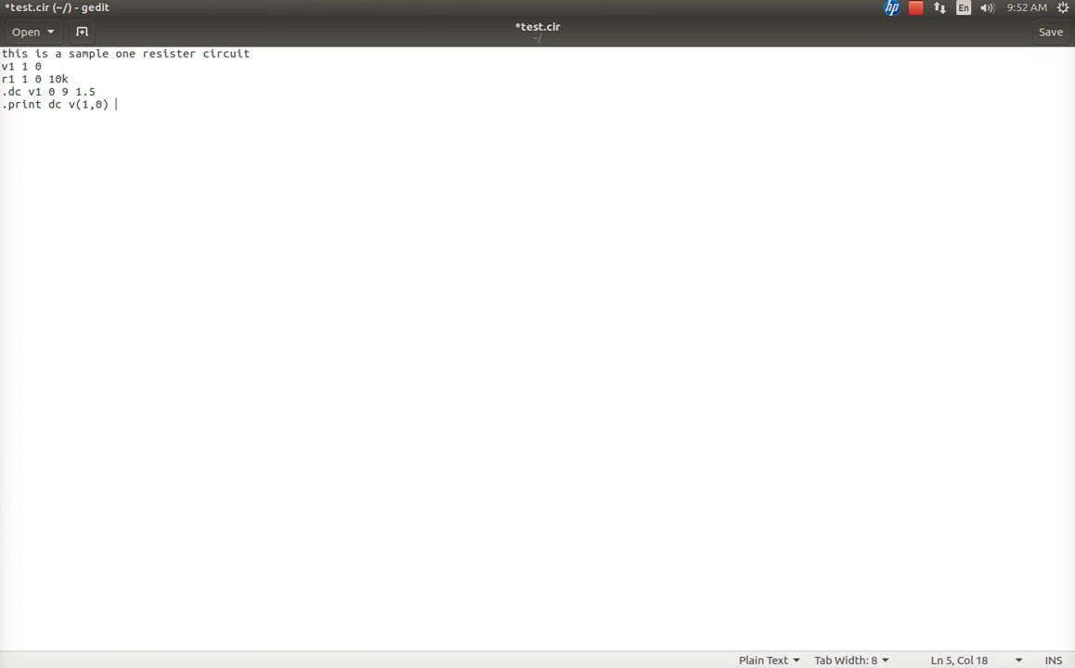
pyautogui.write('v')
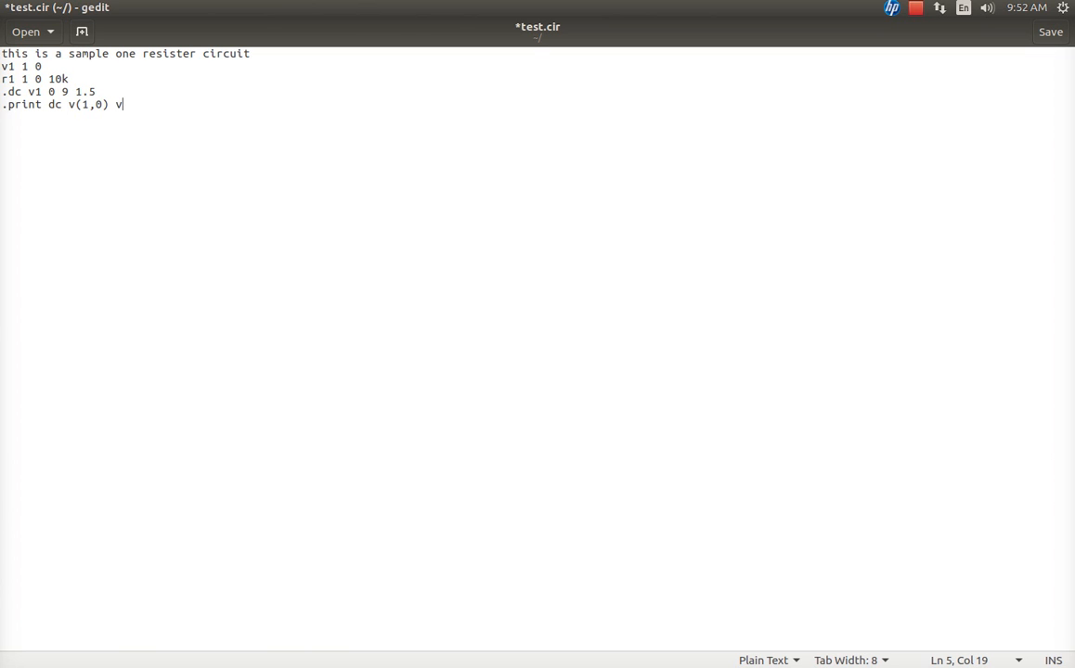
pyautogui.write('(')
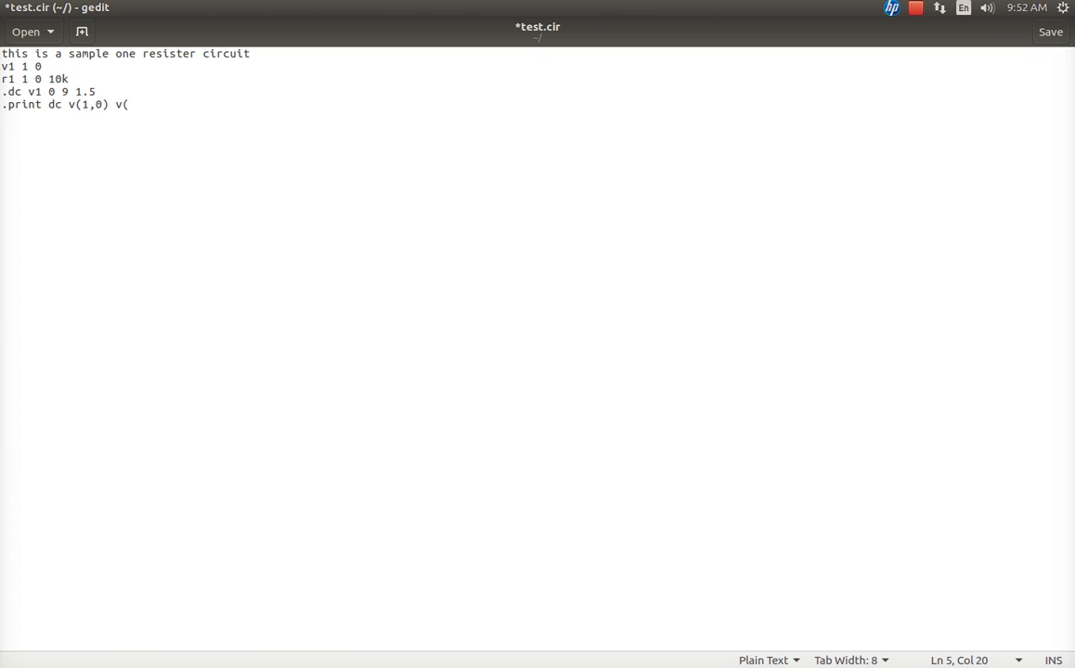
pyautogui.press('BackSpace')
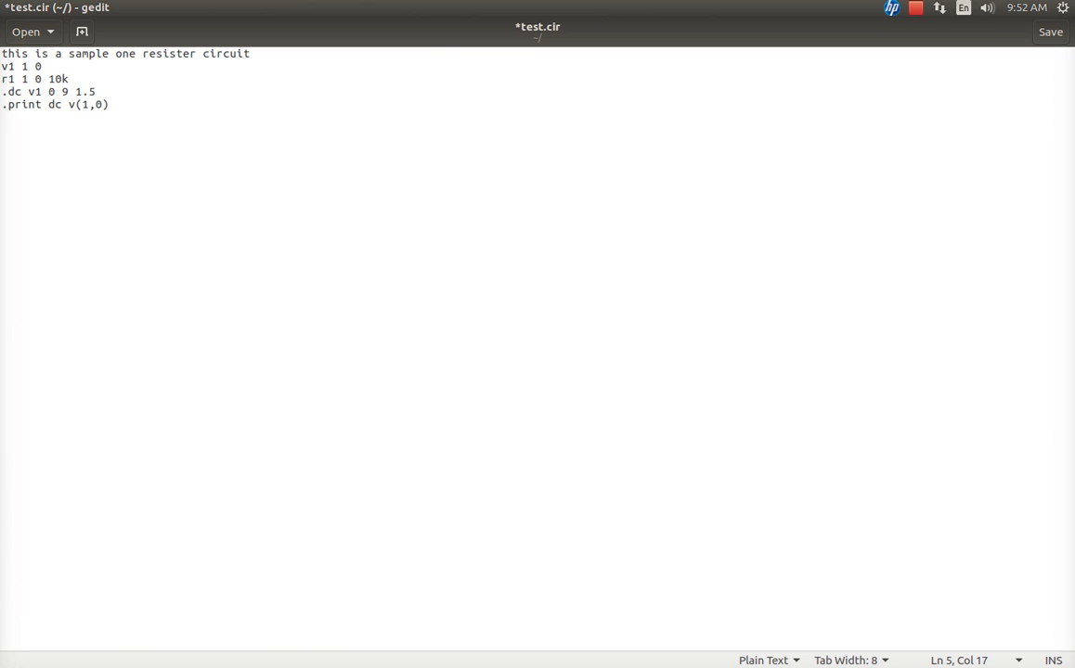
# Add the line '.print dc i(v1)' to the netlist
pyautogui.write('.print')
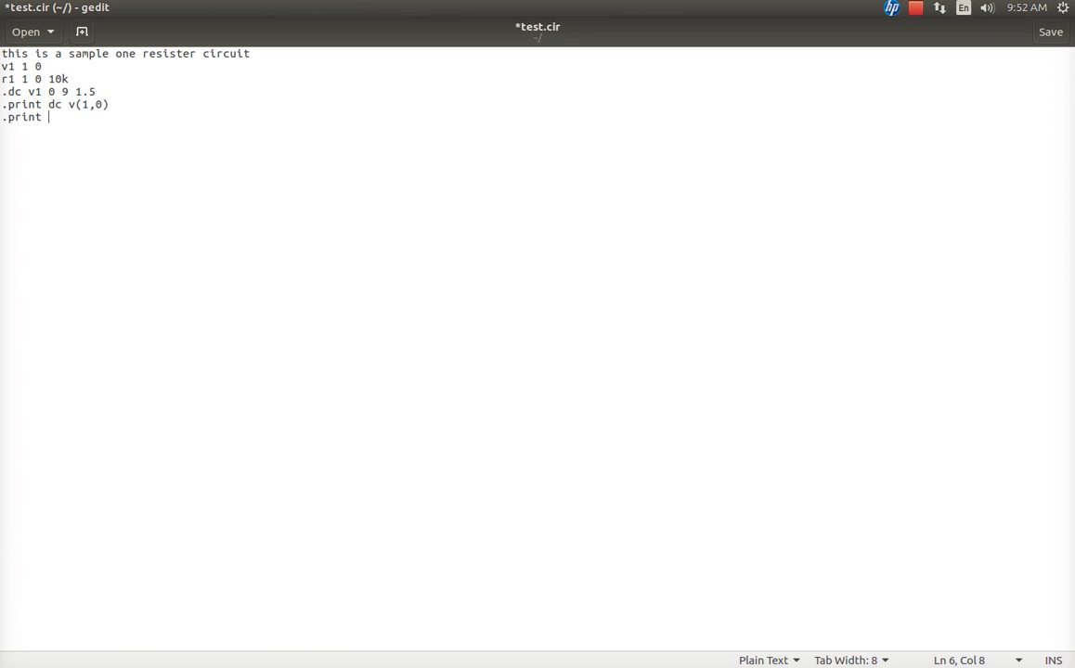
pyautogui.write('dc i')
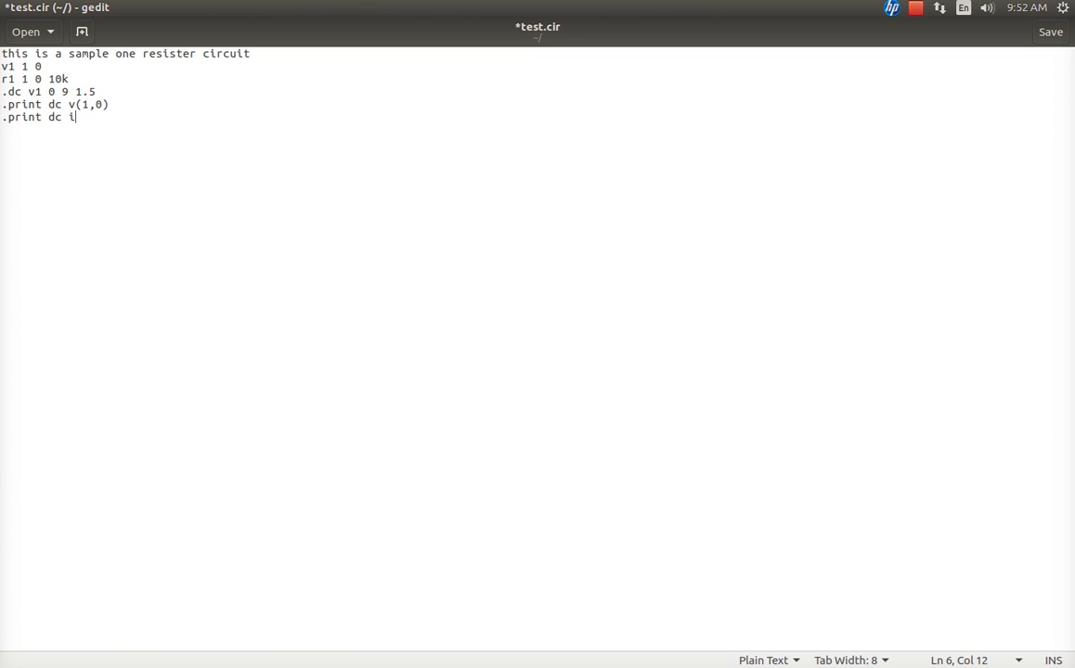
pyautogui.write('(v')
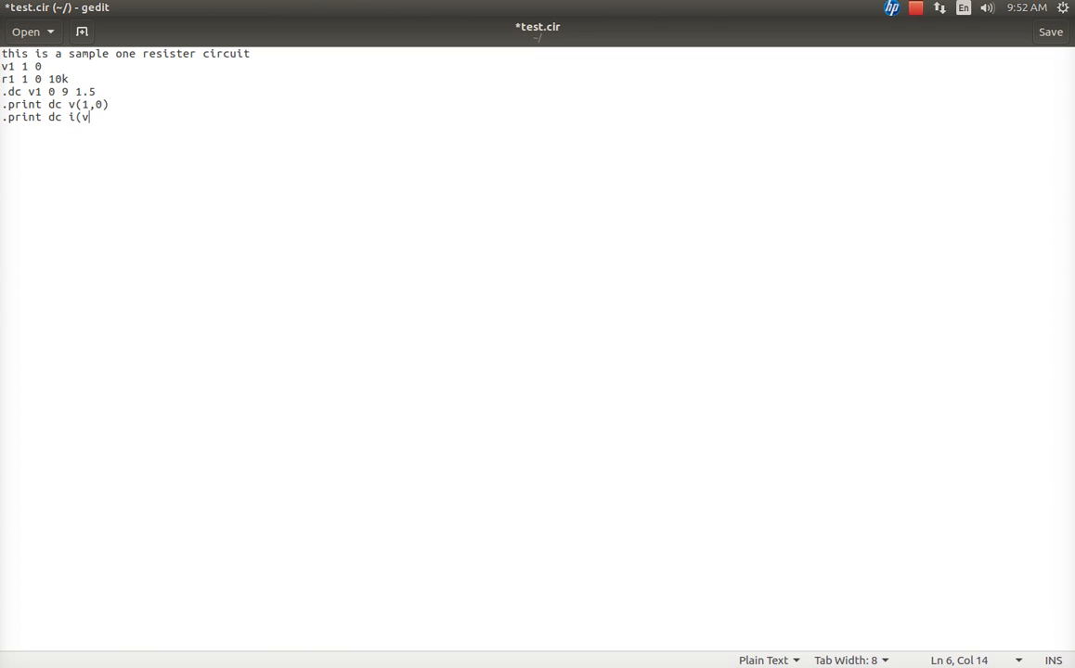
pyautogui.write('1)')
pyautogui.write('.end')
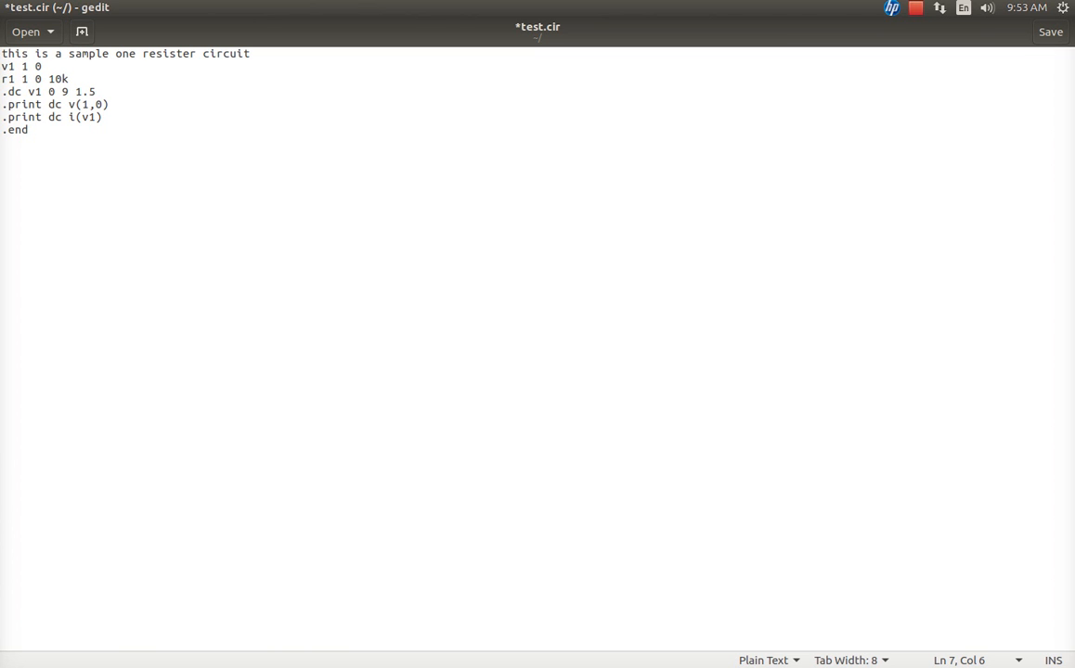
# Insert a blank line above .end in test.cir and save the file
pyautogui.press('Home')
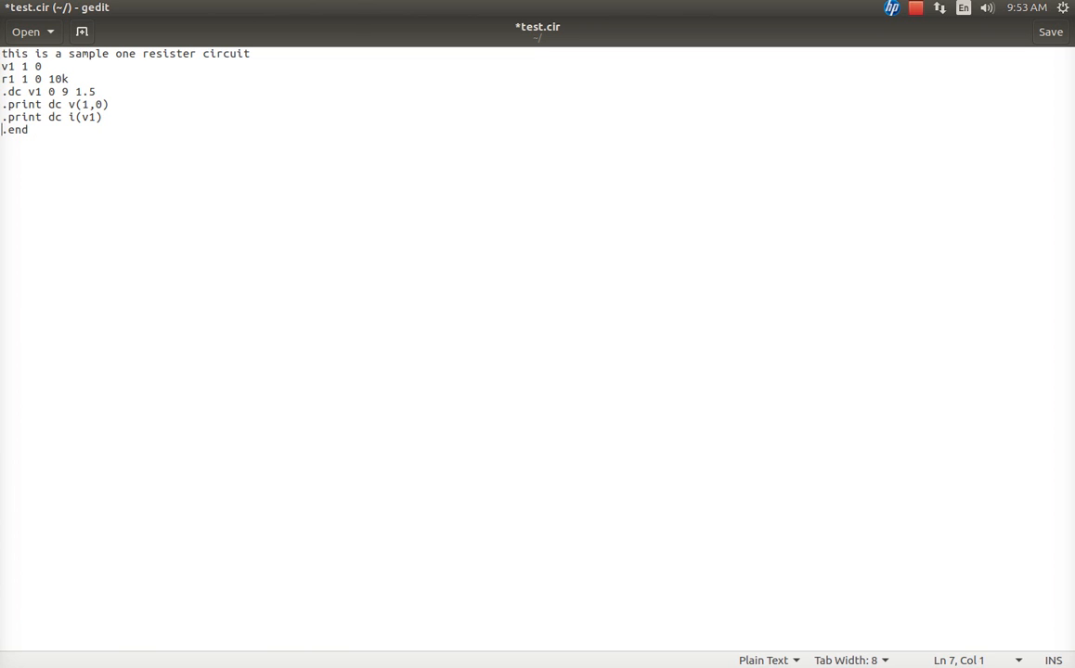
pyautogui.press('Return')
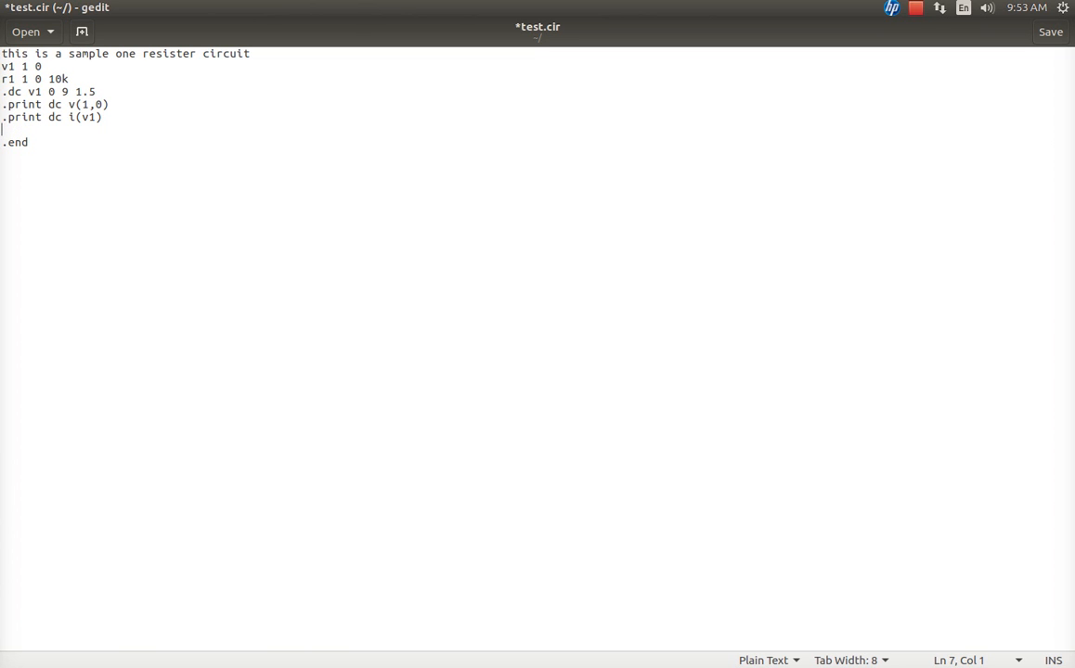
pyautogui.click(3, 66)
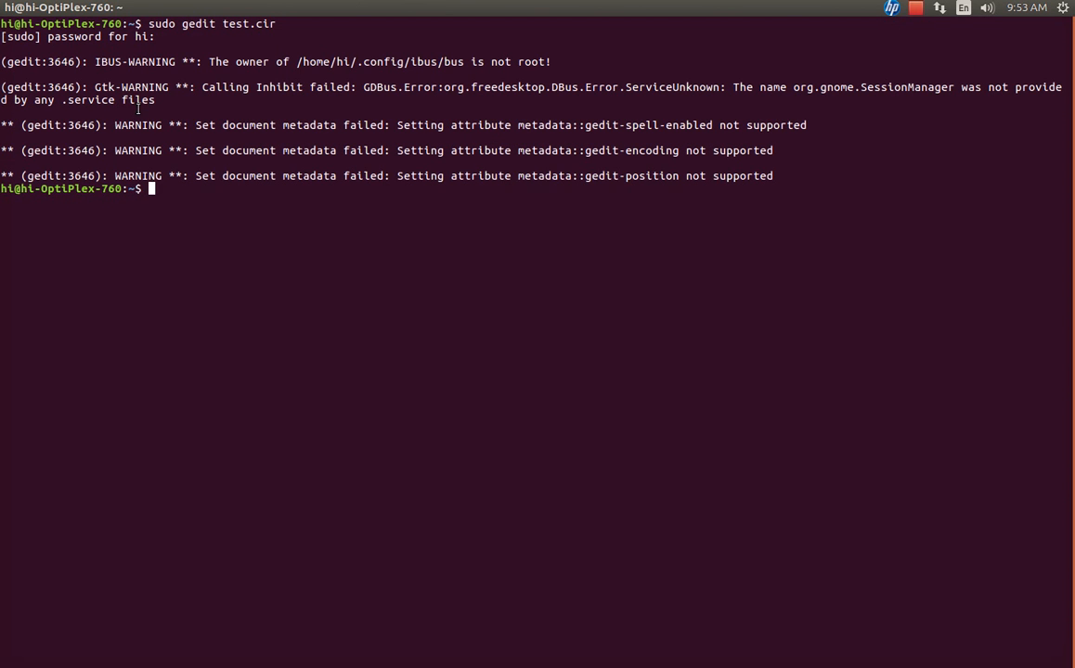
# Run 'ngspice -b test.cir' to simulate the netlist in batch mode
pyautogui.write('ngsp')
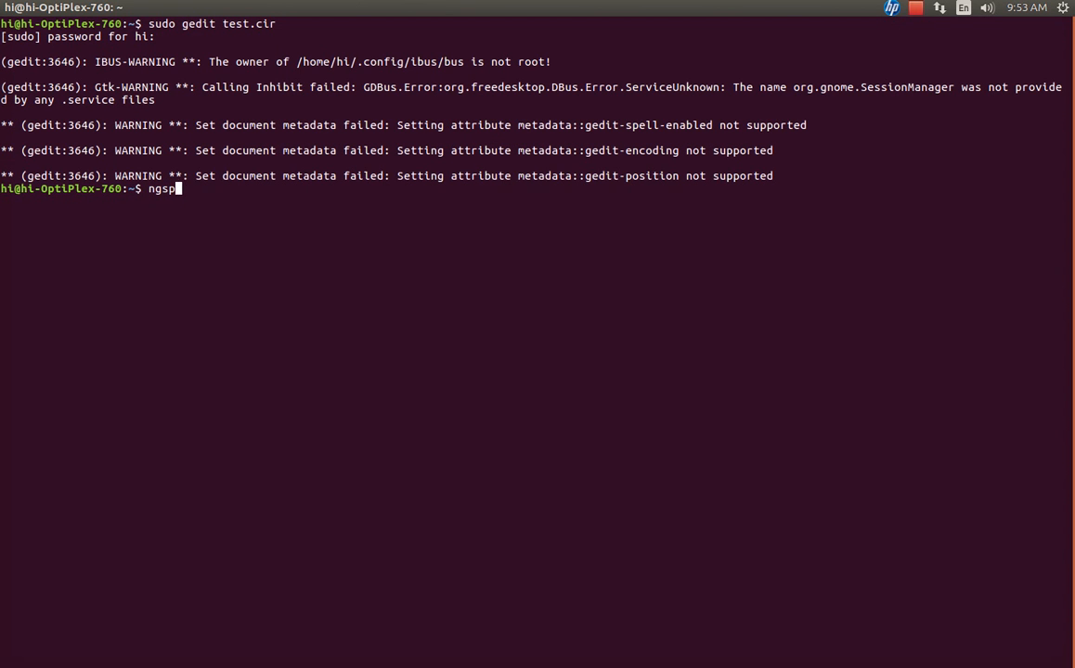
pyautogui.write('ice -b')
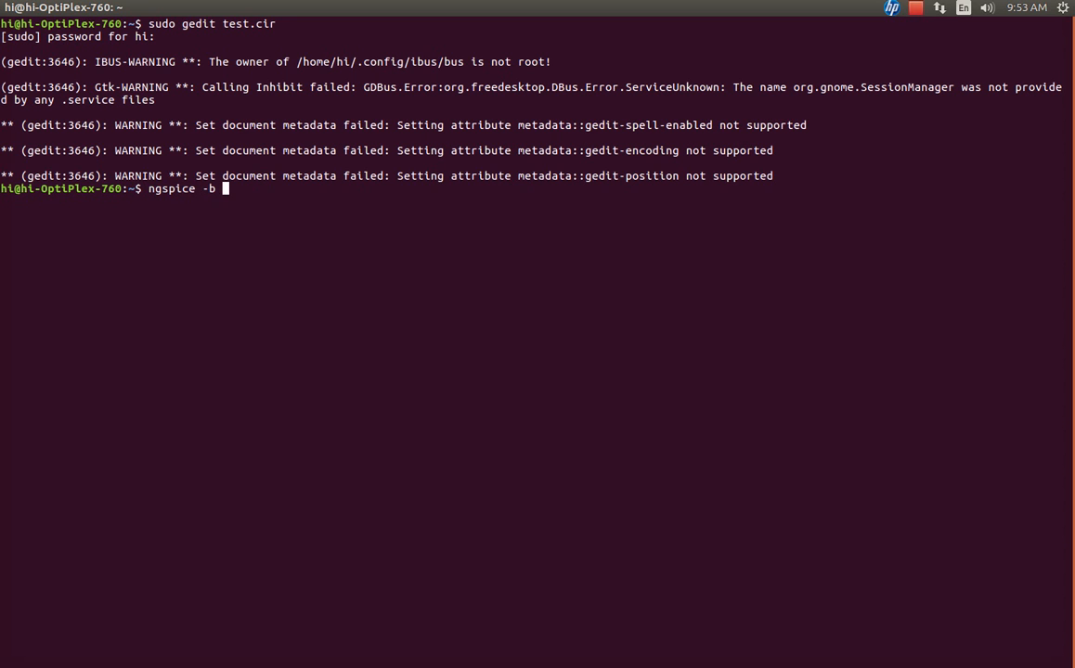
pyautogui.write('test')
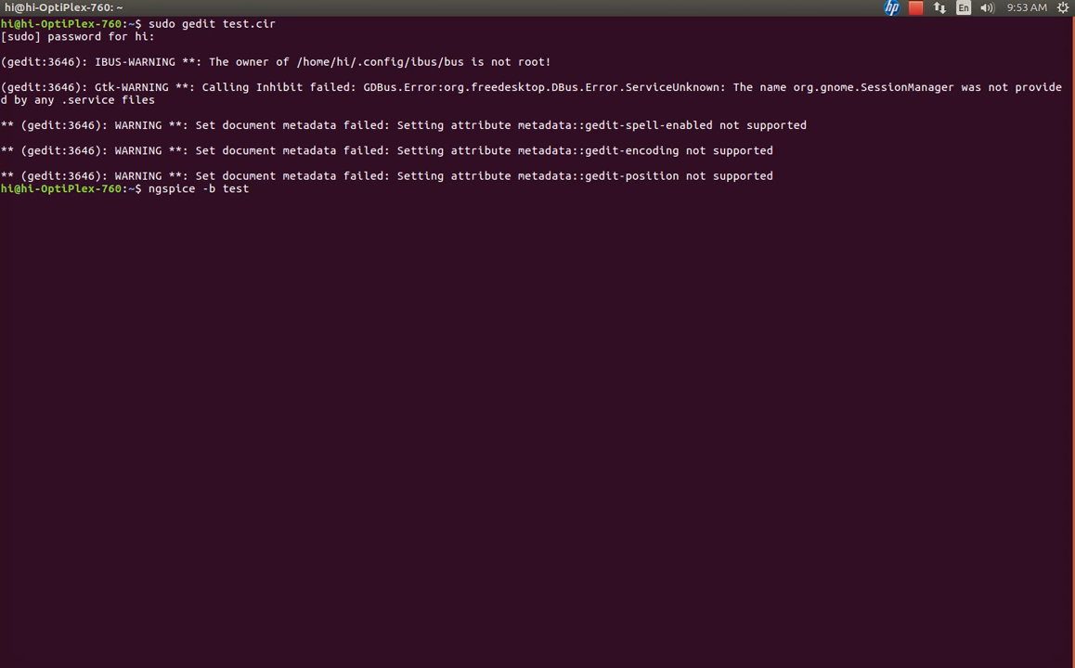
pyautogui.write('.cir')
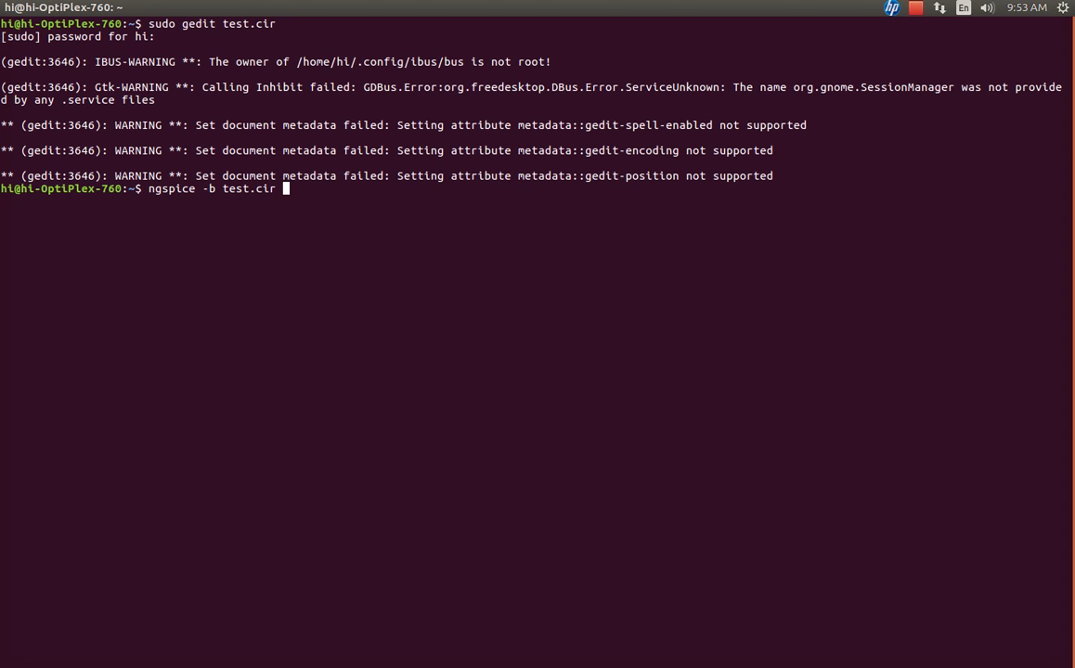
pyautogui.press('Return')
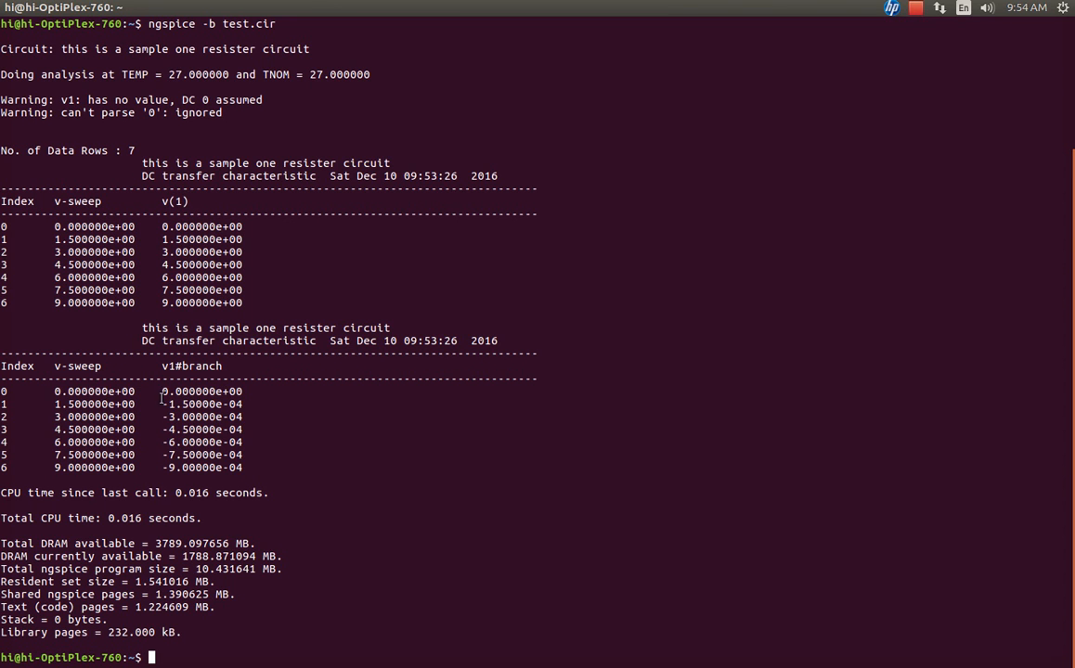
# Highlight the -3.00e-04 v1#branch current at the 3 V sweep point
pyautogui.doubleClick(92, 391)
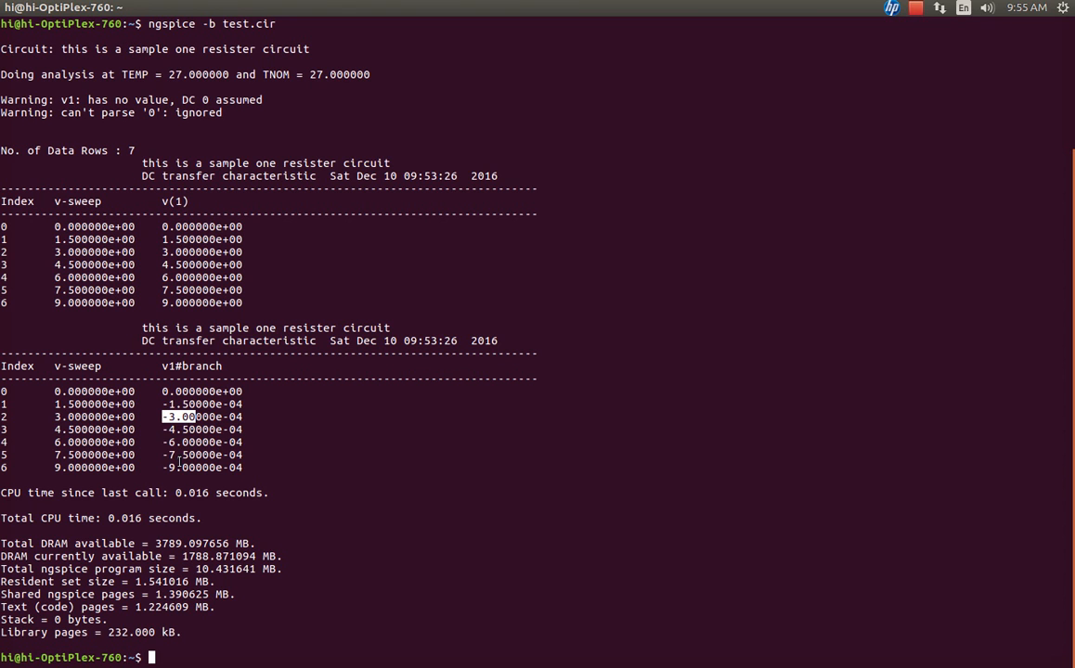
pyautogui.moveTo(555, 466)
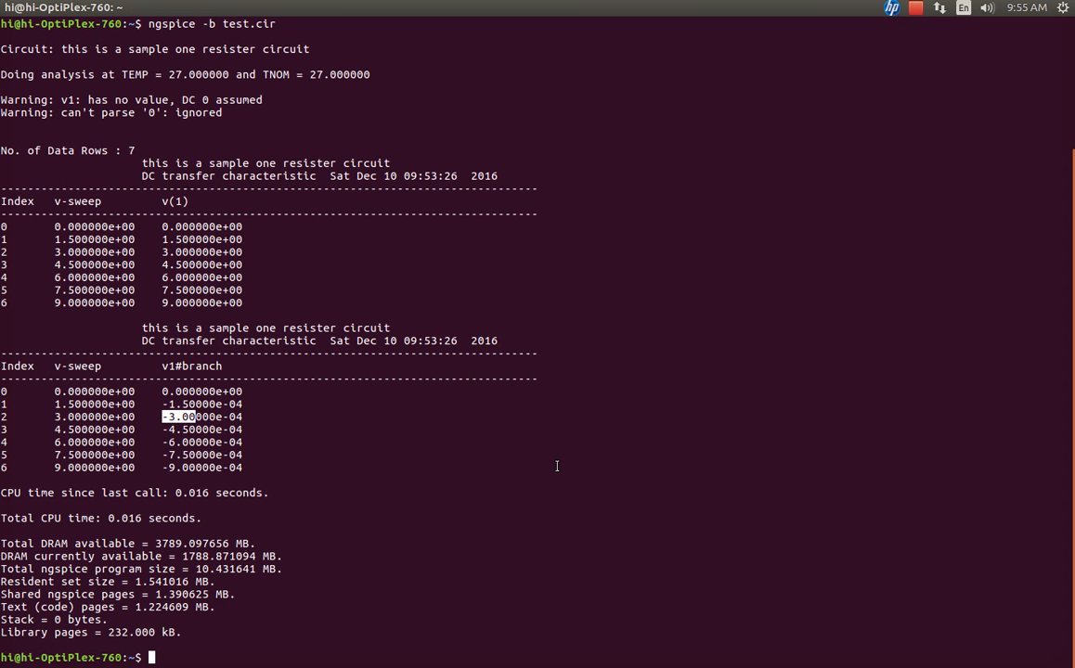